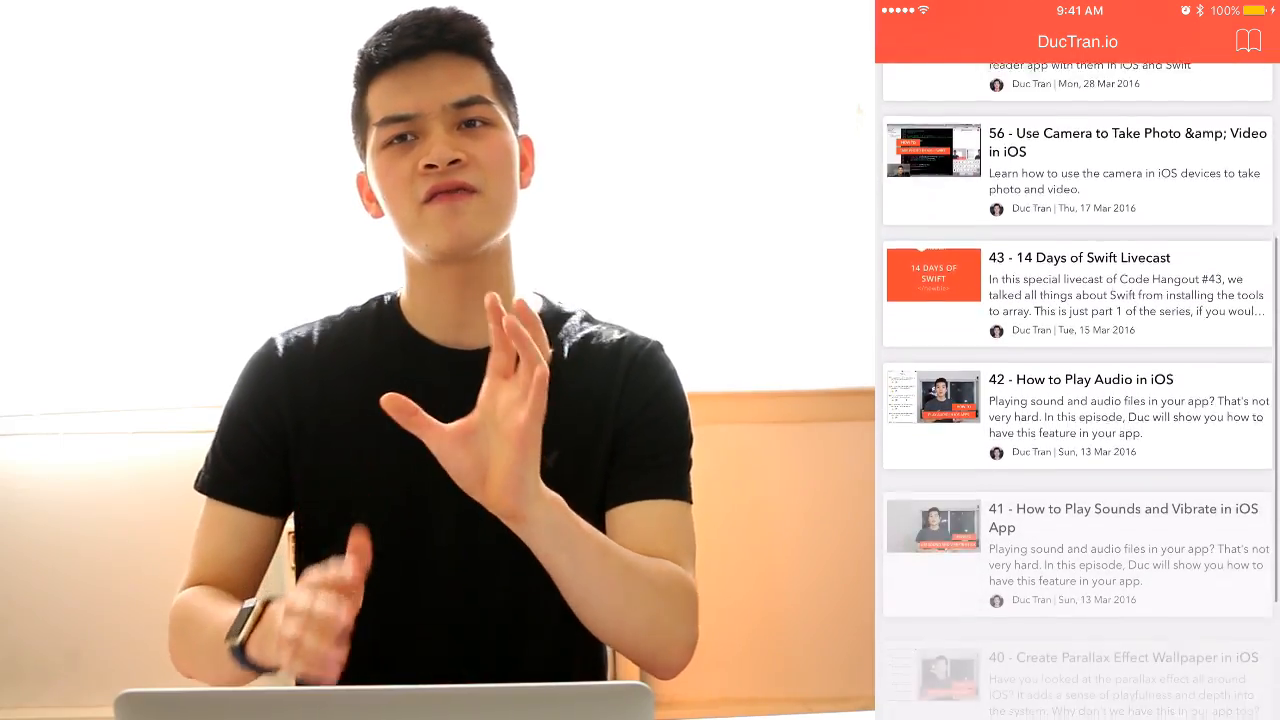
Scroll through EpisodesTableViewController.swift's data source code beside the running episode list.
scroll("down", 3)
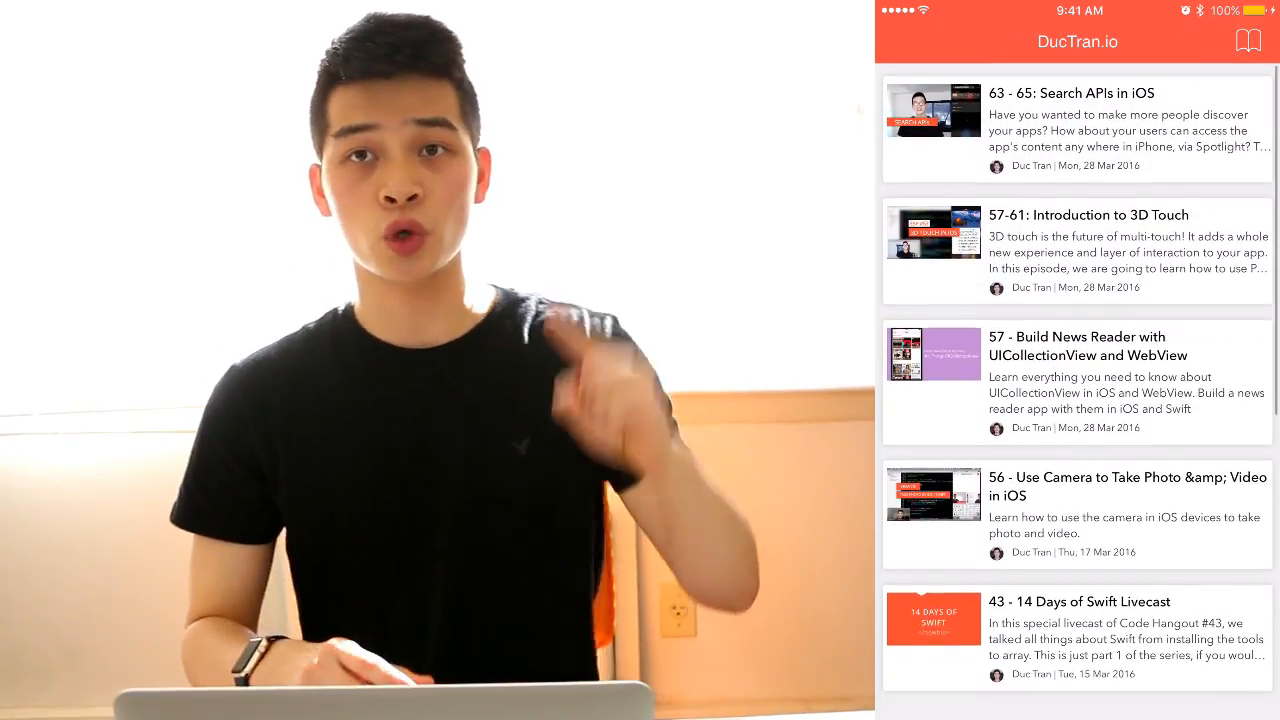
scroll("down", 3)
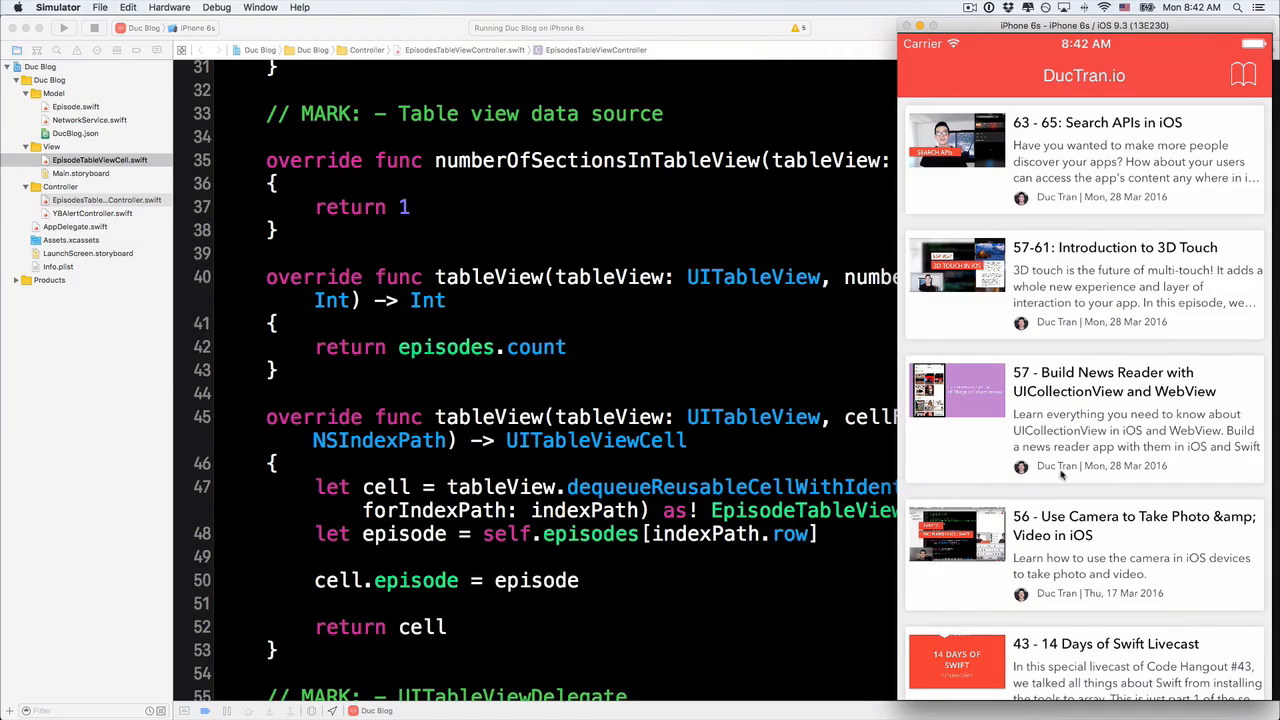
mouse_move(1172, 612)
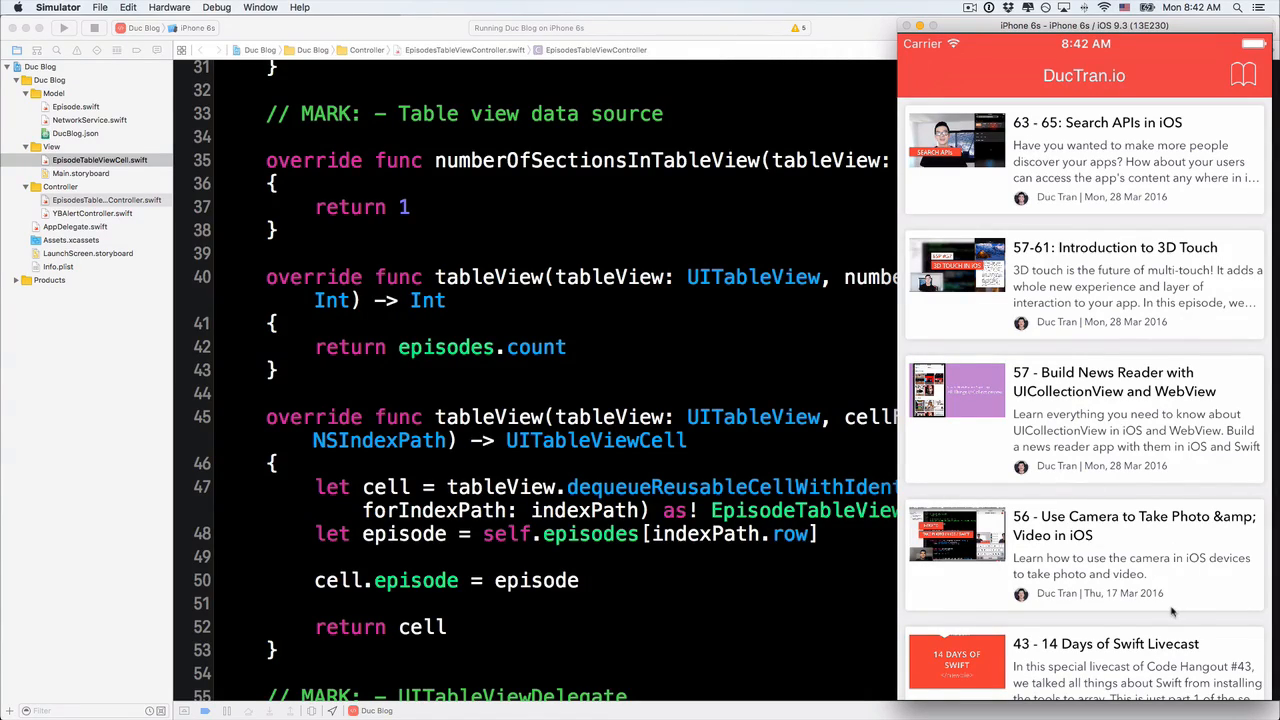
mouse_move(1080, 364)
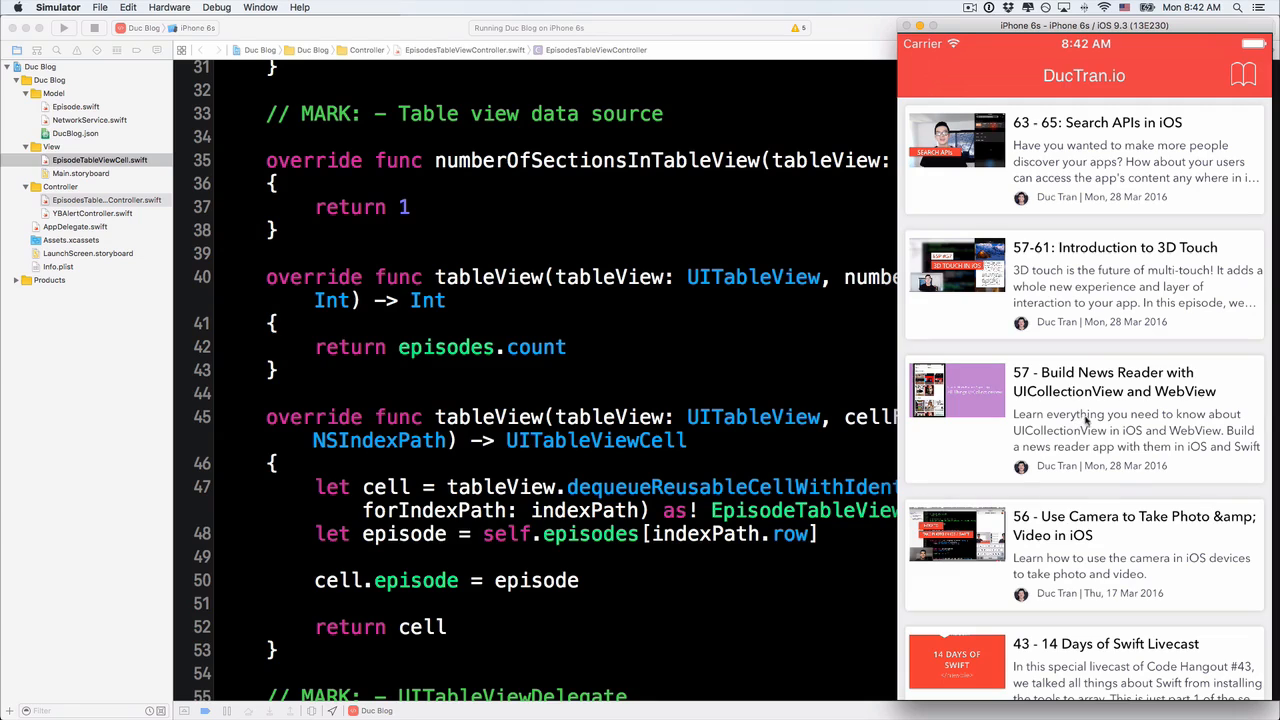
scroll("down", 3)
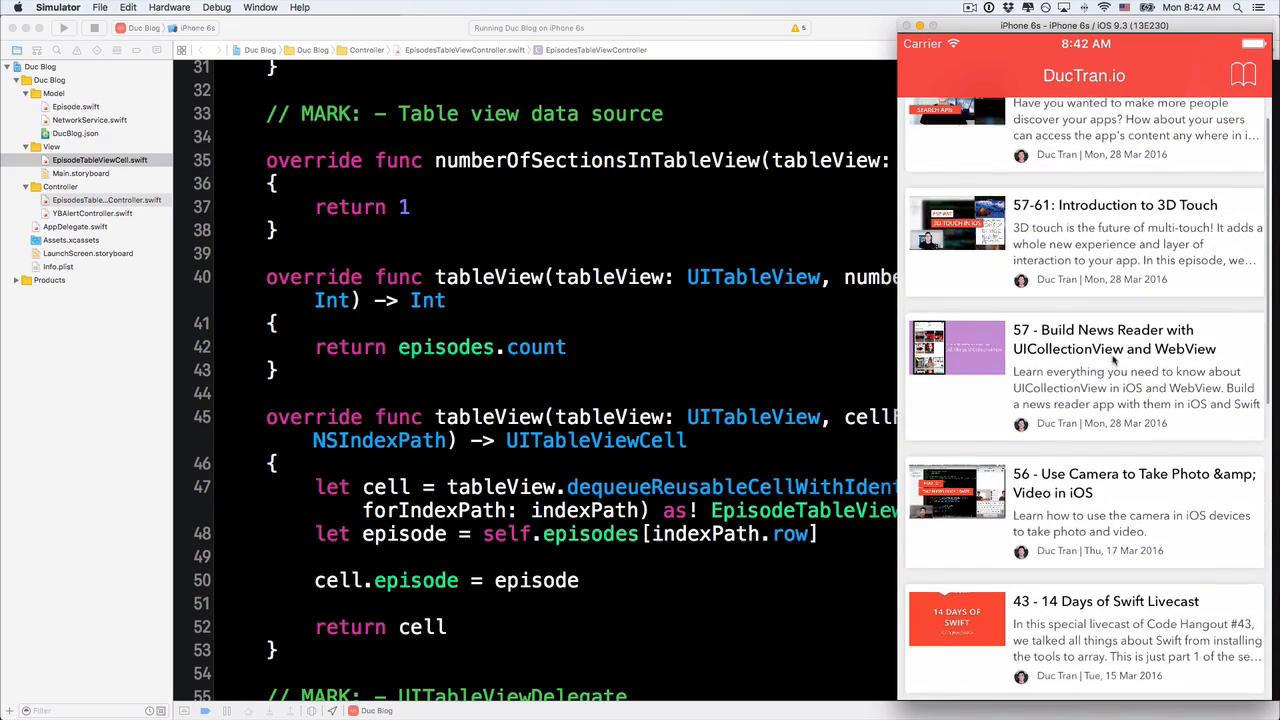
scroll("down", 3)
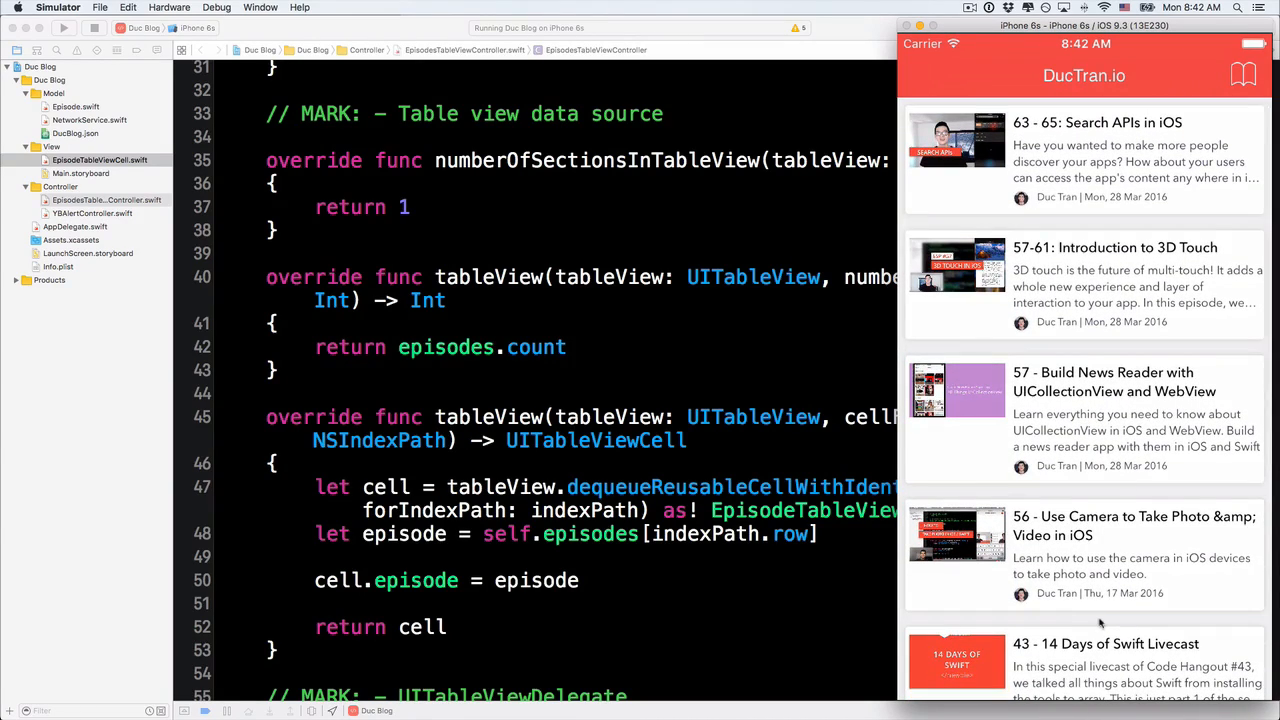
mouse_move(1184, 488)
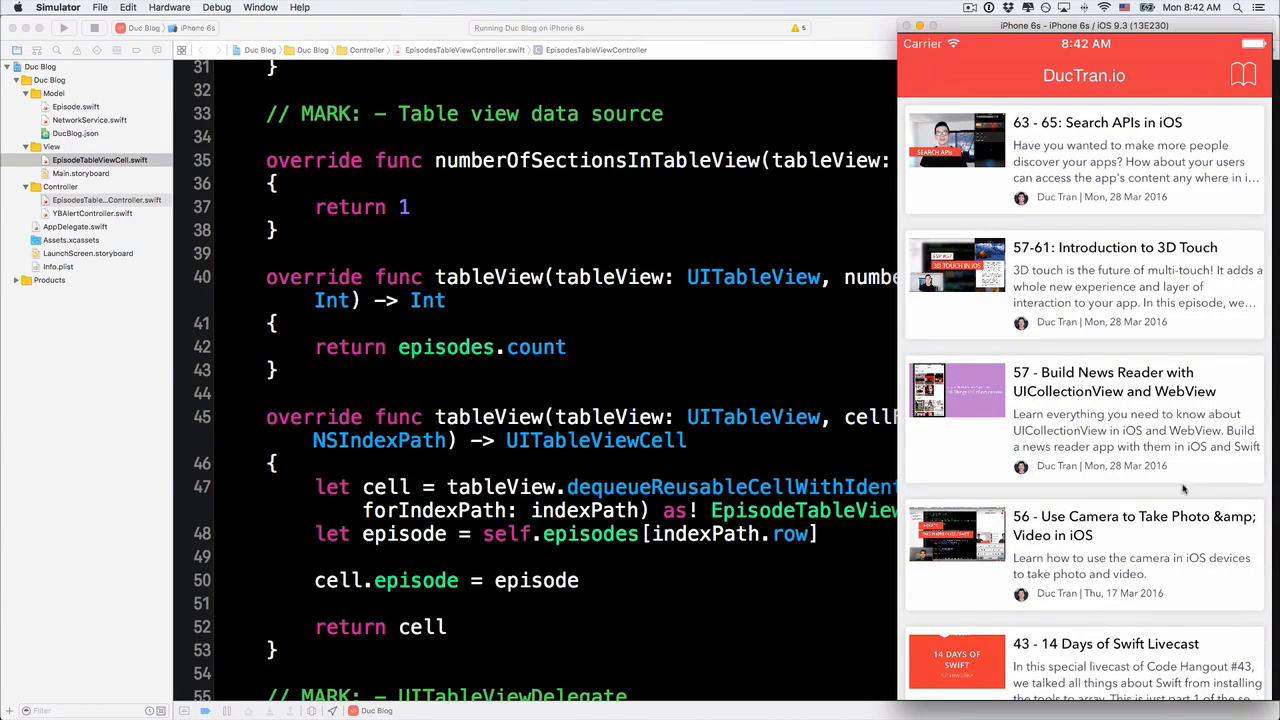
scroll("down", 3)
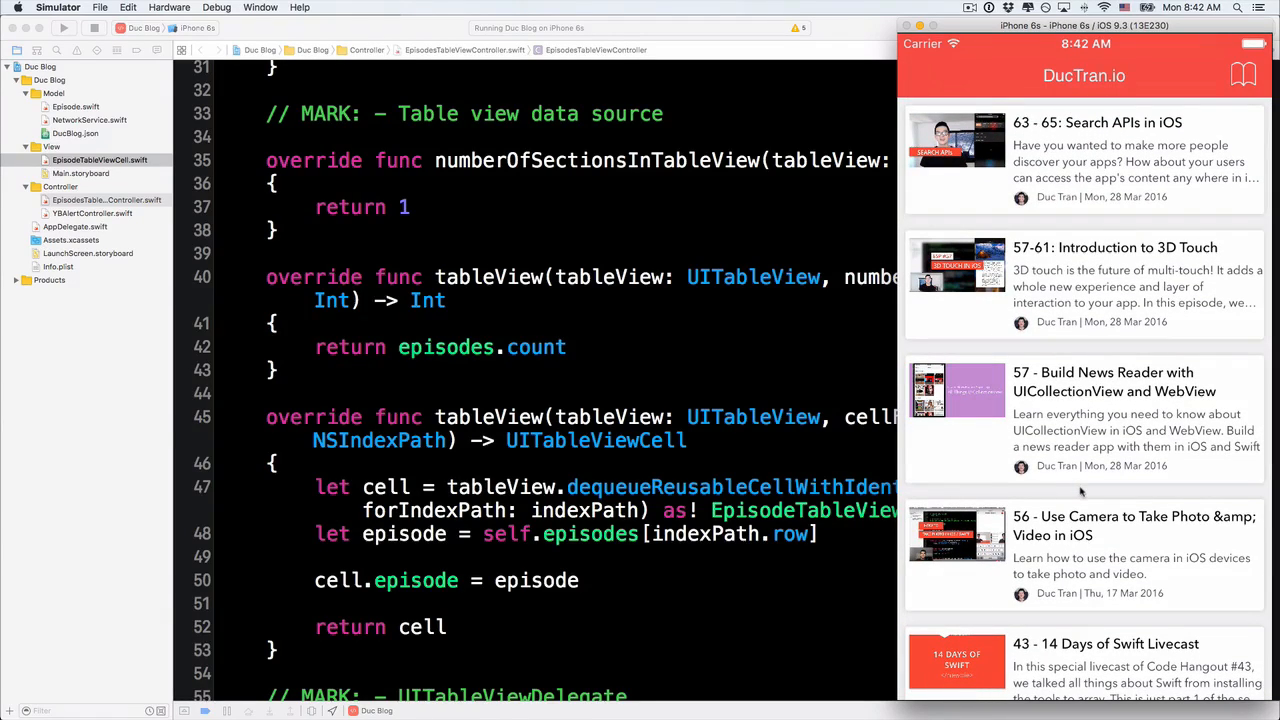
scroll("down", 3)
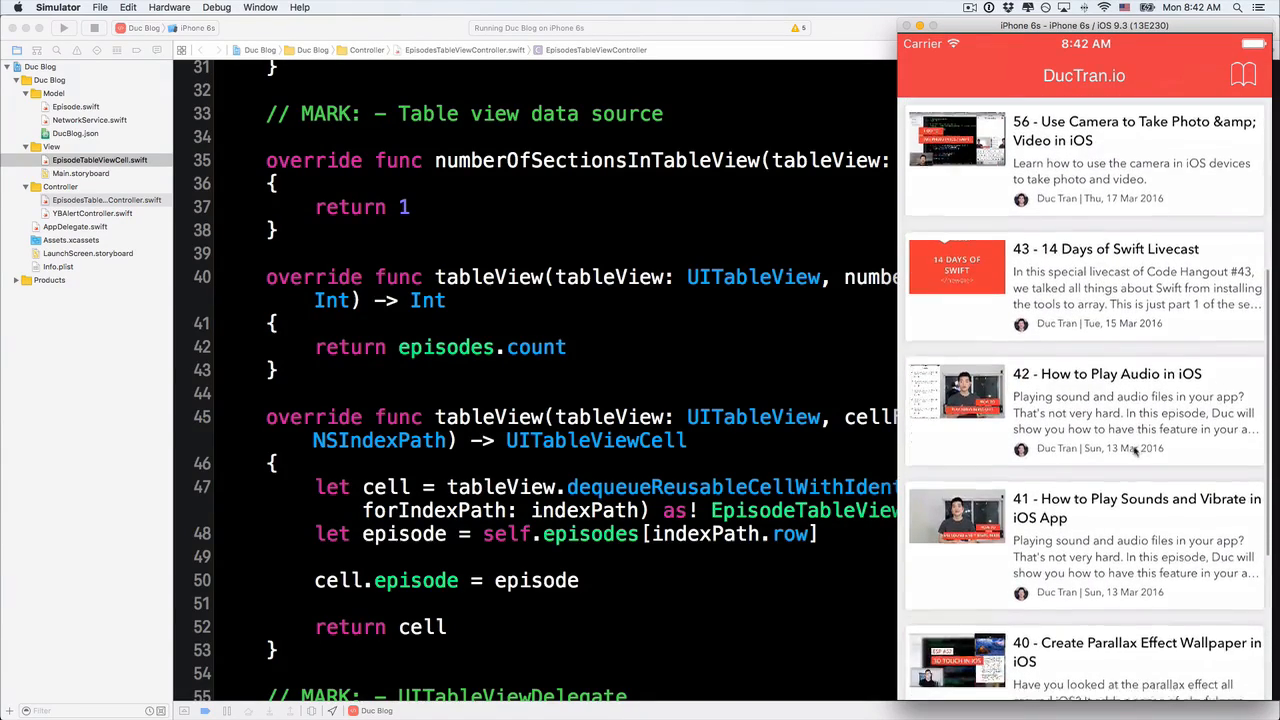
scroll("down", 3)
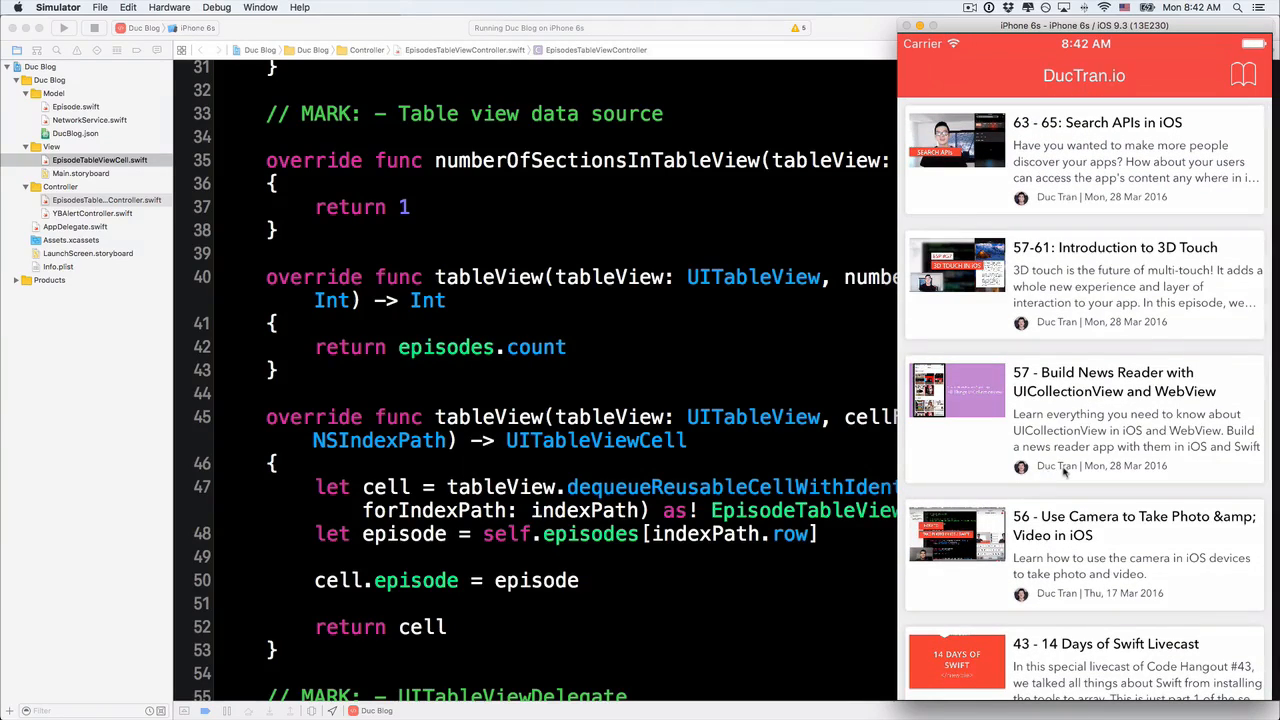
scroll("down", 3)
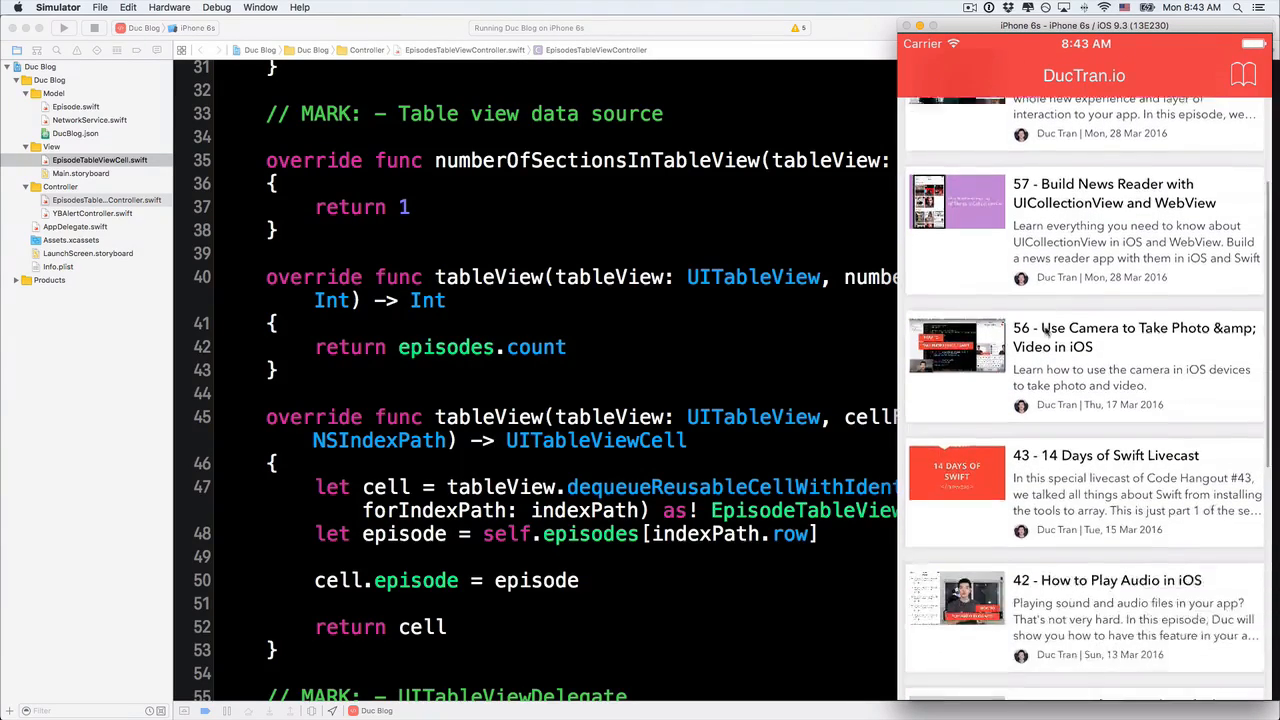
scroll("down", 3)
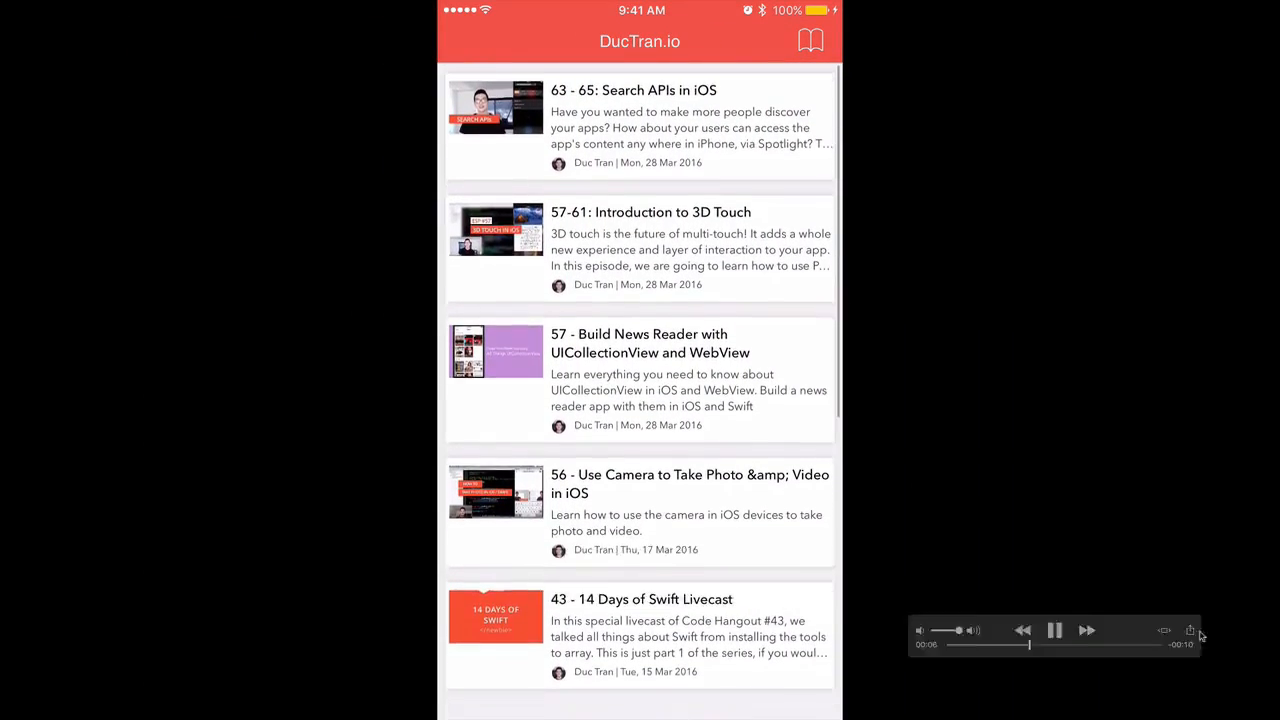
scroll("down", 3)
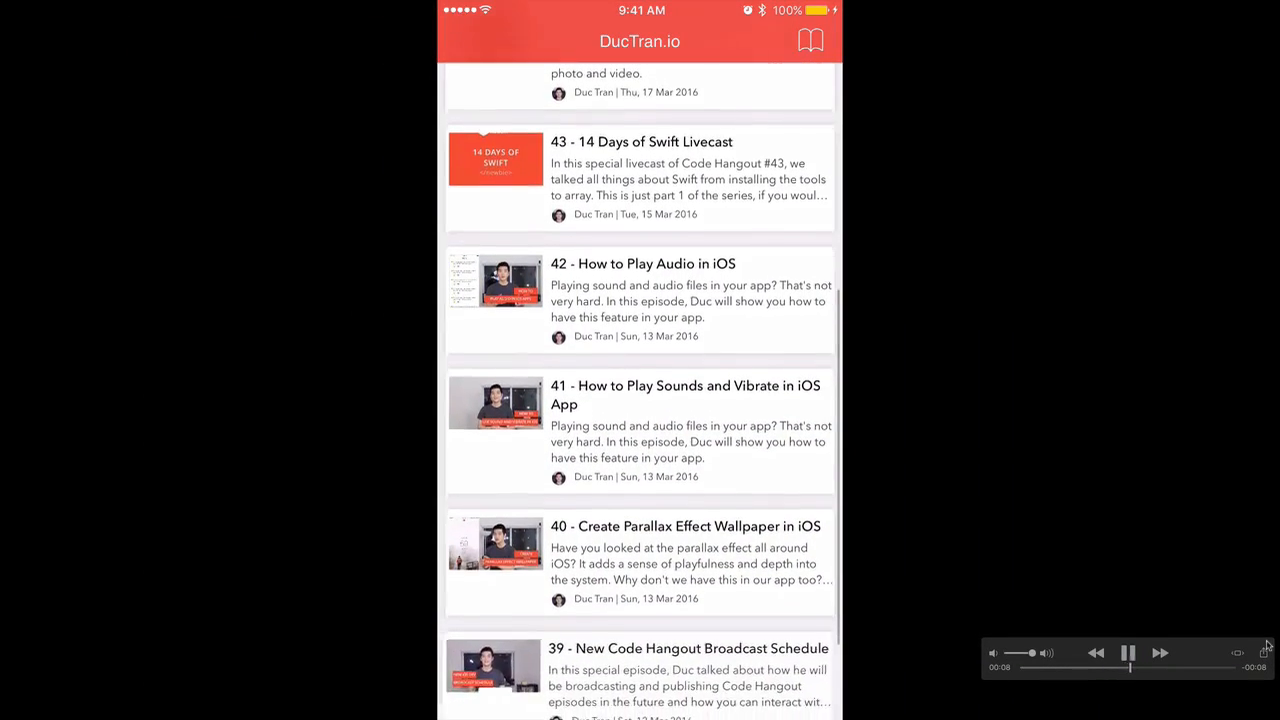
scroll("down", 3)
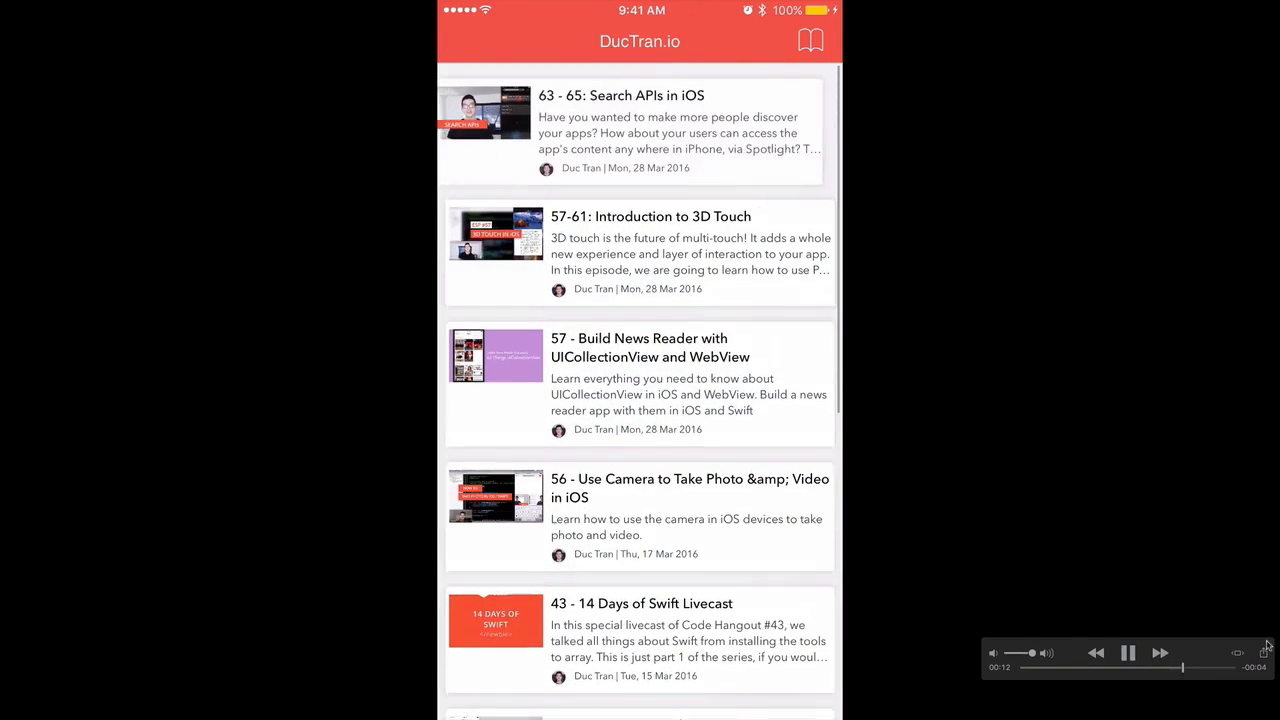
scroll("down", 3)
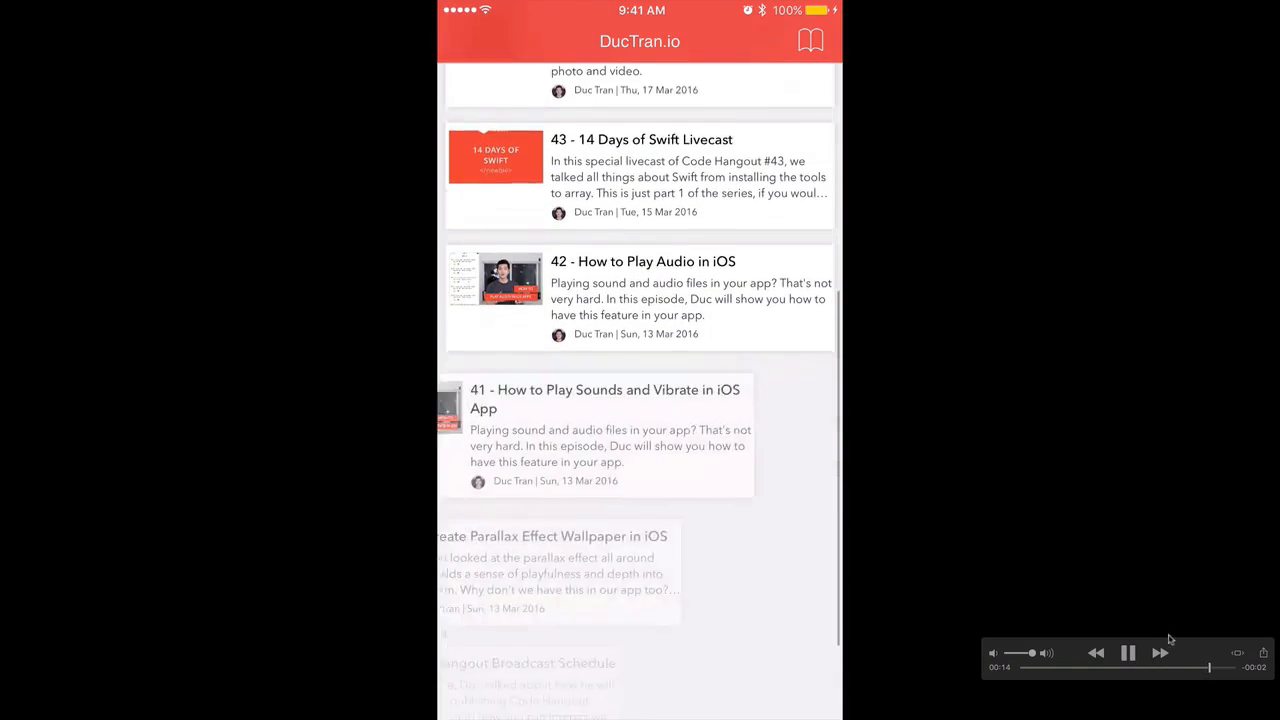
scroll("down", 3)
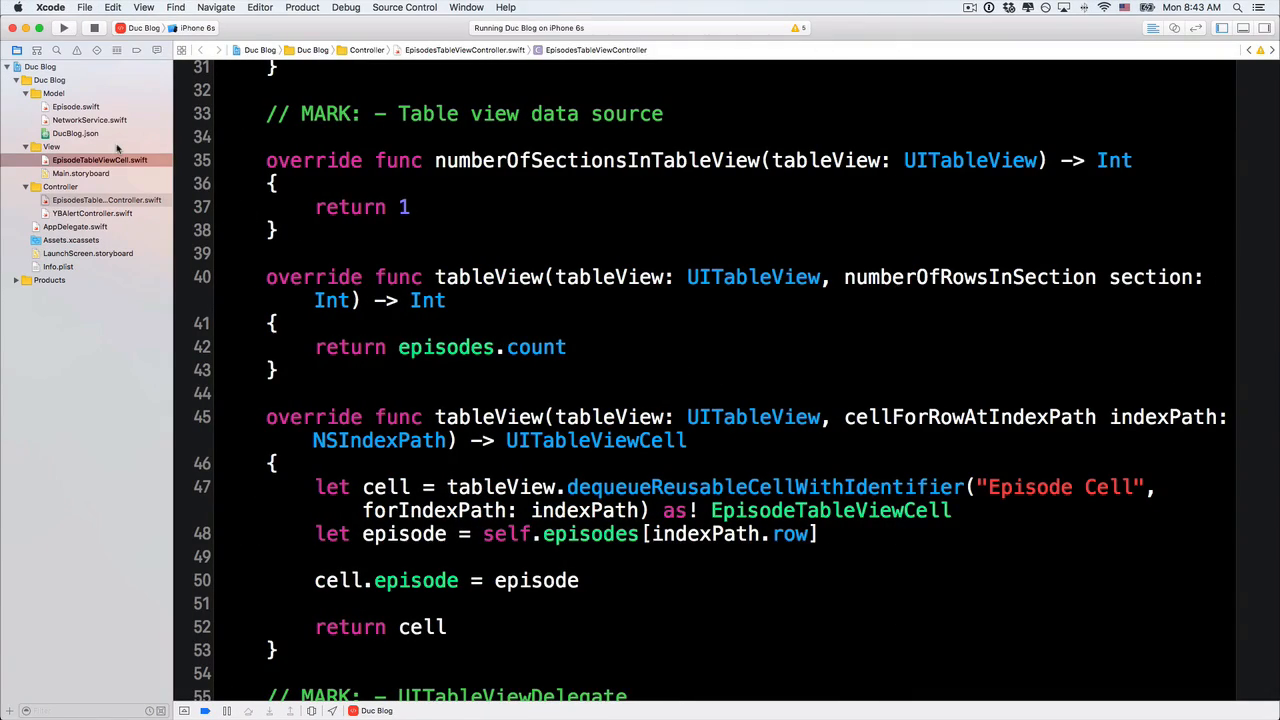
Show the episodes table view controller source and reach the spot below didSelectRowAtIndexPath.
left_click(108, 200)
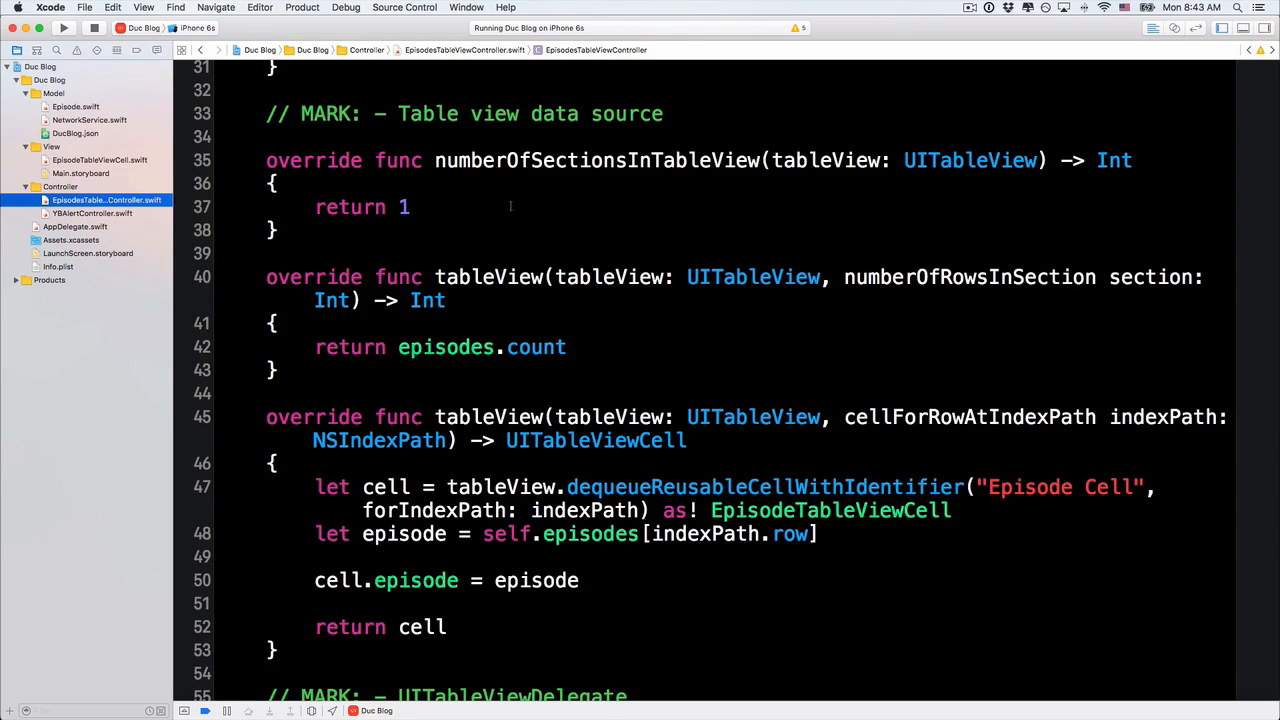
mouse_move(982, 394)
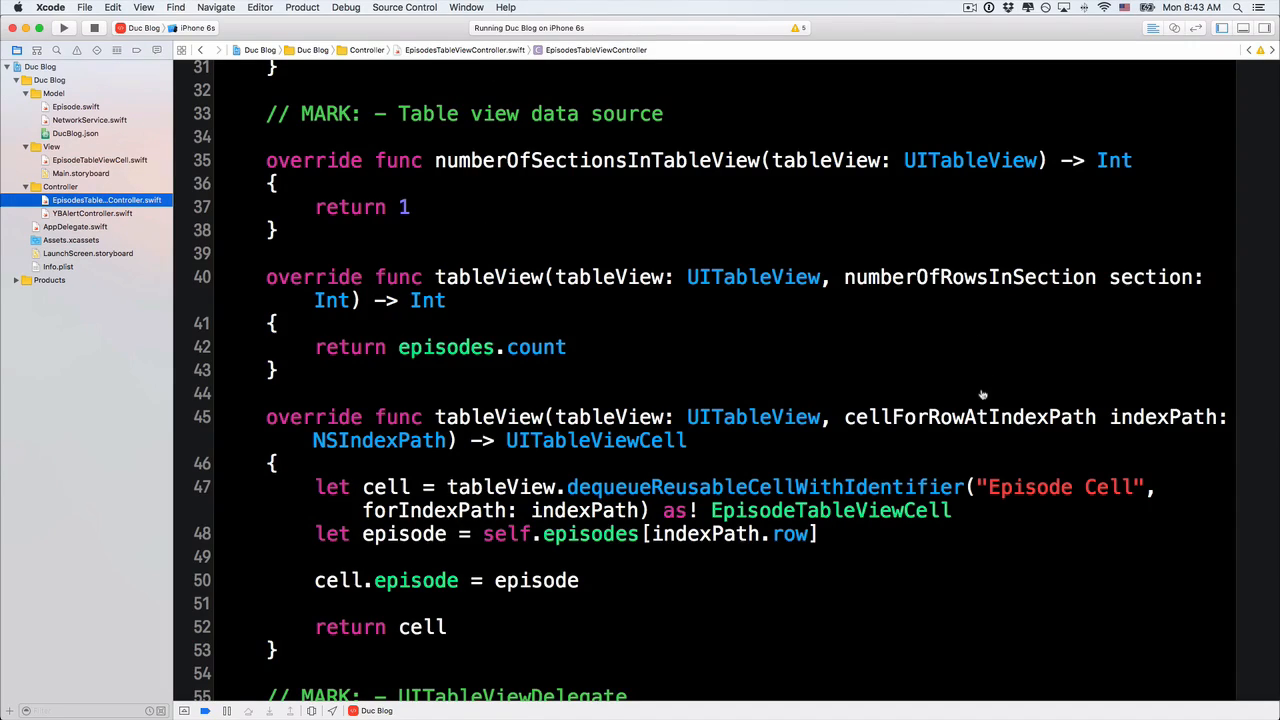
mouse_move(816, 656)
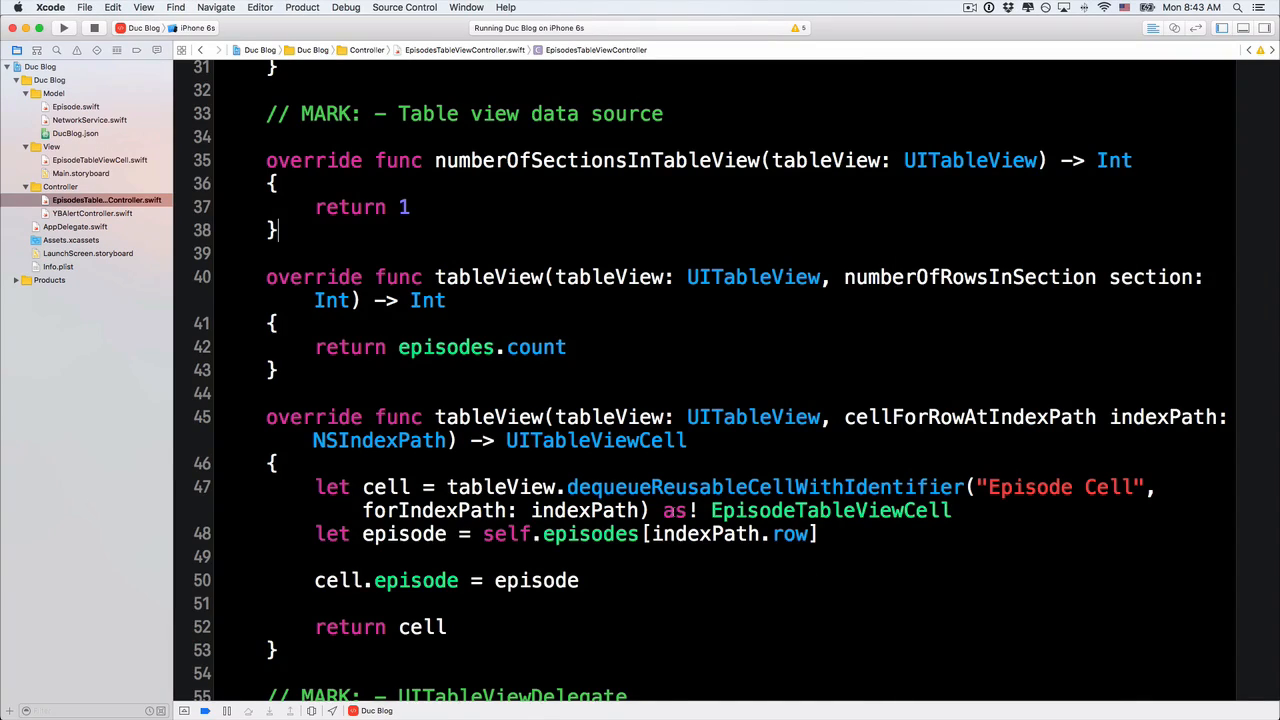
scroll("down", 3)
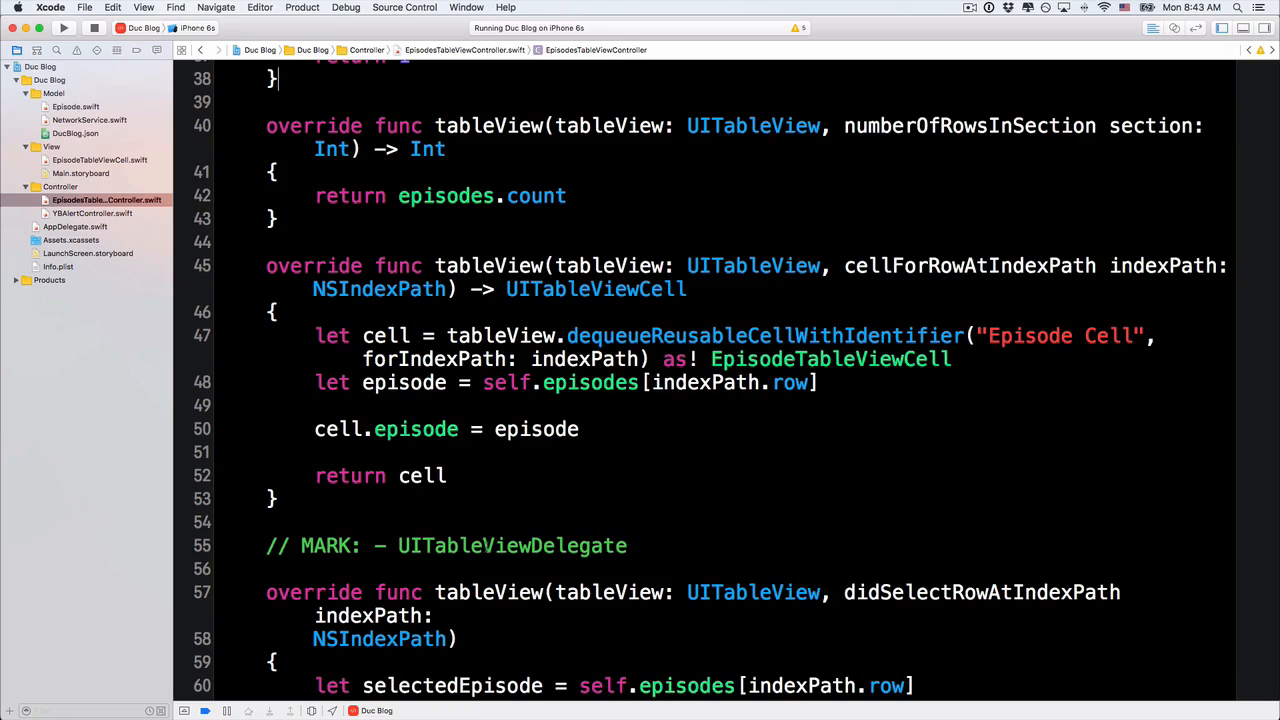
scroll("down", 3)
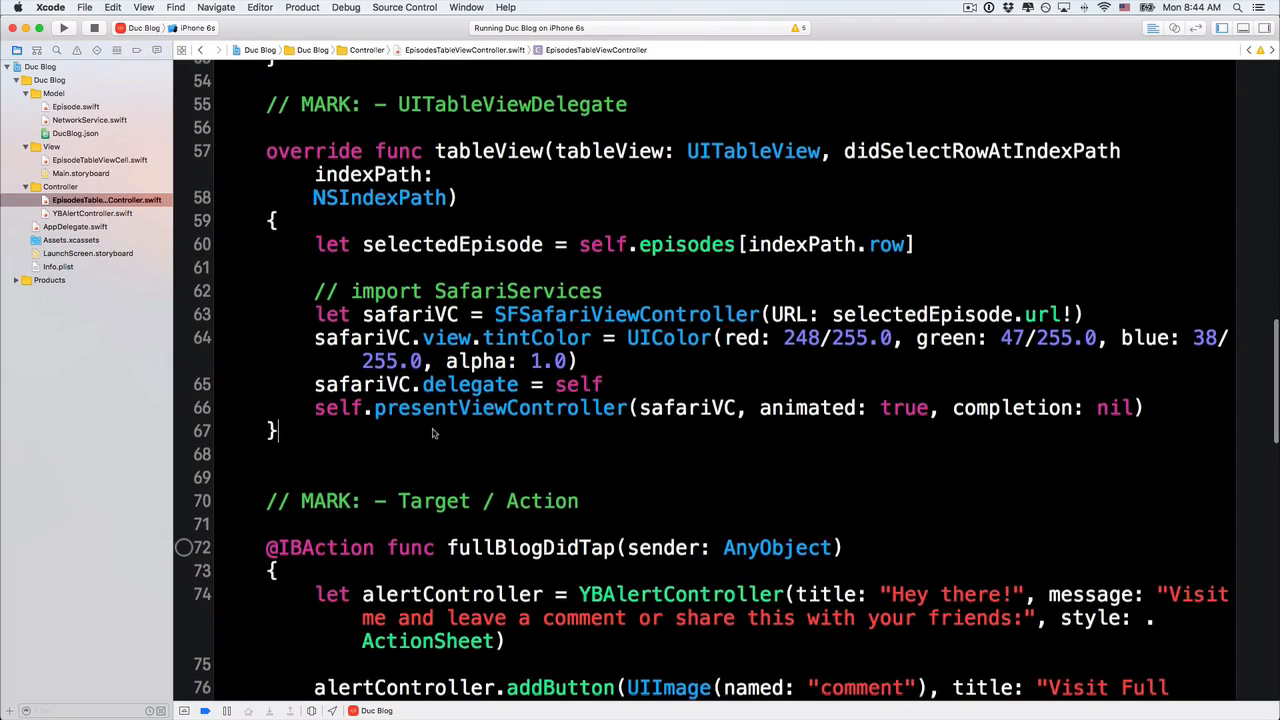
scroll("down", 3)
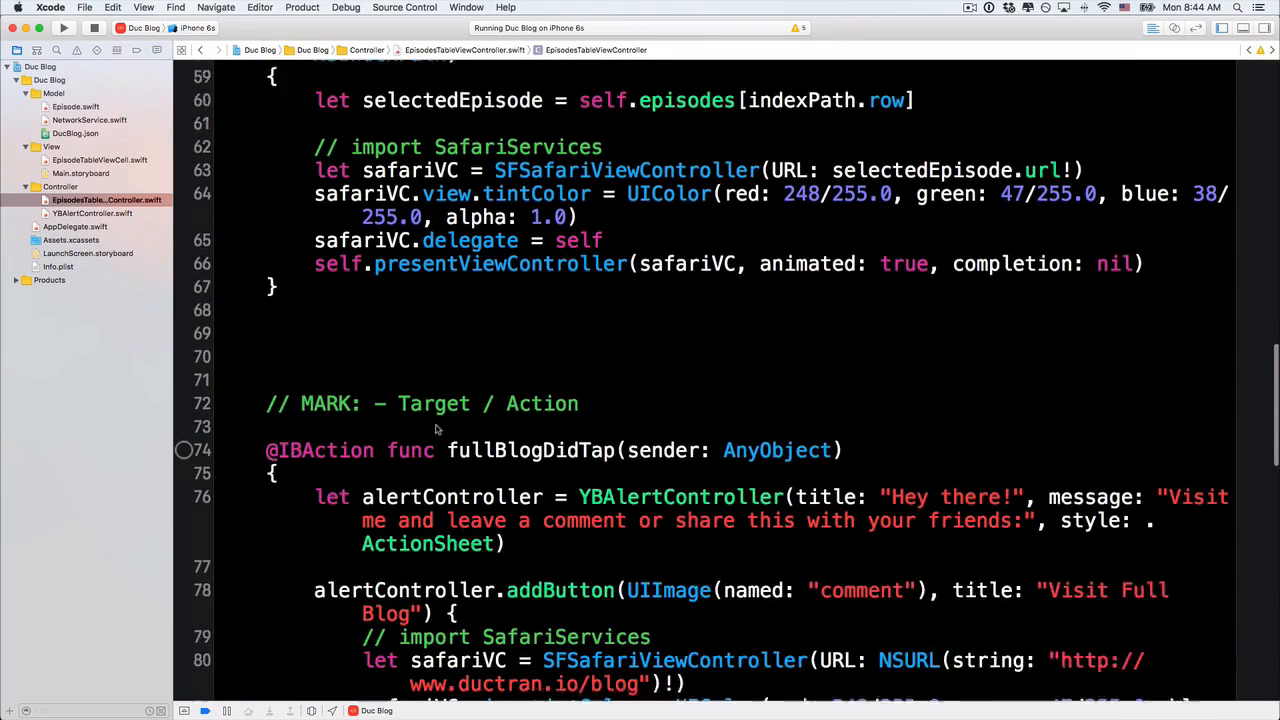
scroll("down", 3)
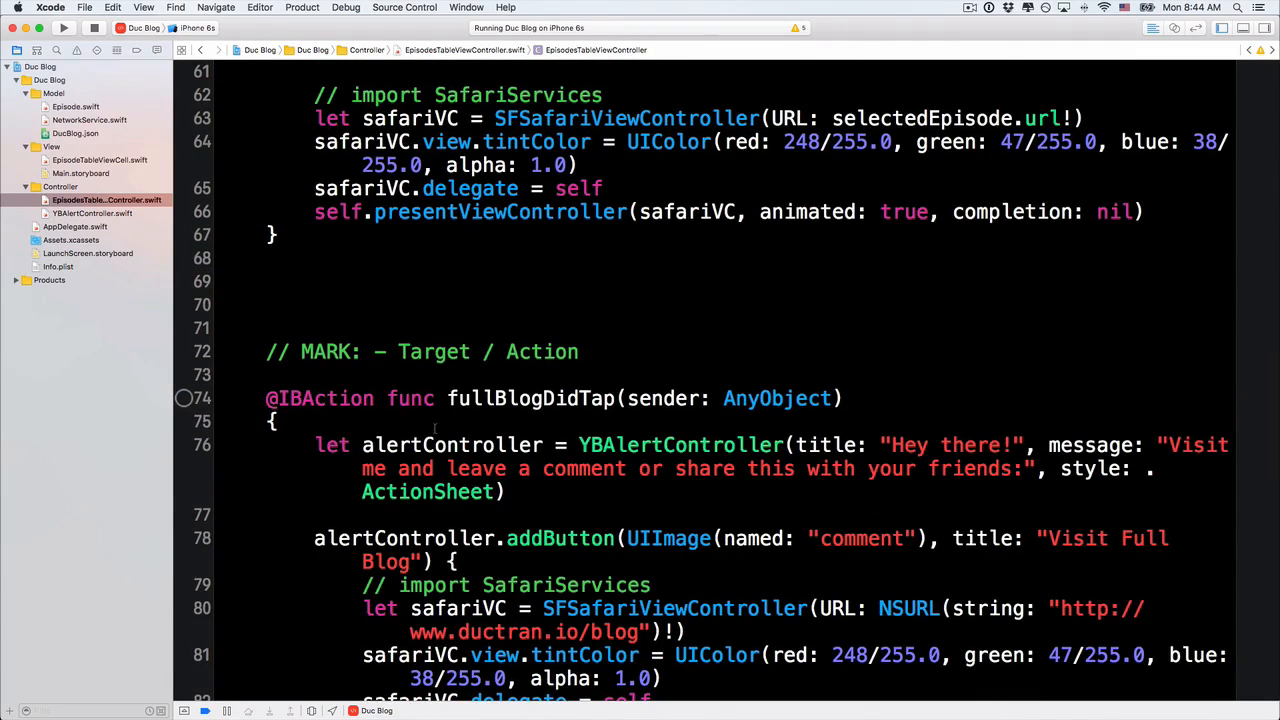
Insert the tableView(_:willDisplayCell:forRowAtIndexPath:) override from autocomplete and clear its placeholder.
type("willDisplay")
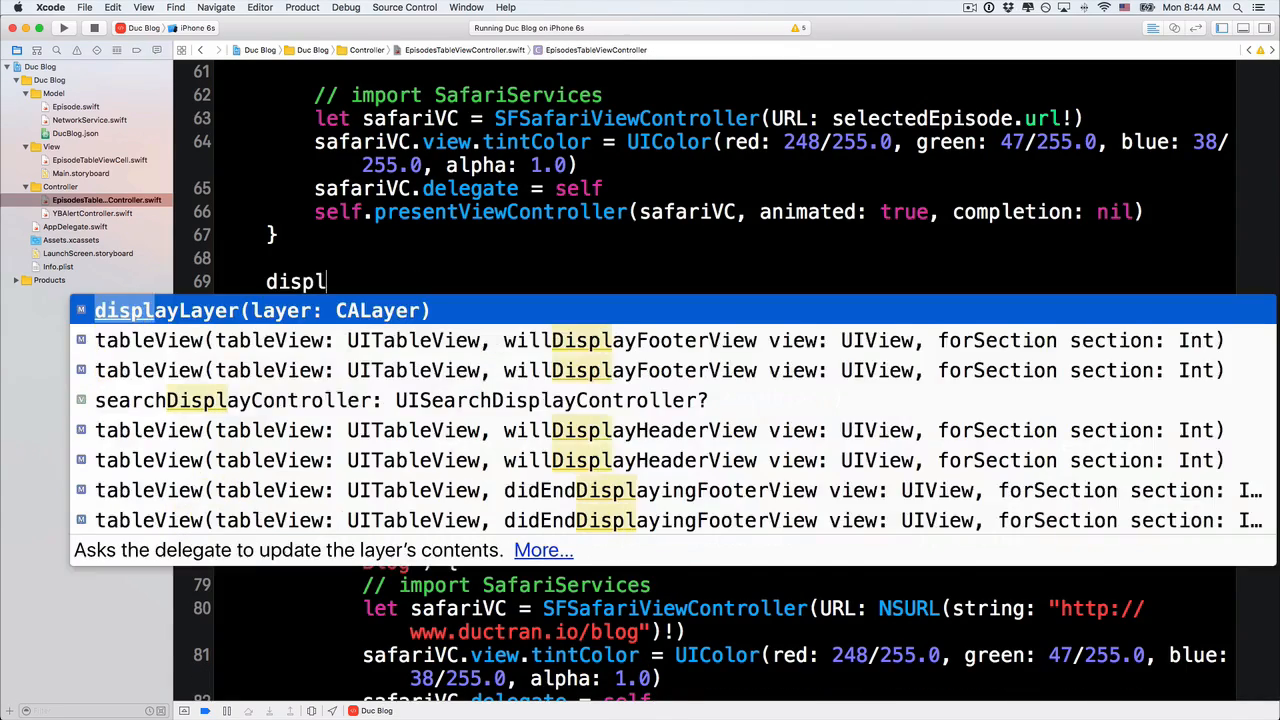
type("willd")
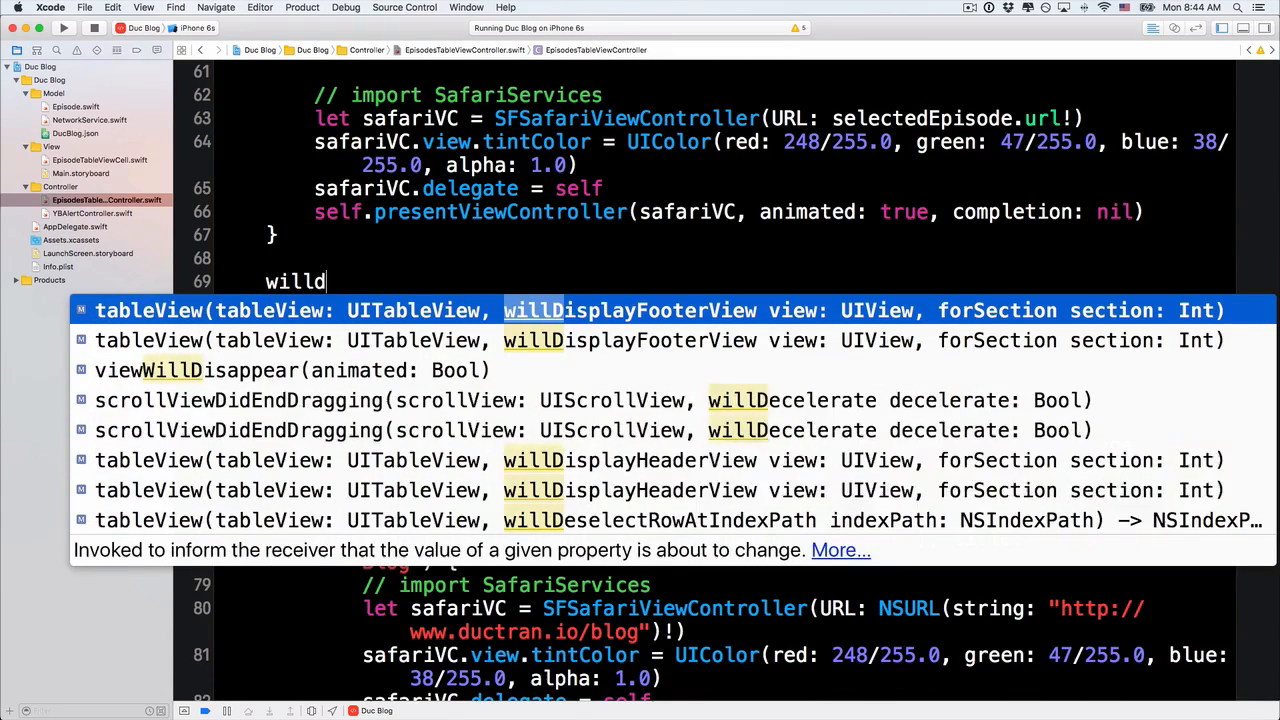
type("isplayVie")
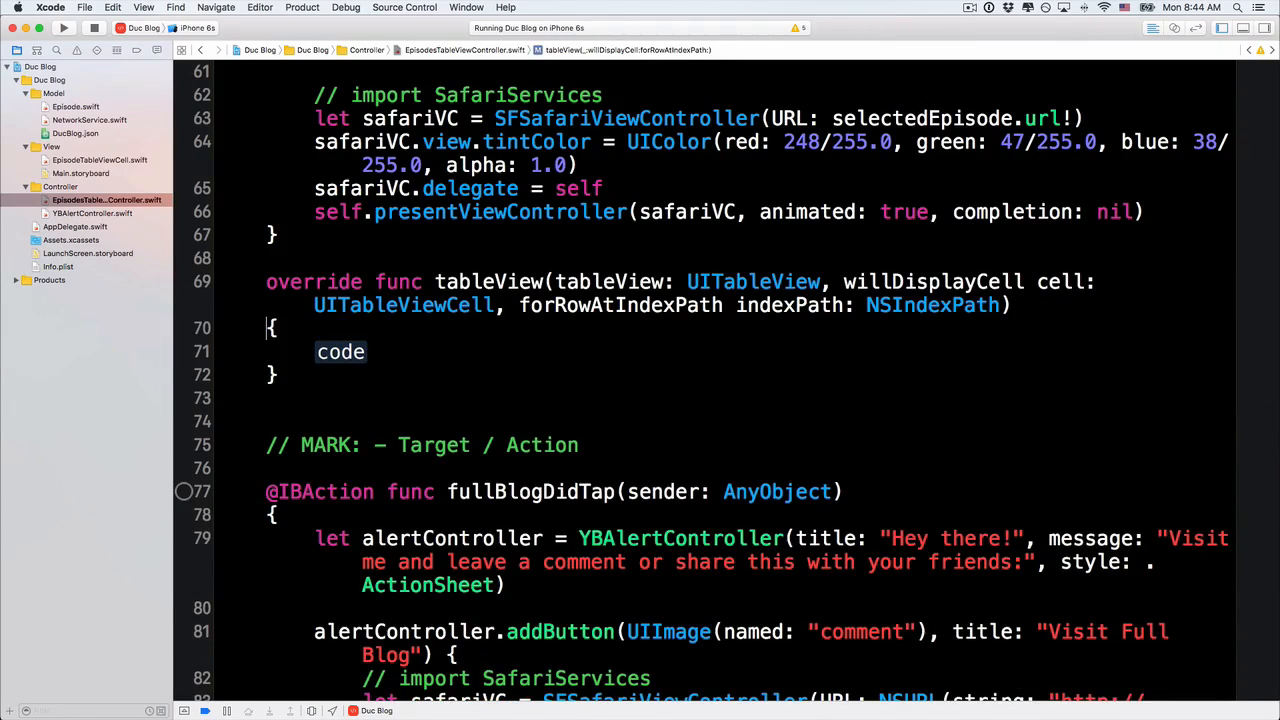
double_click(340, 352)
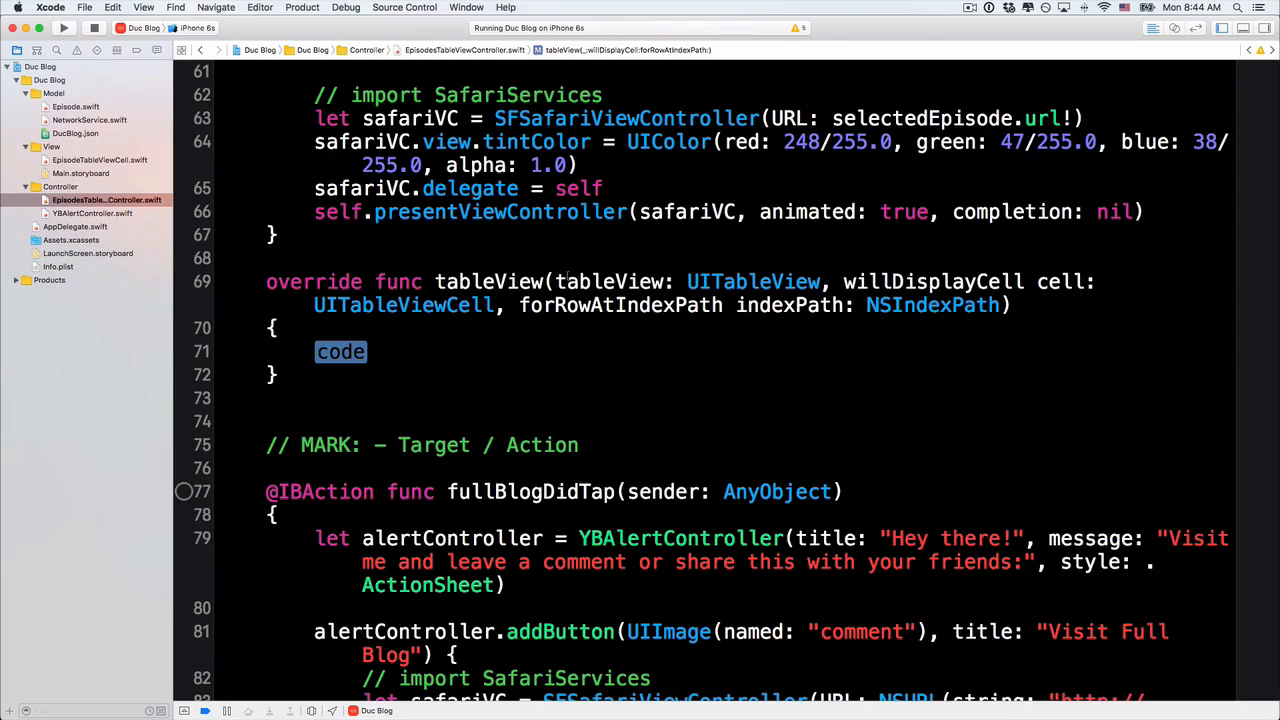
double_click(932, 280)
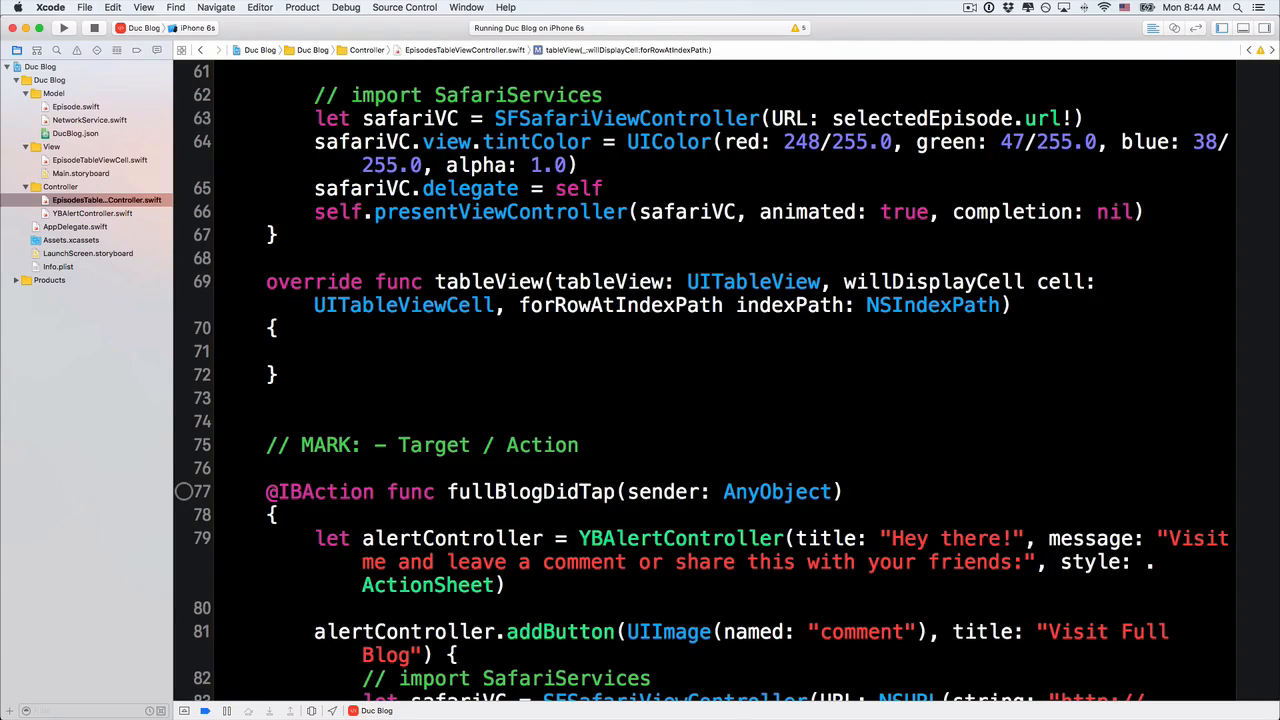
Comment steps 1 (set the initial state) and 2 (UIView animation to the final cell state).
type("// 1.")
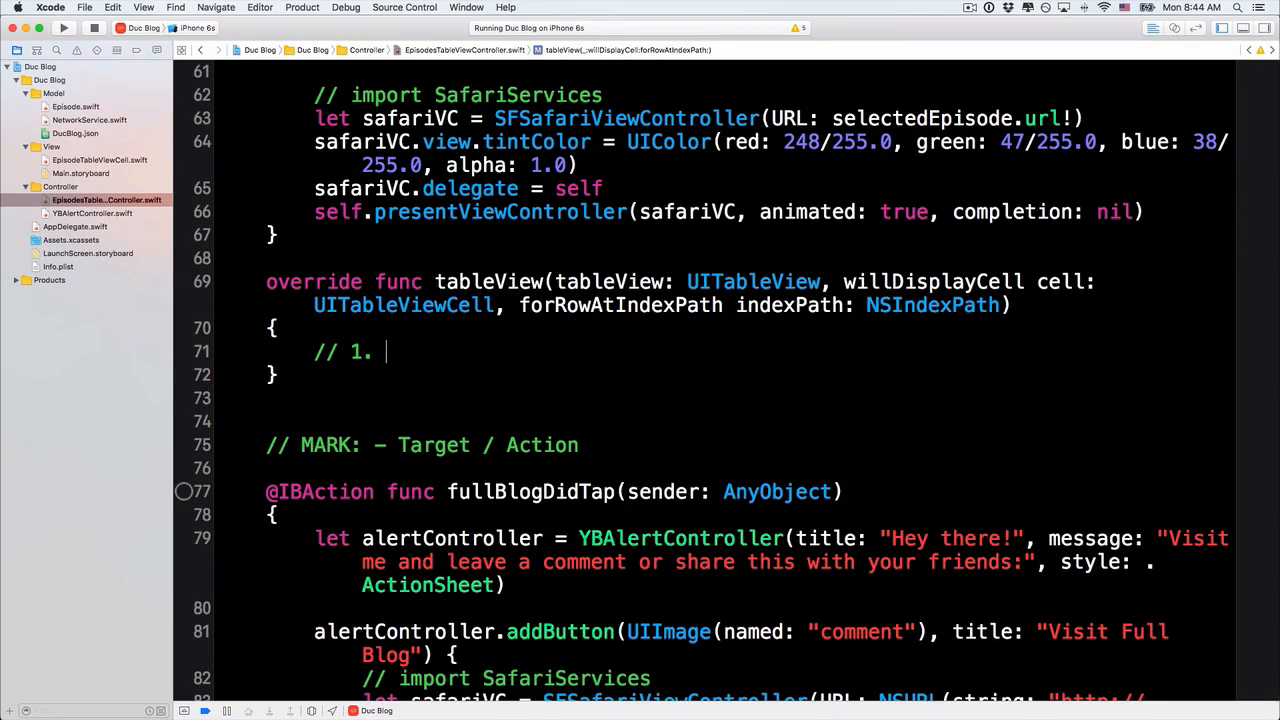
type("set the initial state of the cell")
type("// 2..")
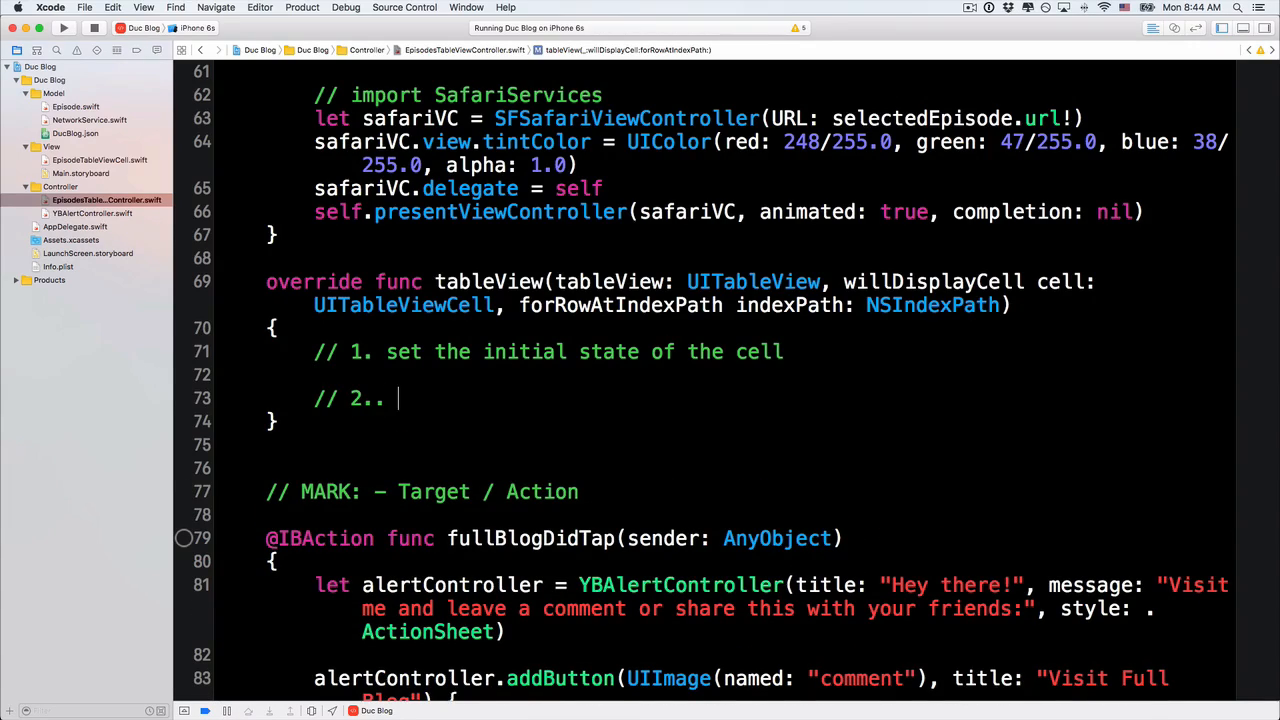
type("UIView animation")
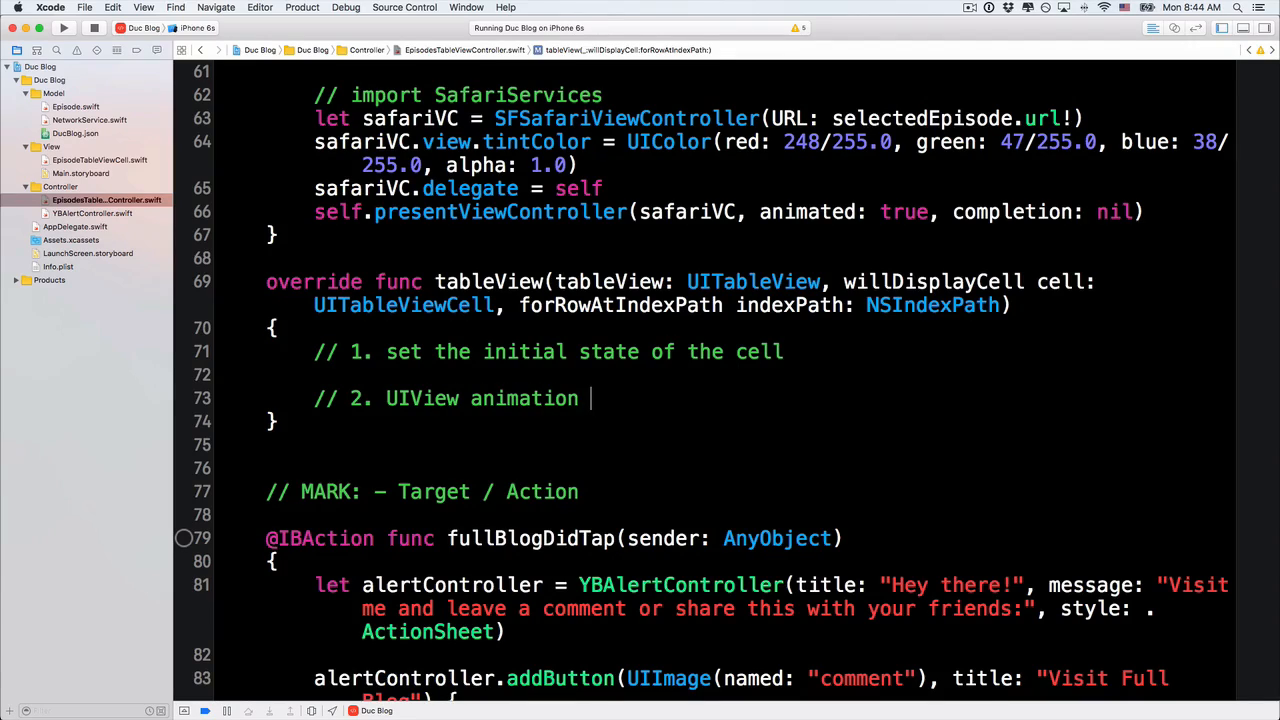
type("method to change to the fina")
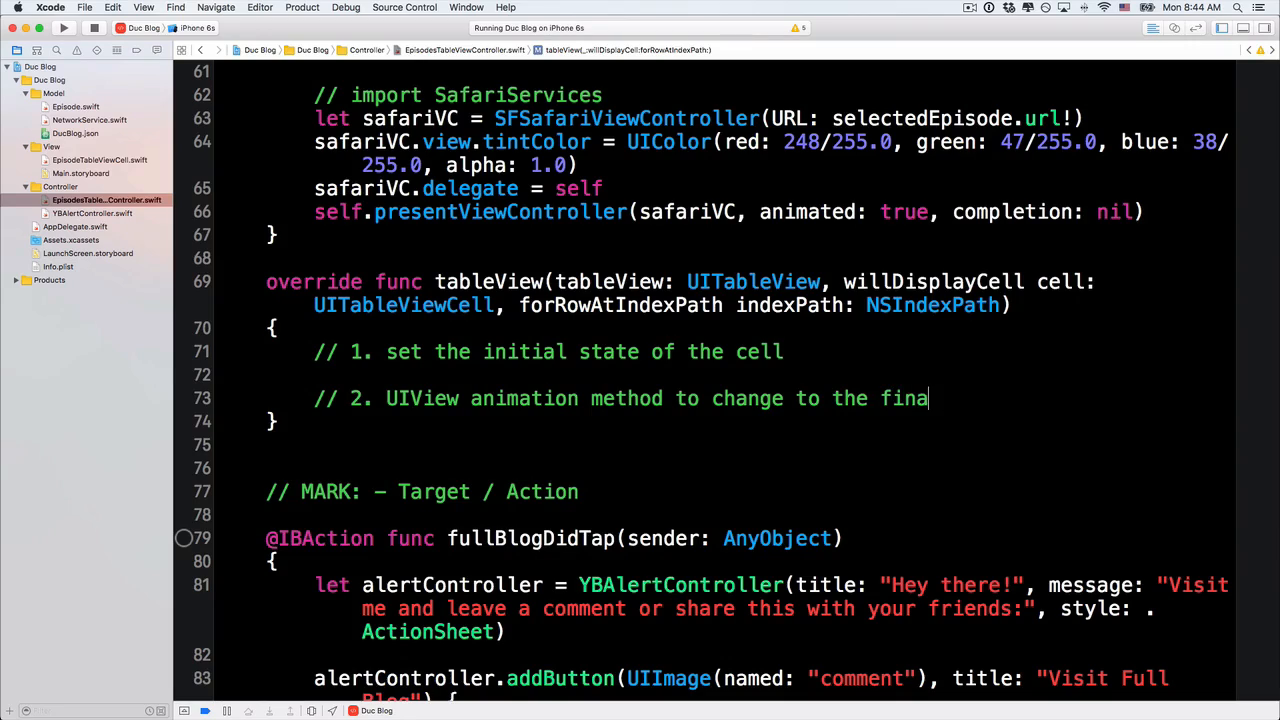
type("l state of the cel")
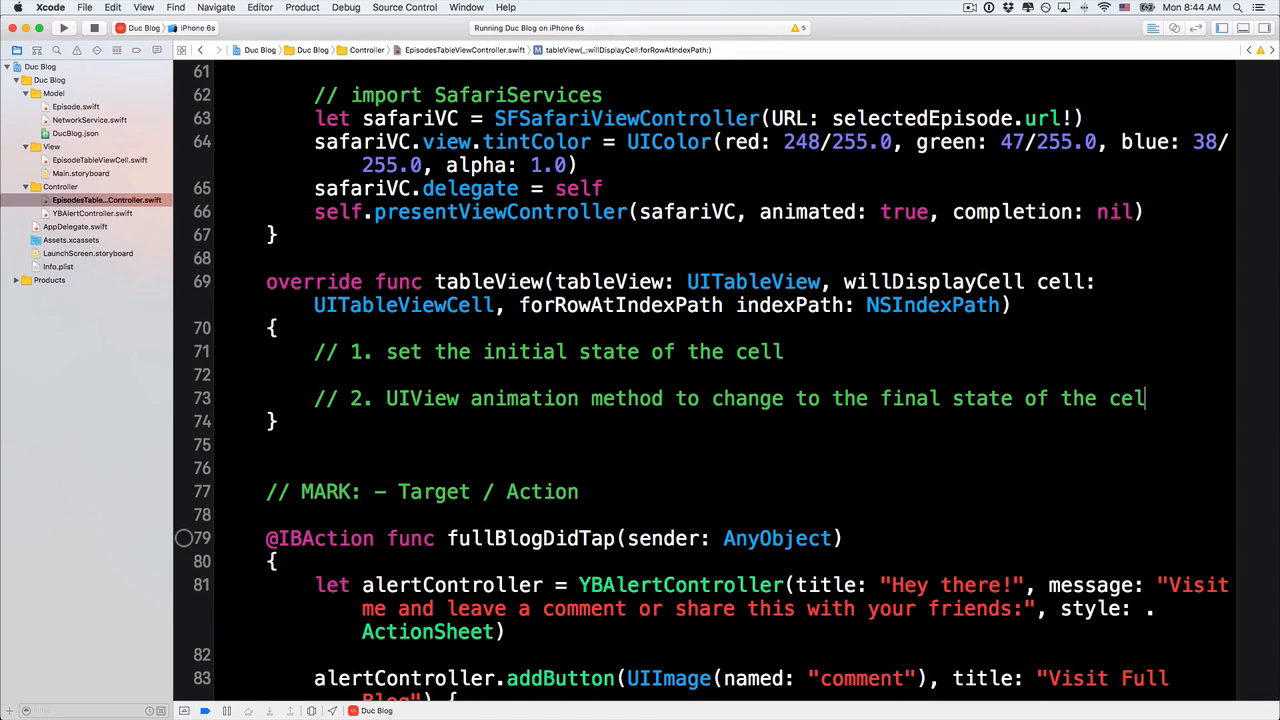
key("Return")
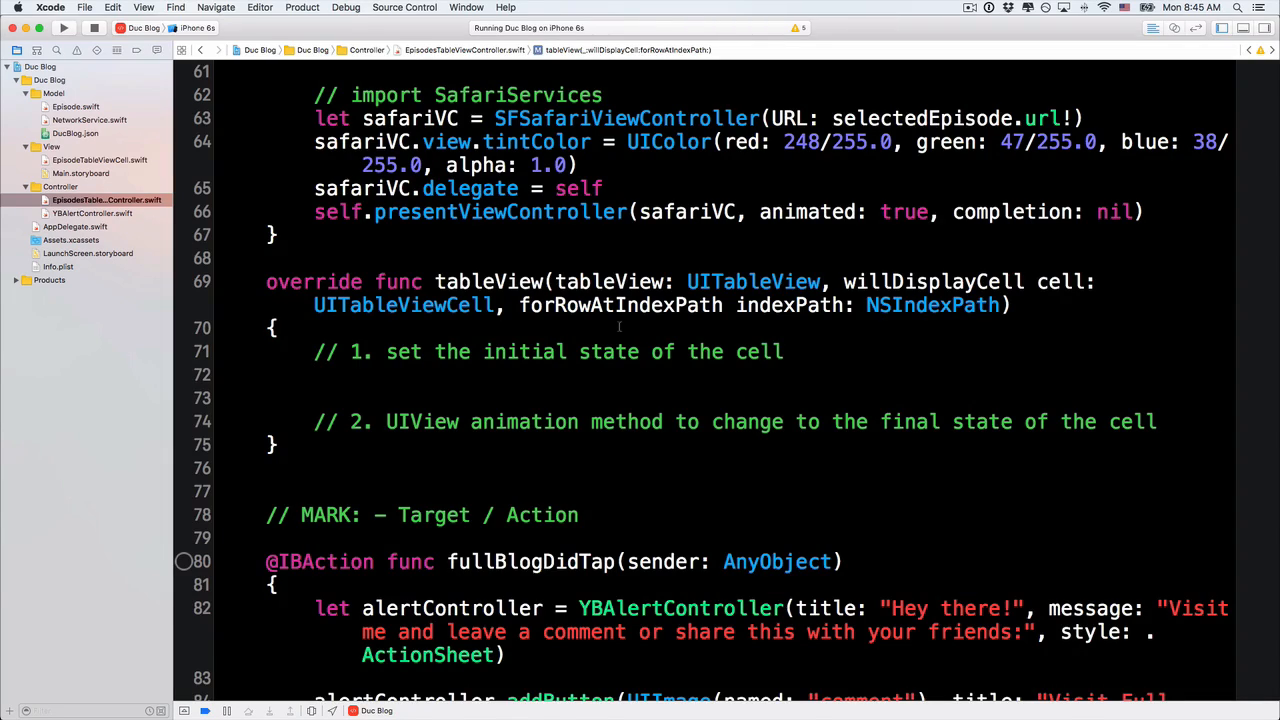
Set cell.alpha = 0 under the initial-state comment.
left_click(316, 374)
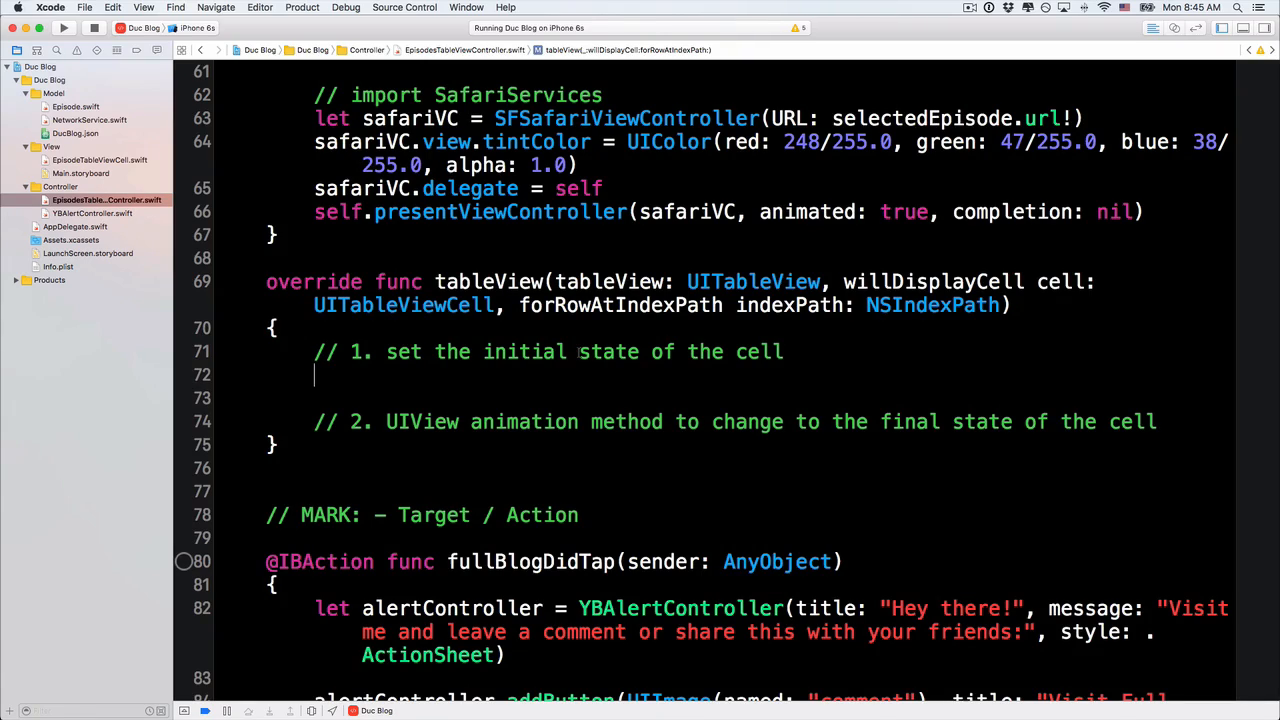
type("cell.apl")
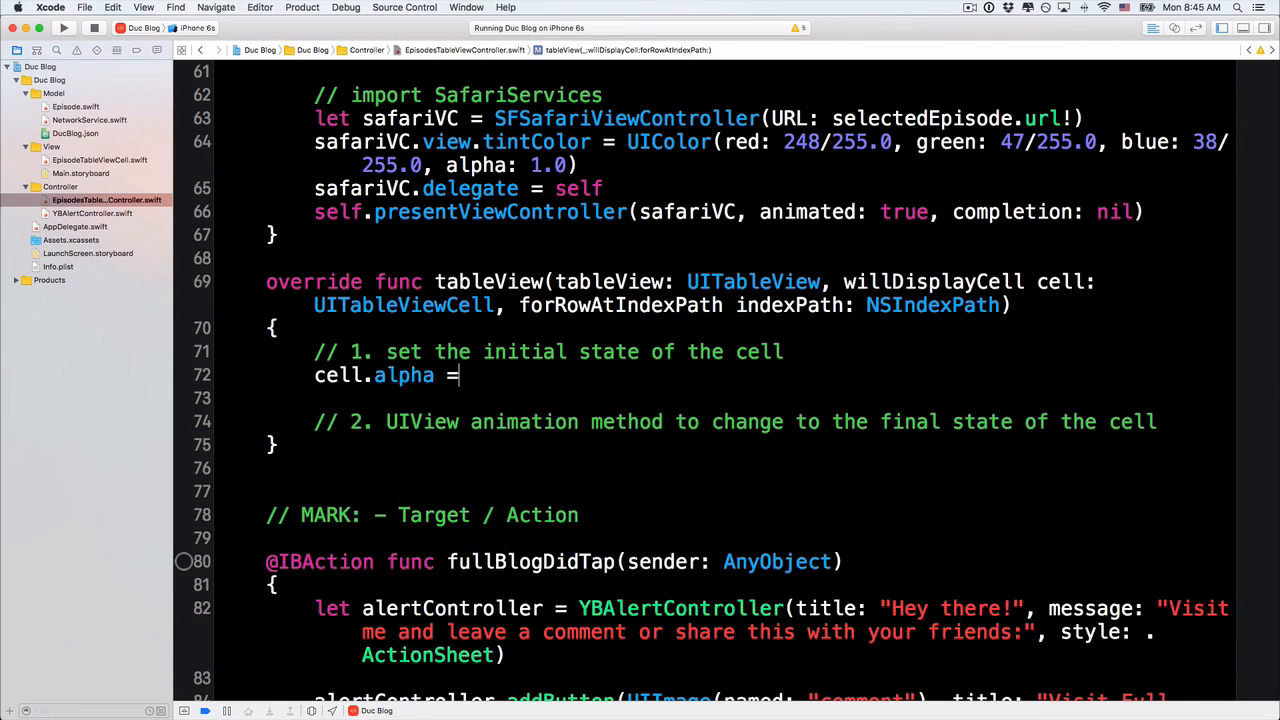
type("0")
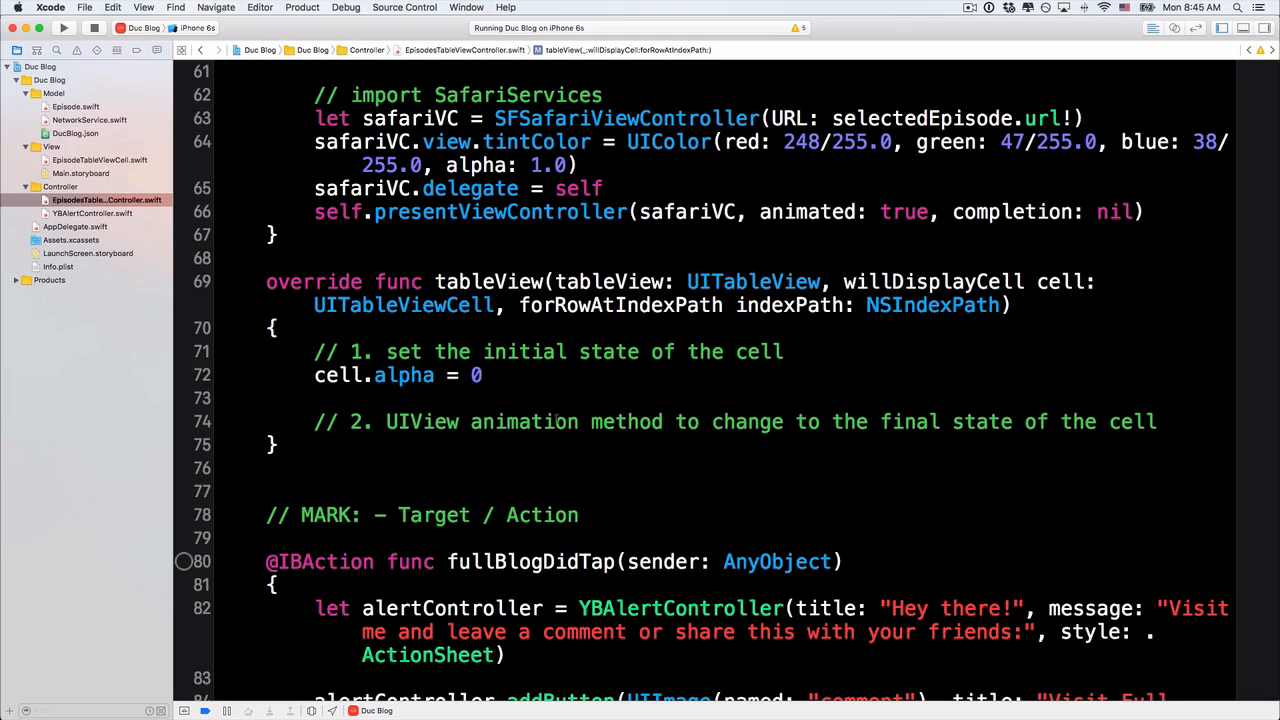
key("Return")
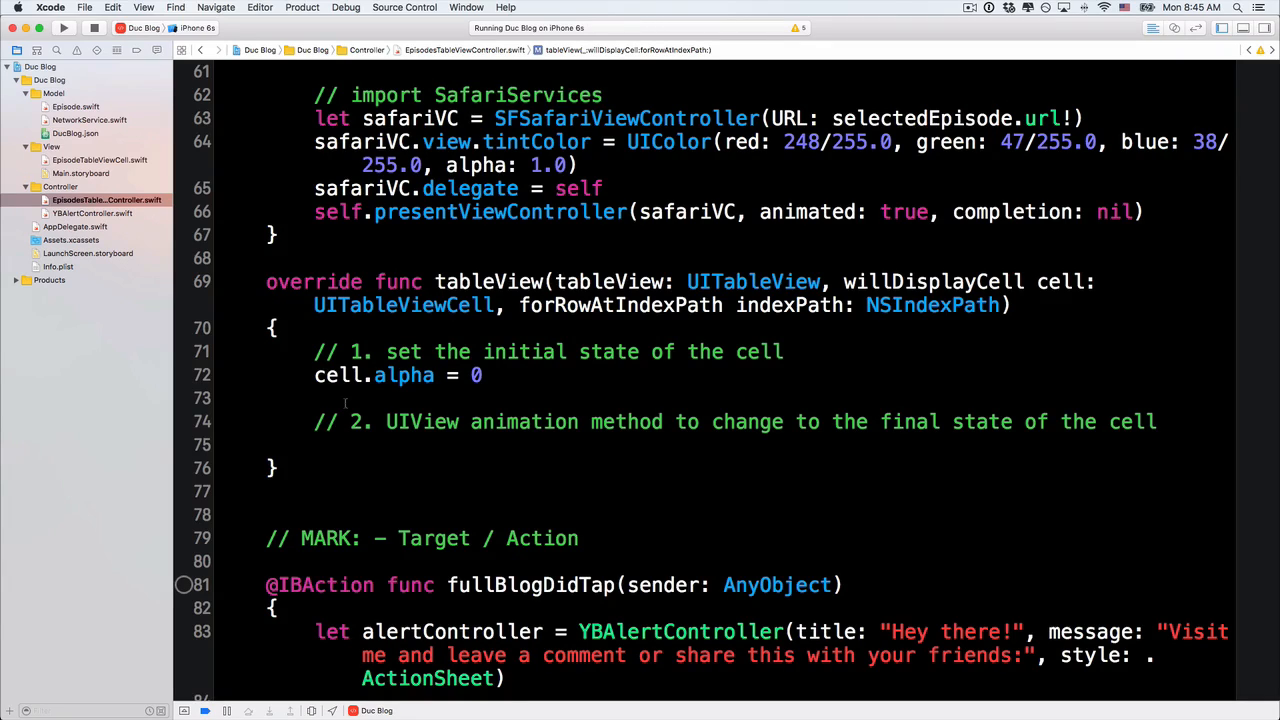
Add UIView.animateWithDuration(1.0) with an empty closure below the second comment.
type("UIView")
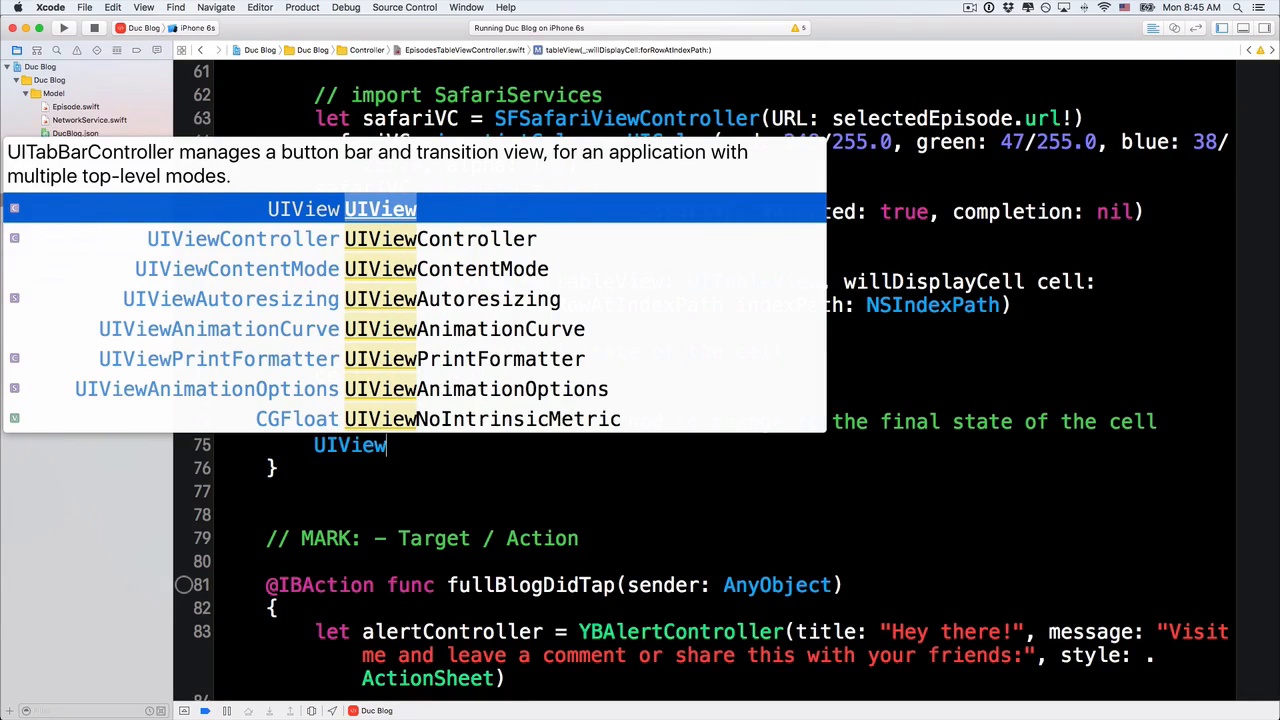
type(".ani")
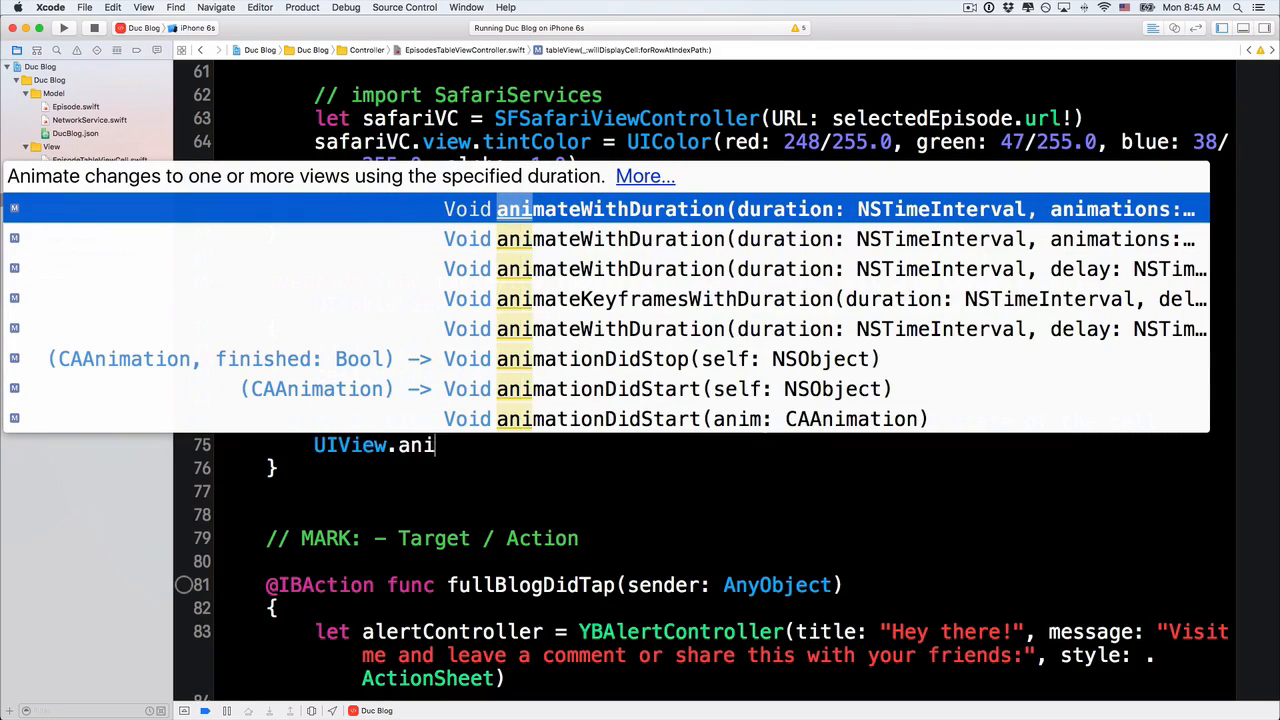
type("mateWithDuration(duration: NSTimeInterval, animations: () -> Void")
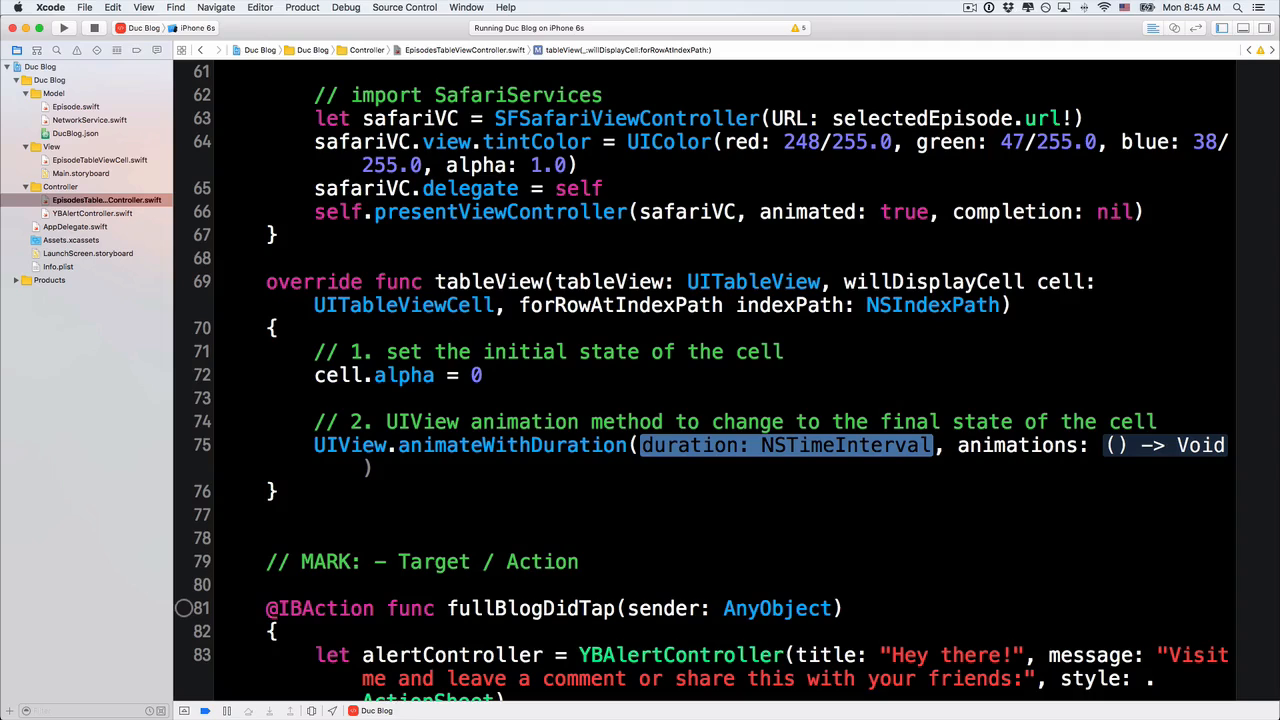
type("1.0) {")
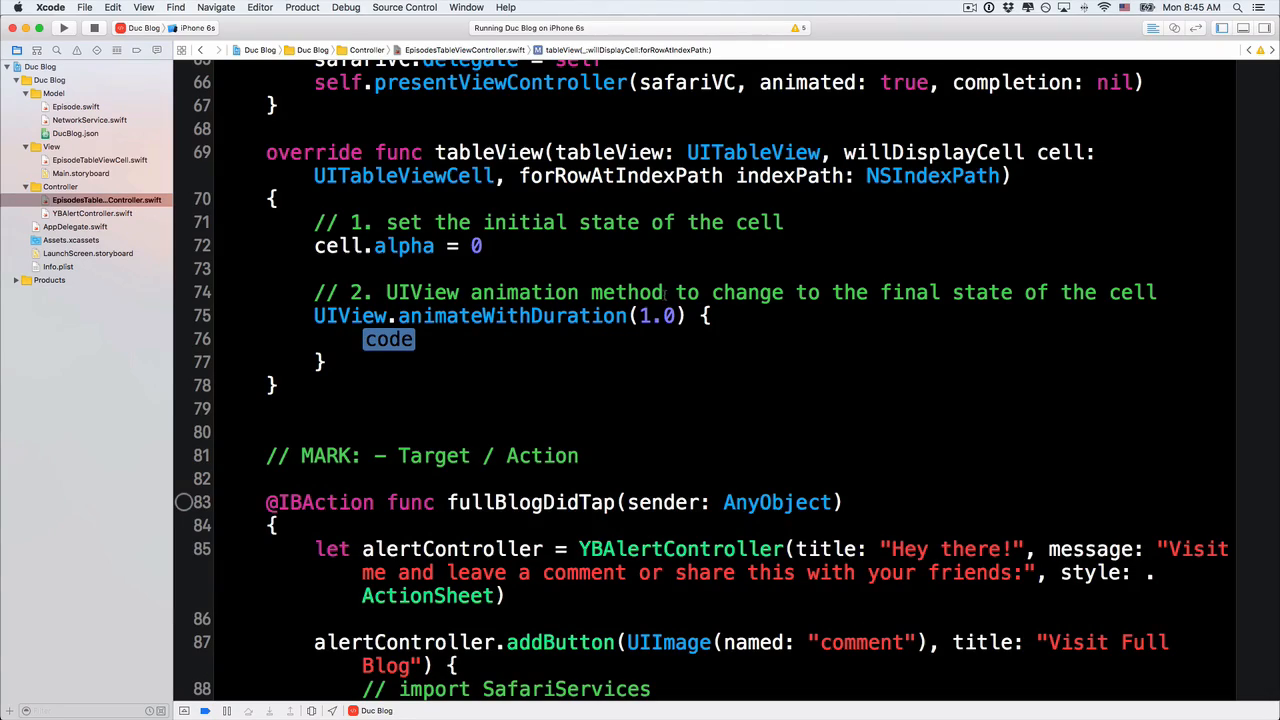
key("delete")
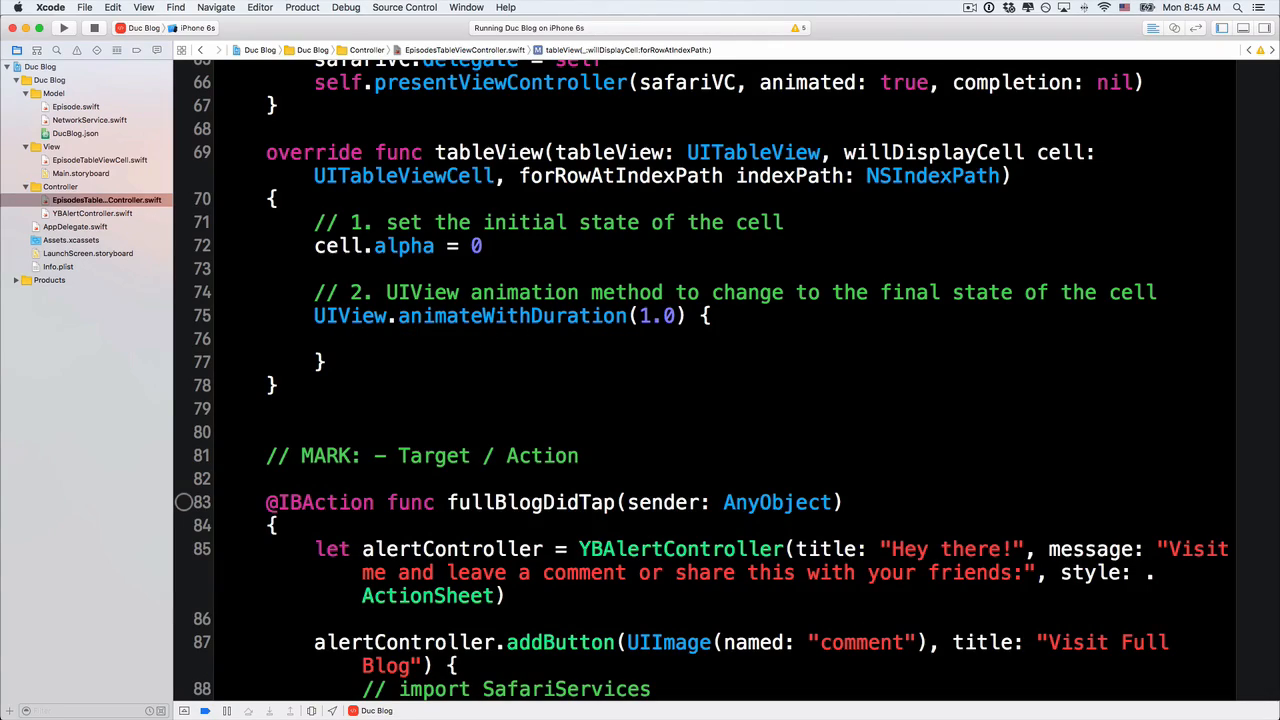
left_click(362, 338)
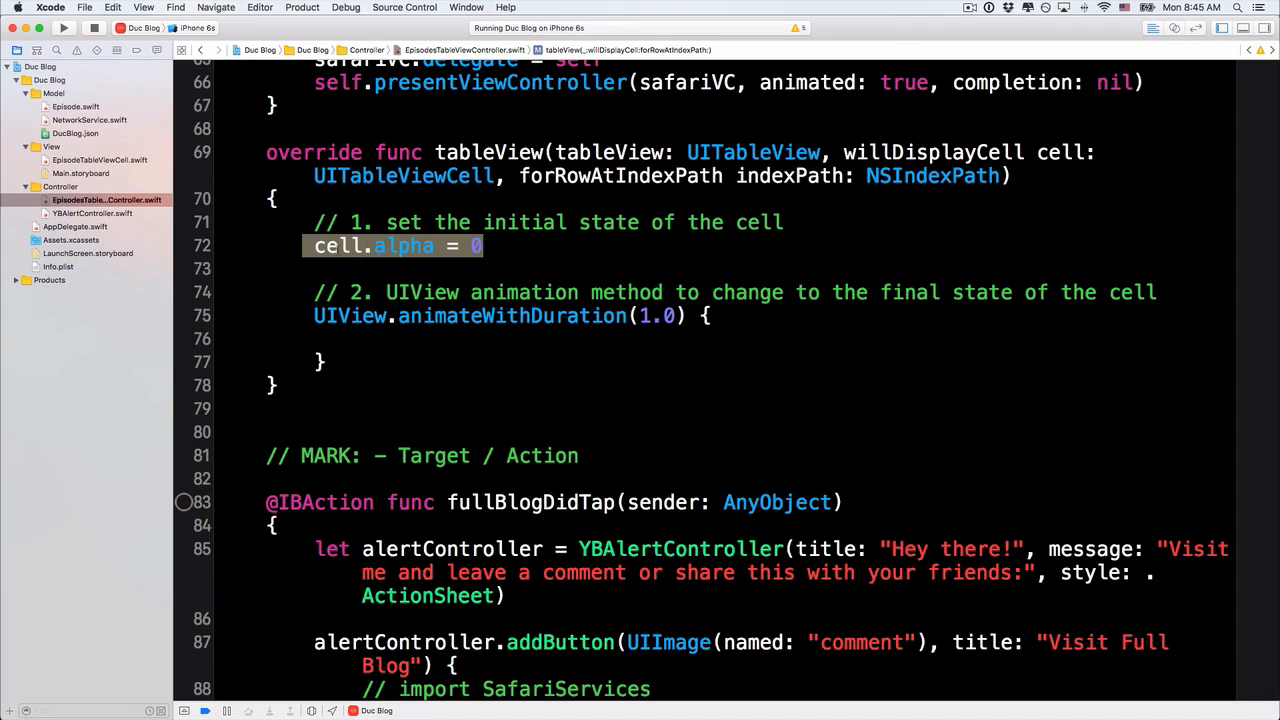
Set cell.alpha = 1.0 inside the animation block.
double_click(404, 246)
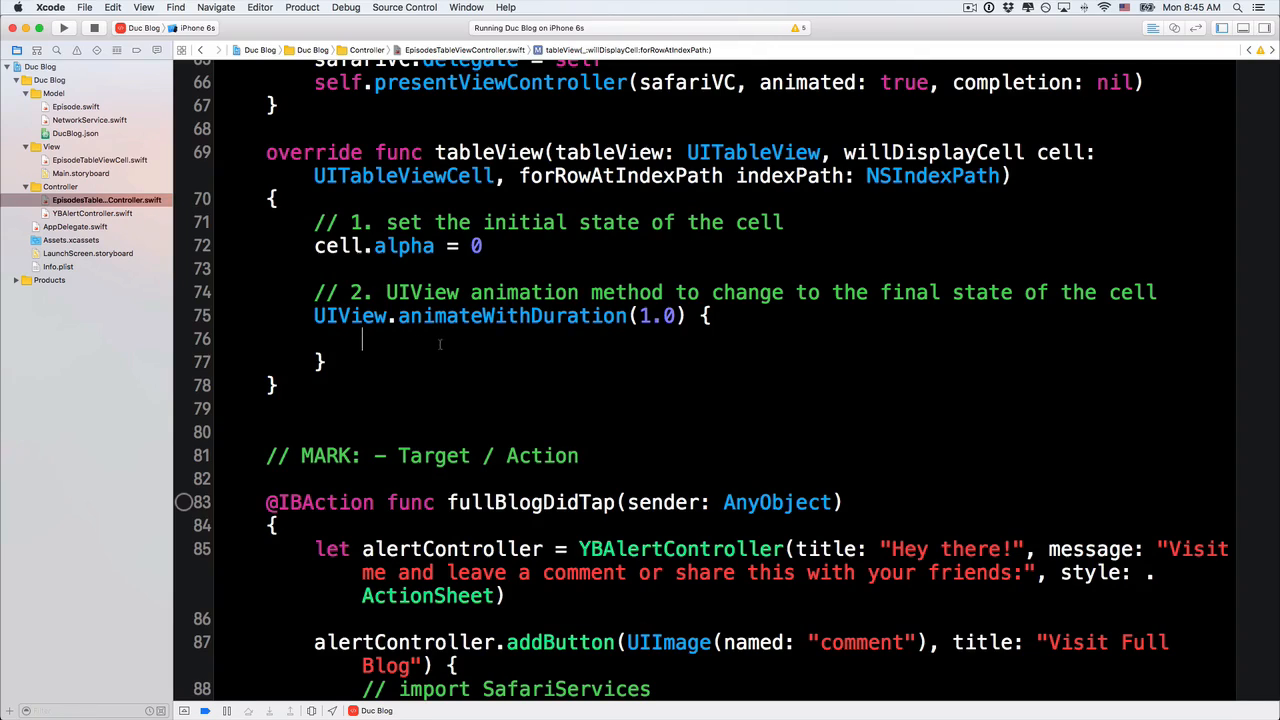
type("c")
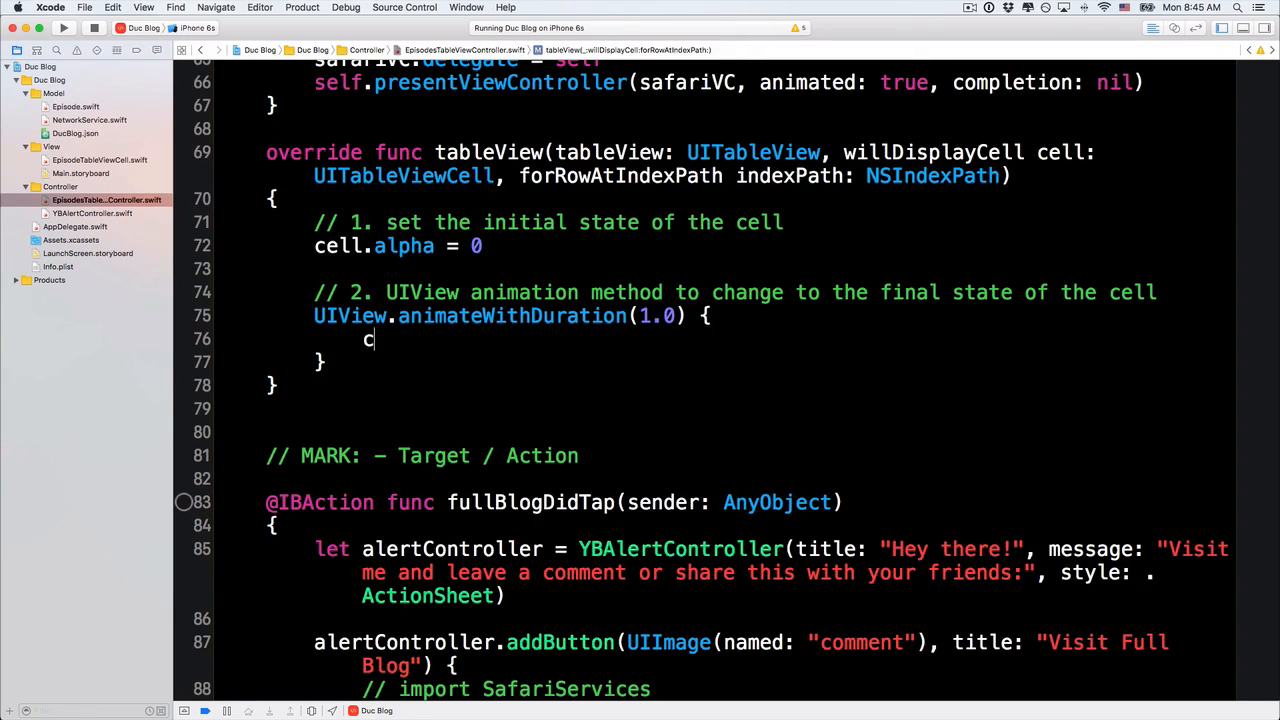
type("ell.alpha = 1.0")
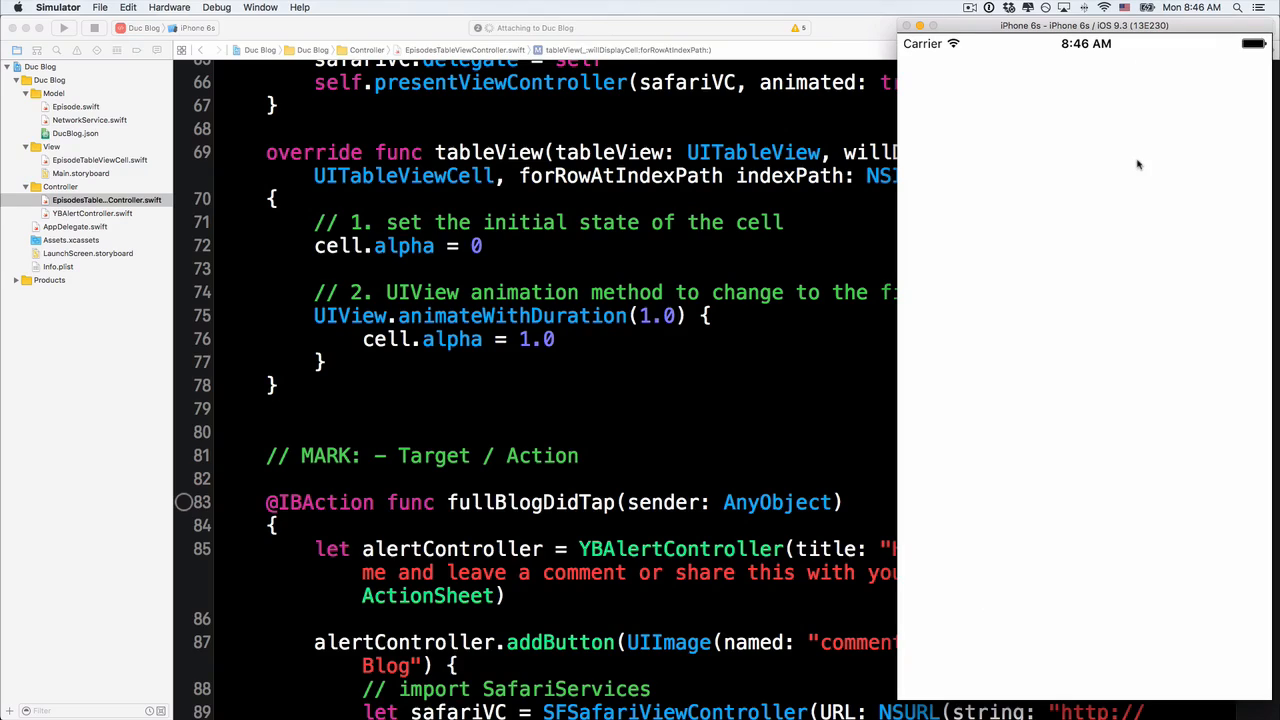
Run the app and scroll the episode list to watch cells fade in.
left_click(64, 28)
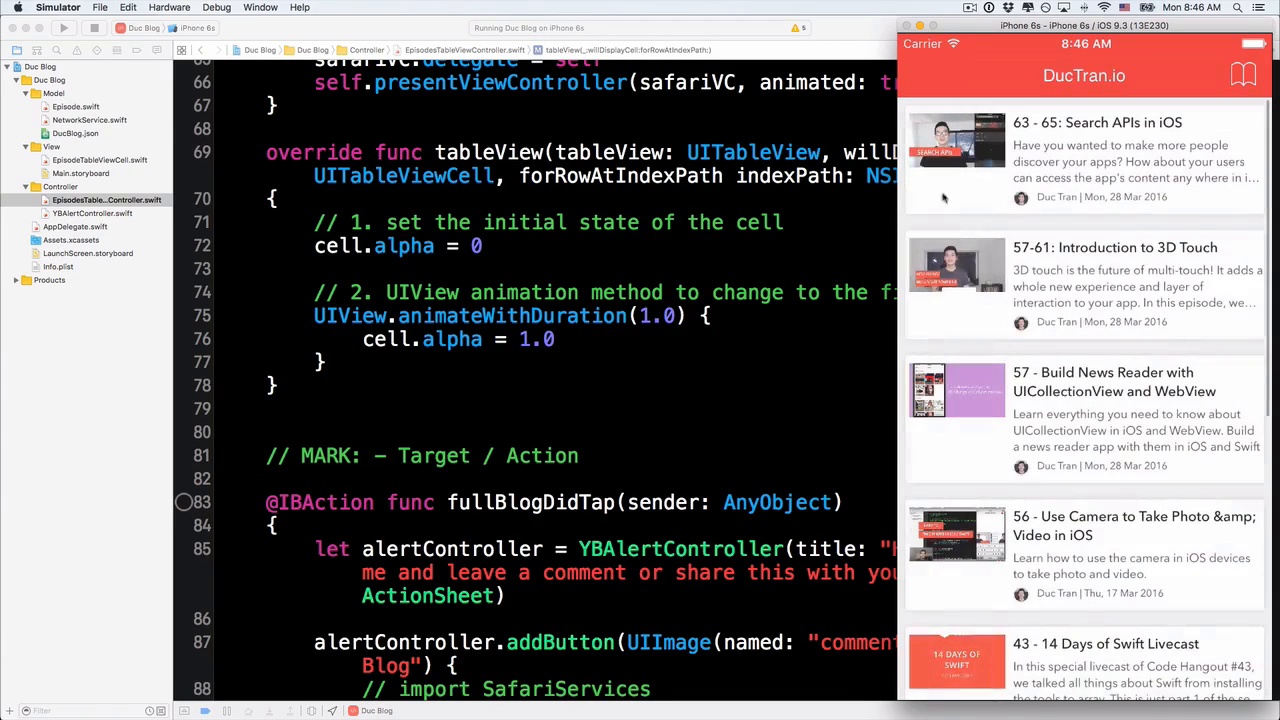
scroll("down", 3)
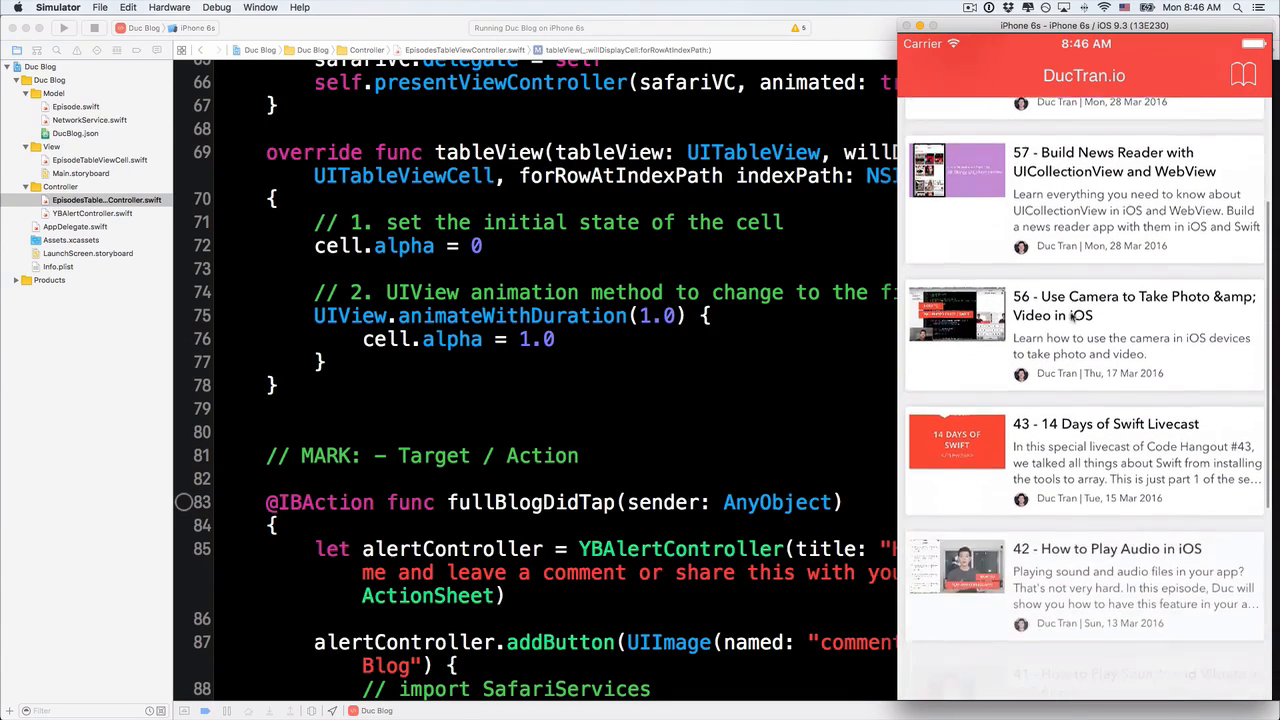
scroll("down", 3)
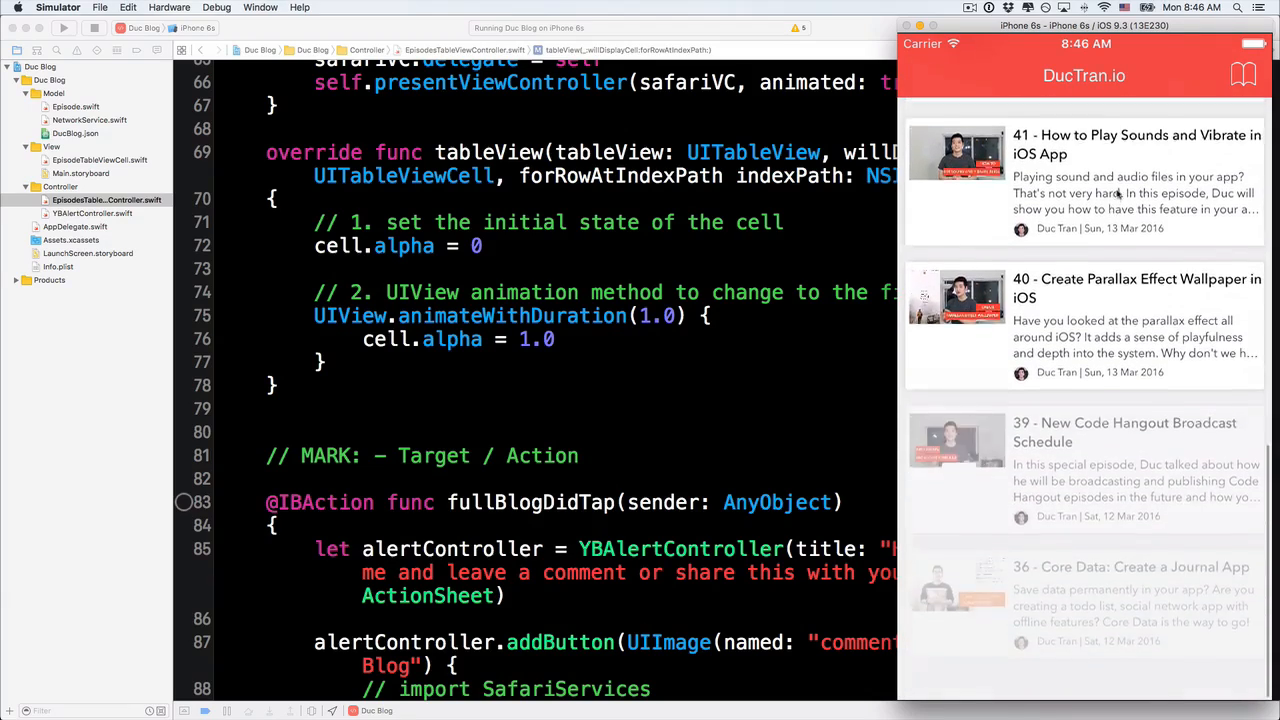
scroll("down", 3)
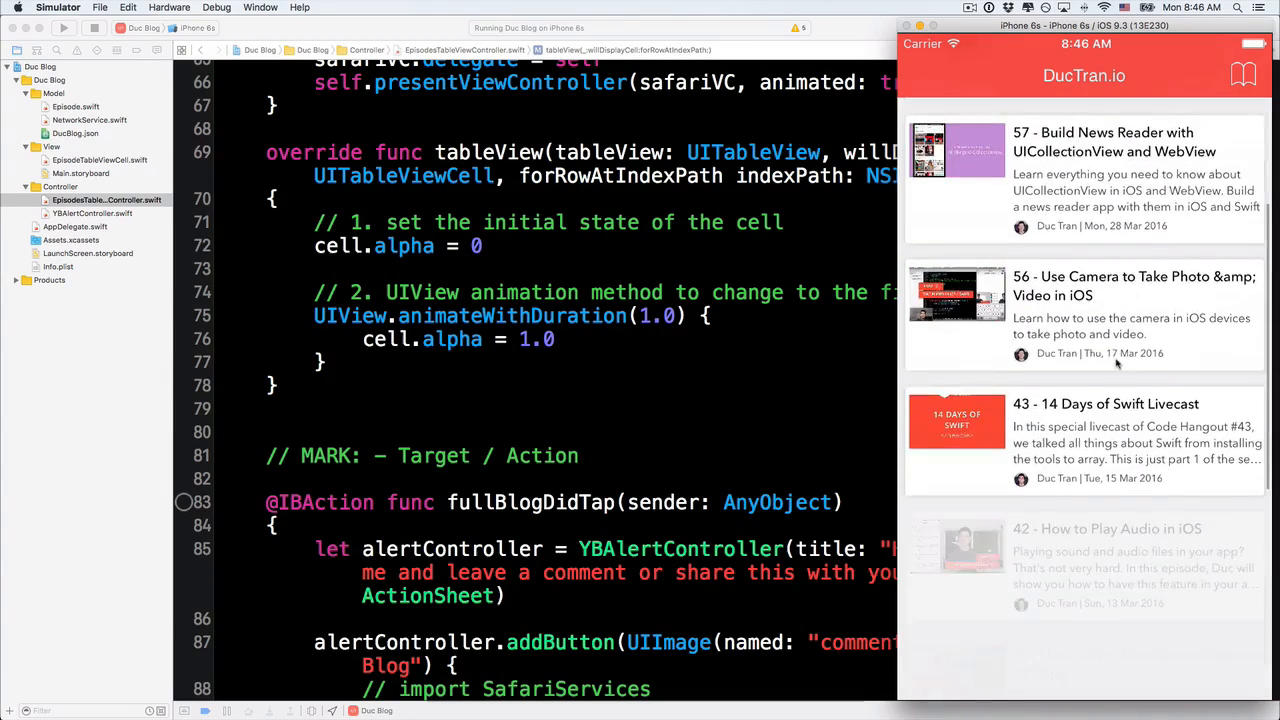
scroll("down", 3)
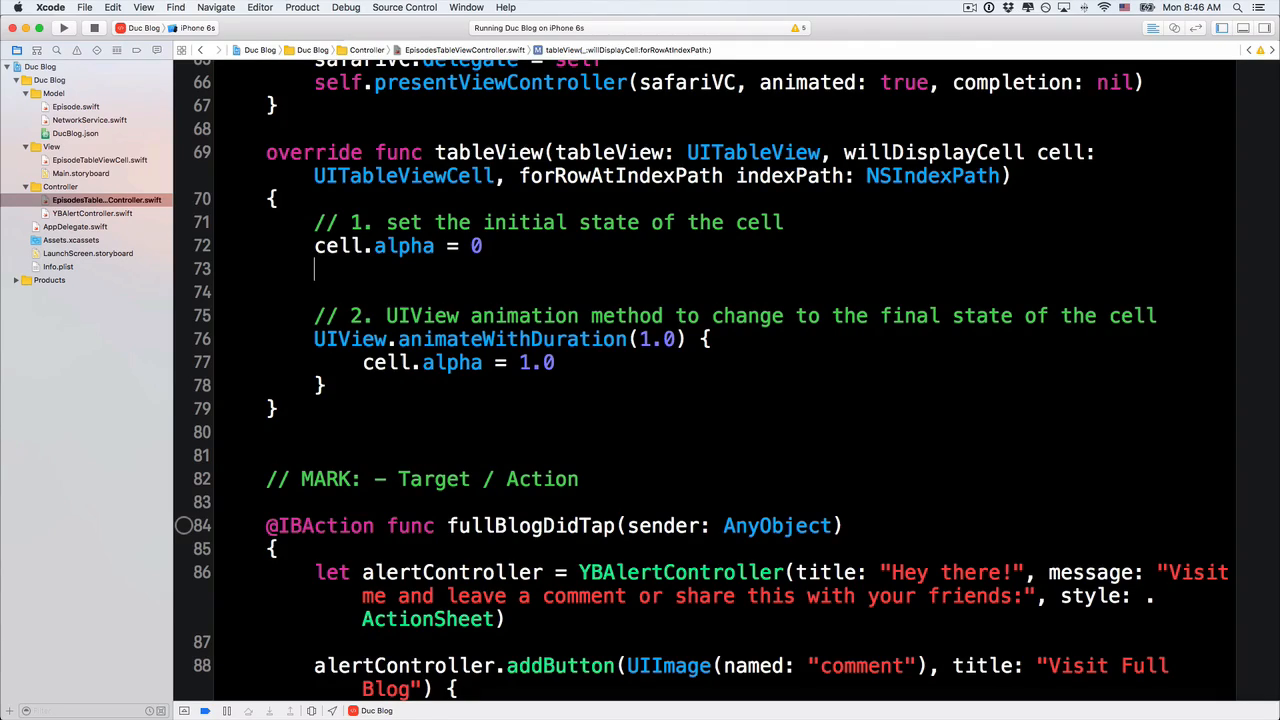
Declare let transform = CATransform3DTranslate(CATransform3DIdentity, …) and select its tx placeholder.
type("let rotationTRa")
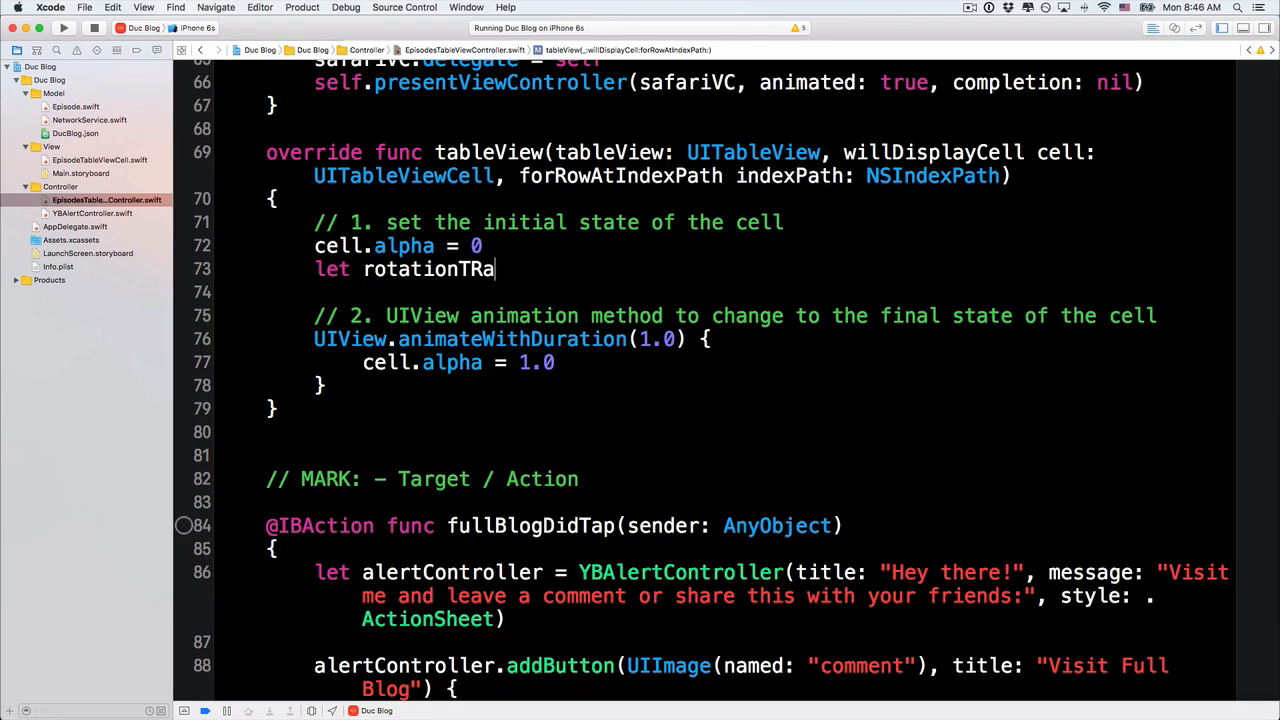
type("transform = C")
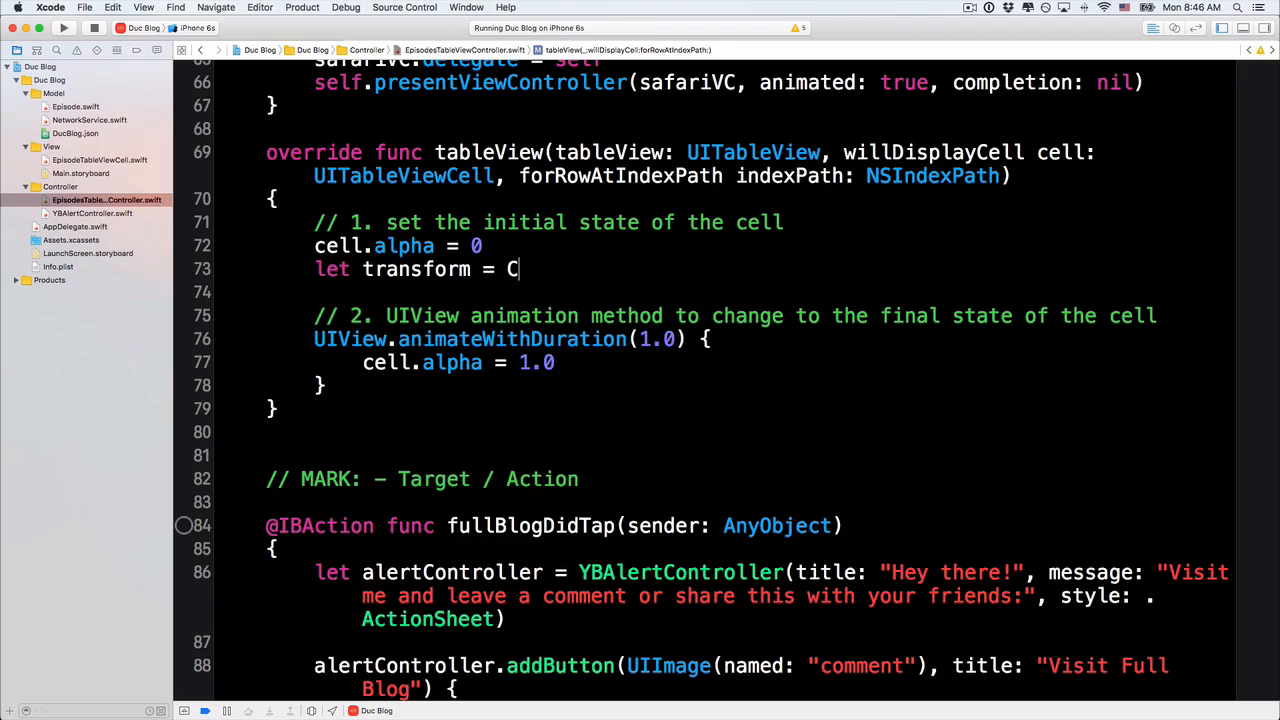
type("Atransfo")
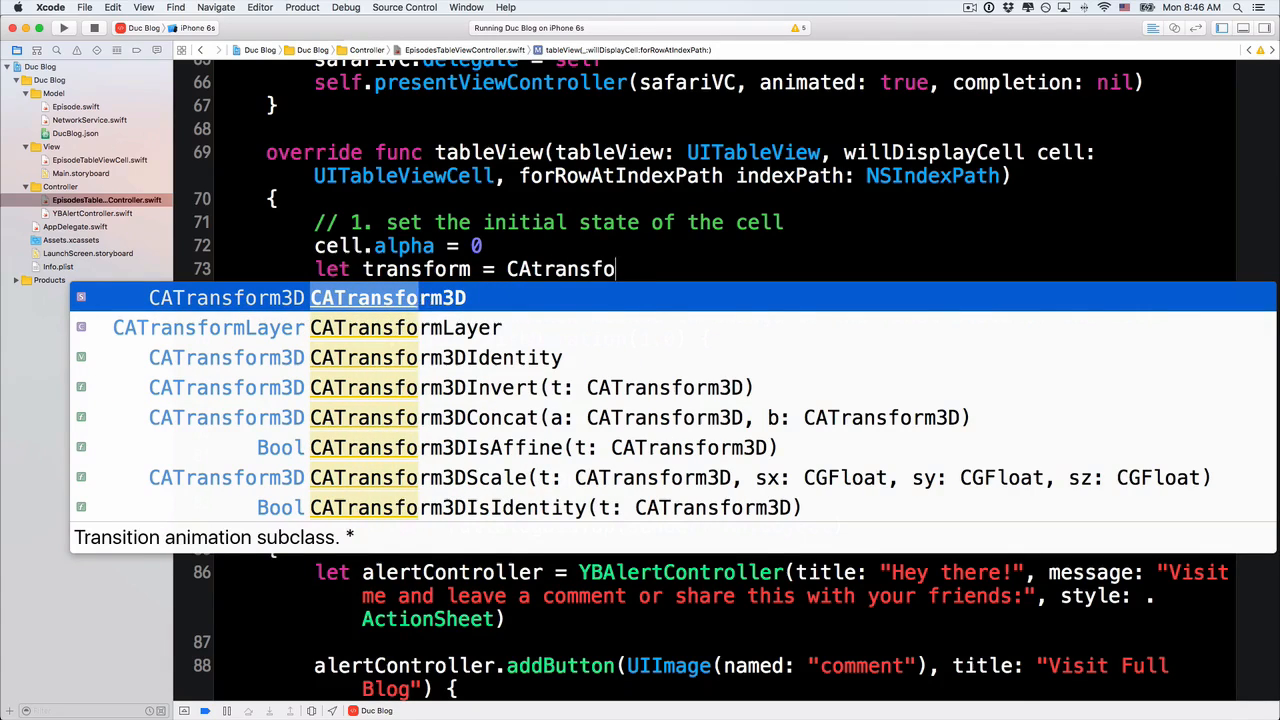
type("3d")
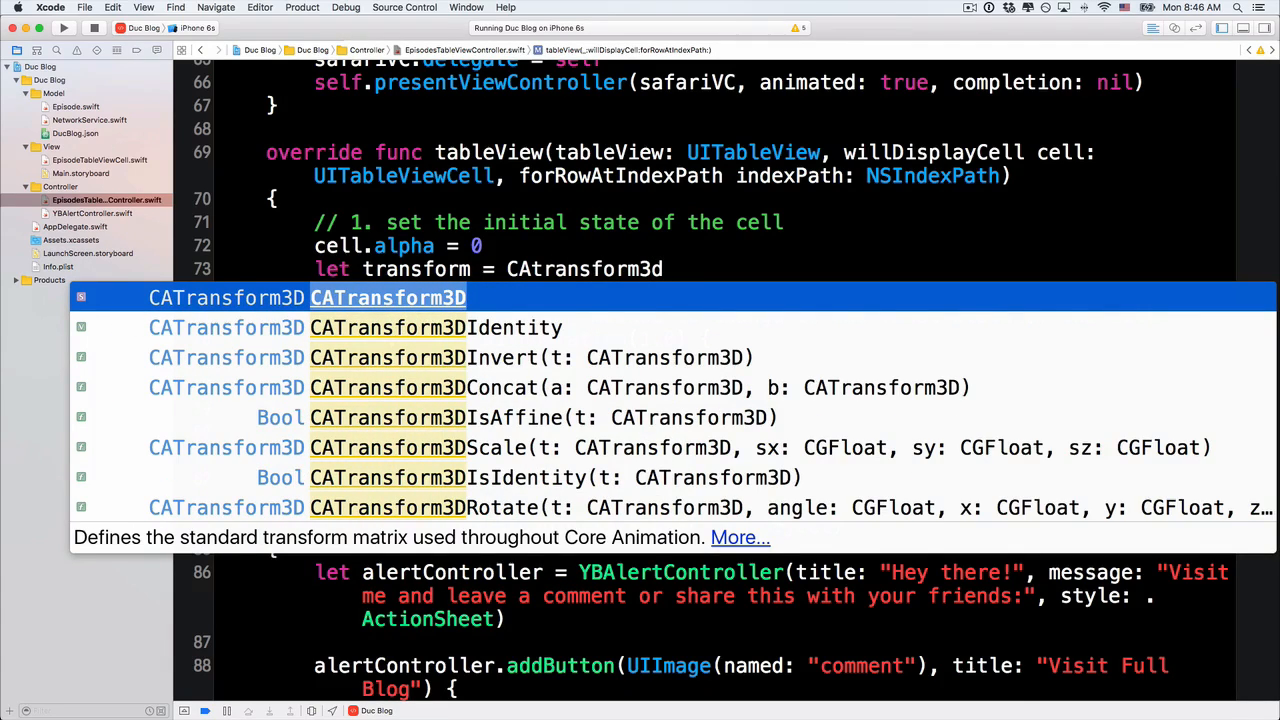
type("Translate(CATransform3DIdentity, tx: CGFloat, ty: CGFloat, tz: CGFloat")
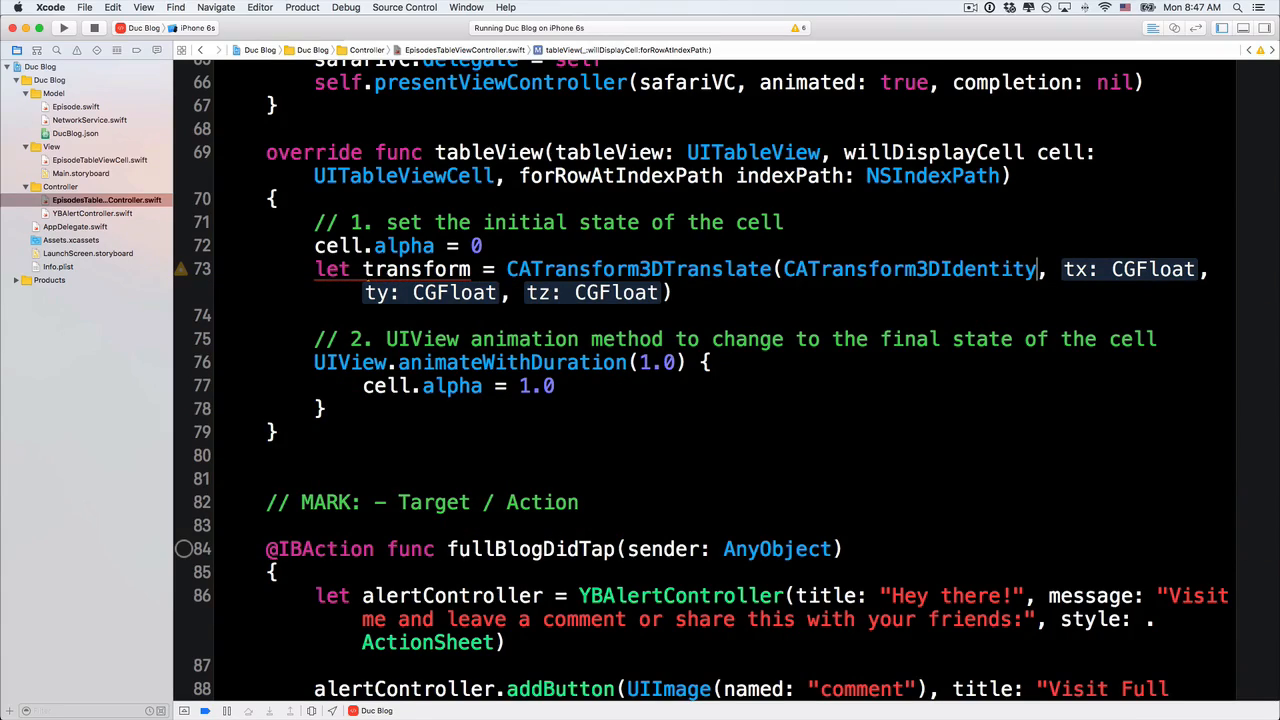
double_click(1128, 268)
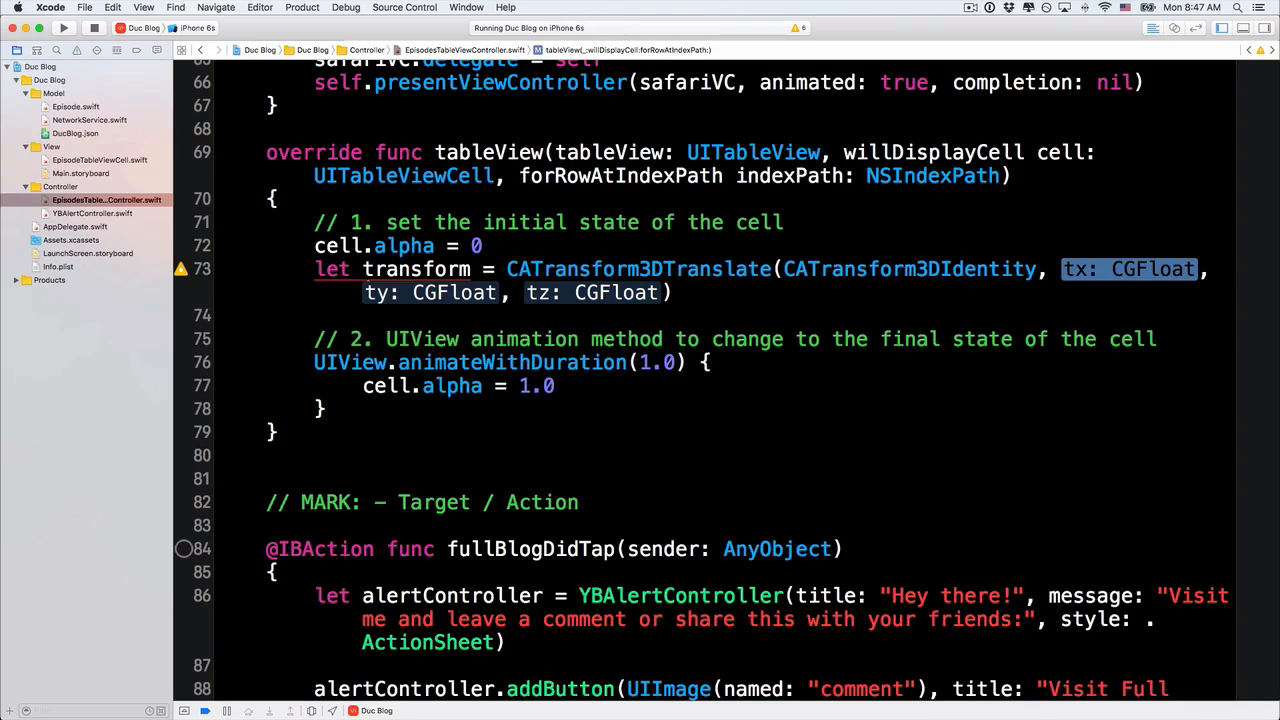
mouse_move(1144, 282)
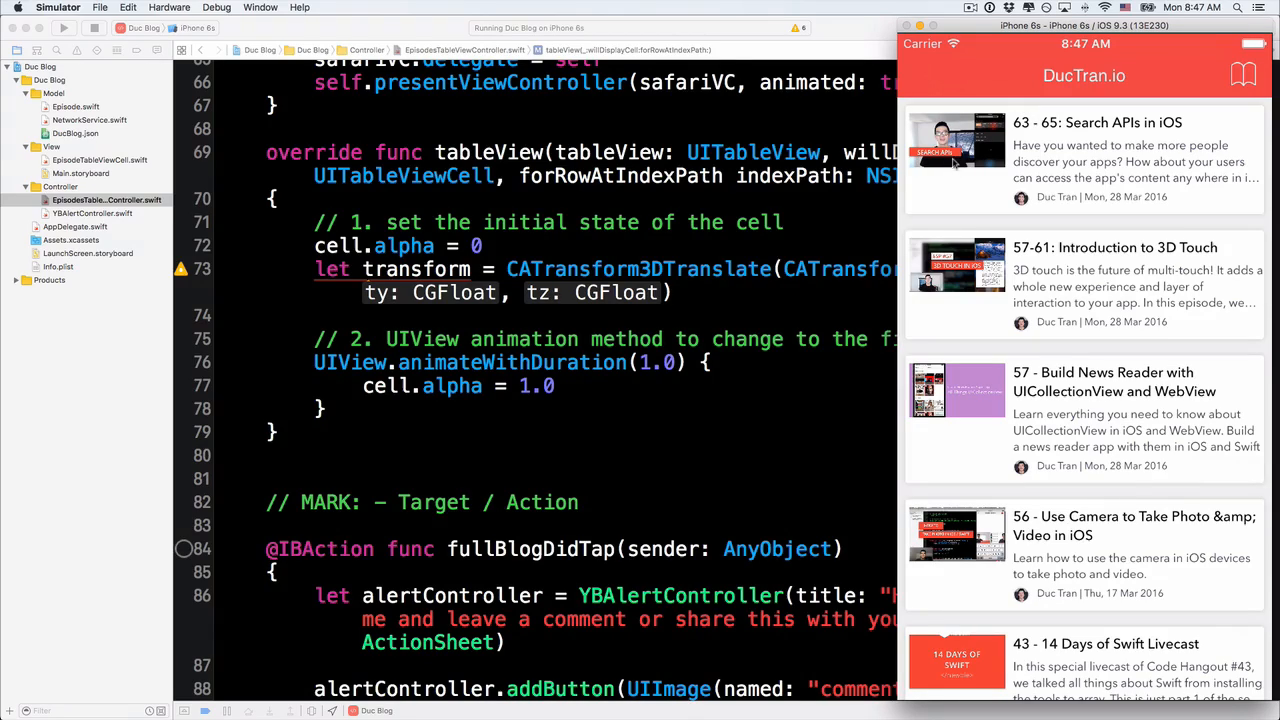
mouse_move(1030, 176)
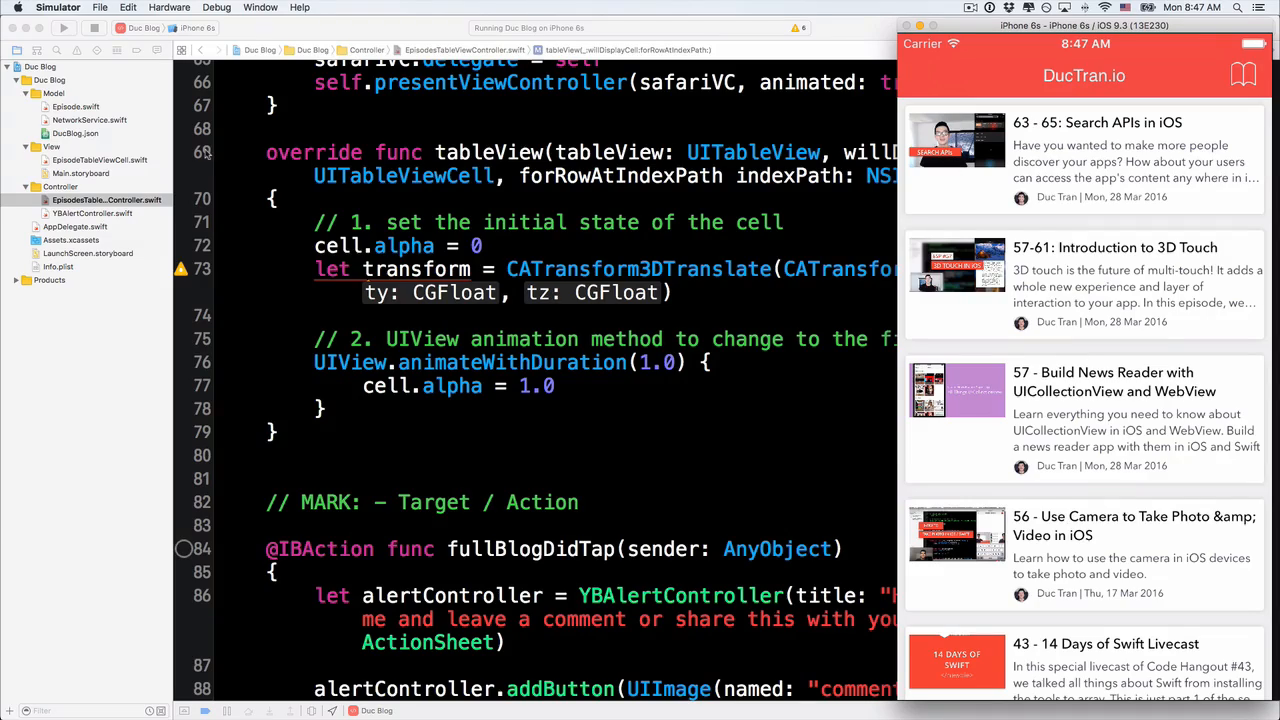
mouse_move(1092, 210)
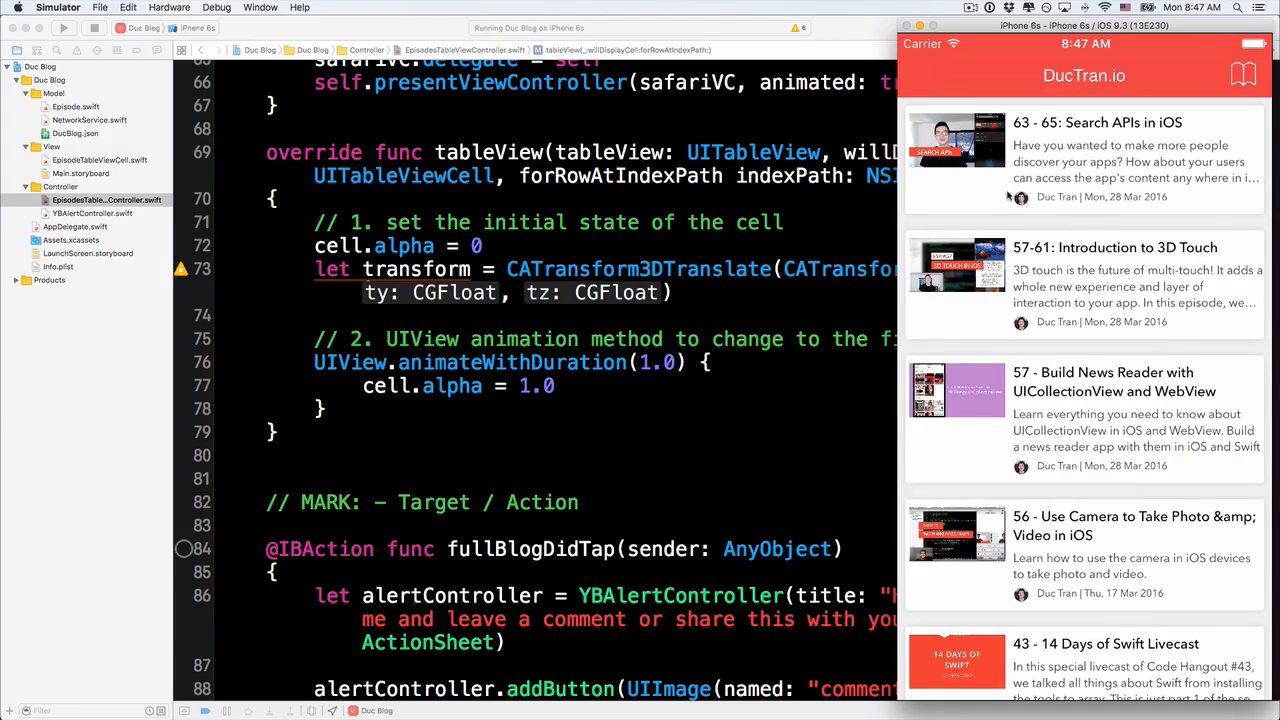
mouse_move(980, 190)
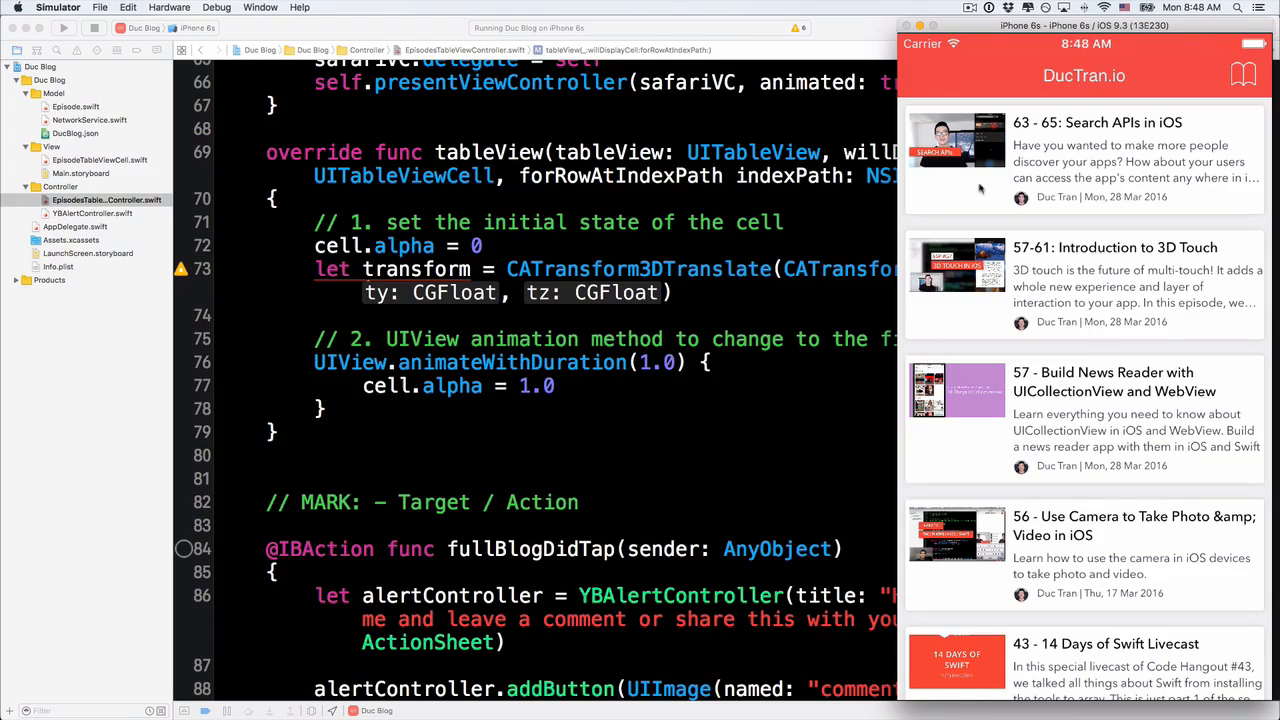
mouse_move(964, 462)
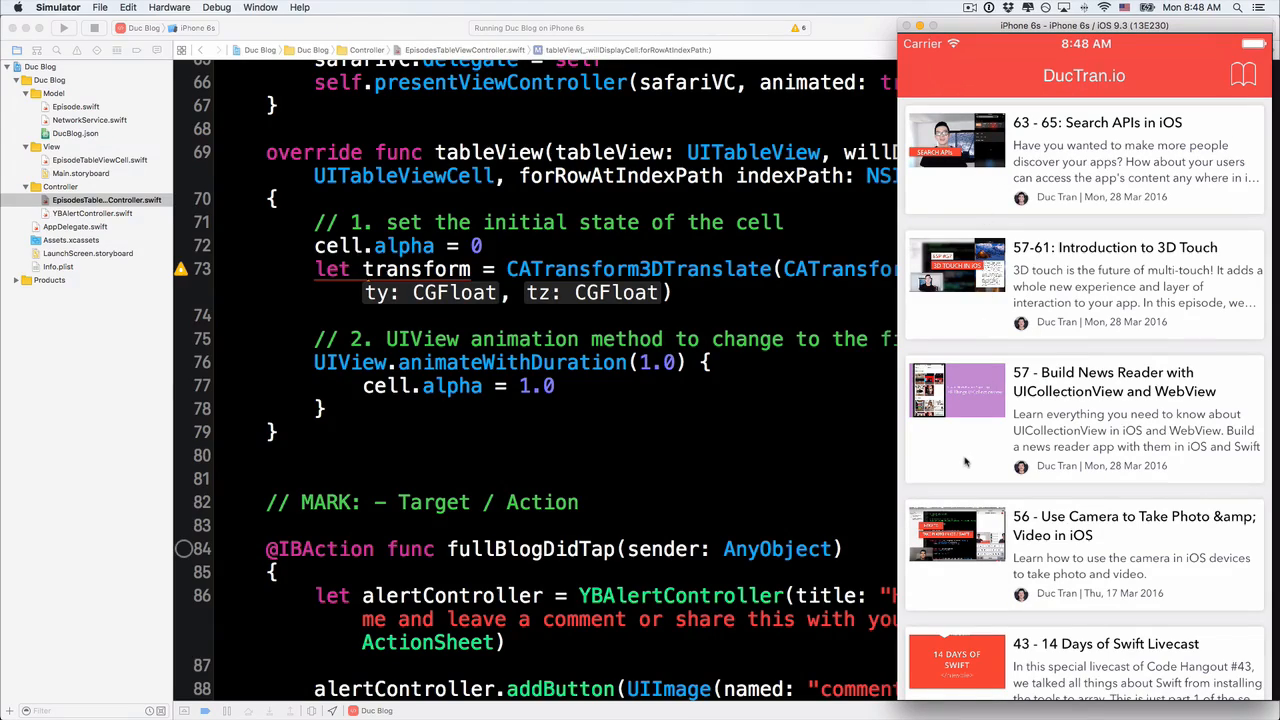
mouse_move(936, 180)
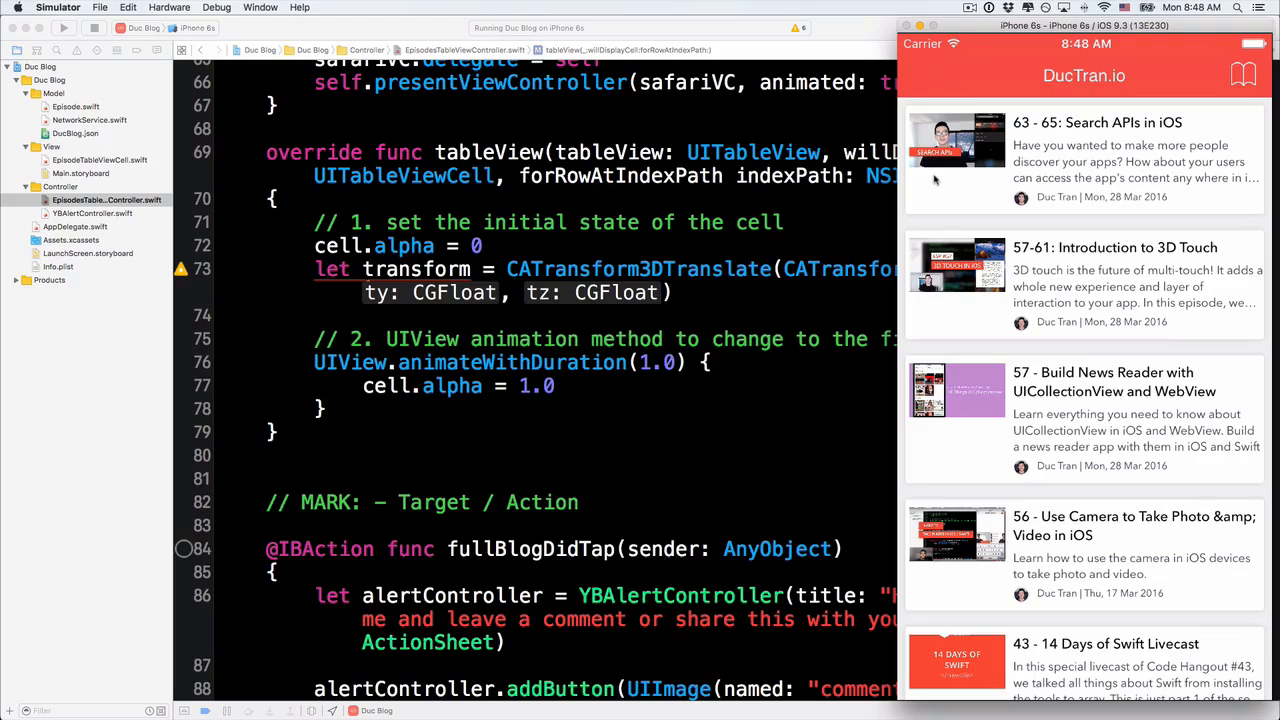
mouse_move(832, 4)
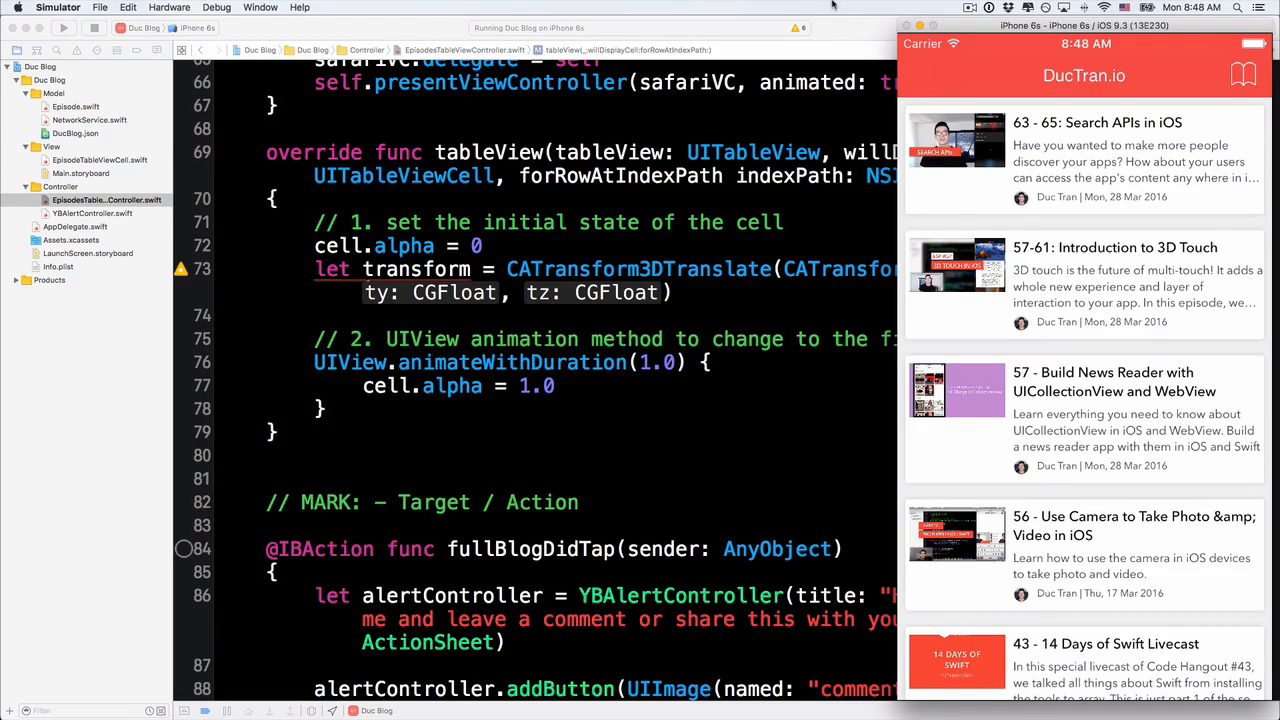
mouse_move(1208, 140)
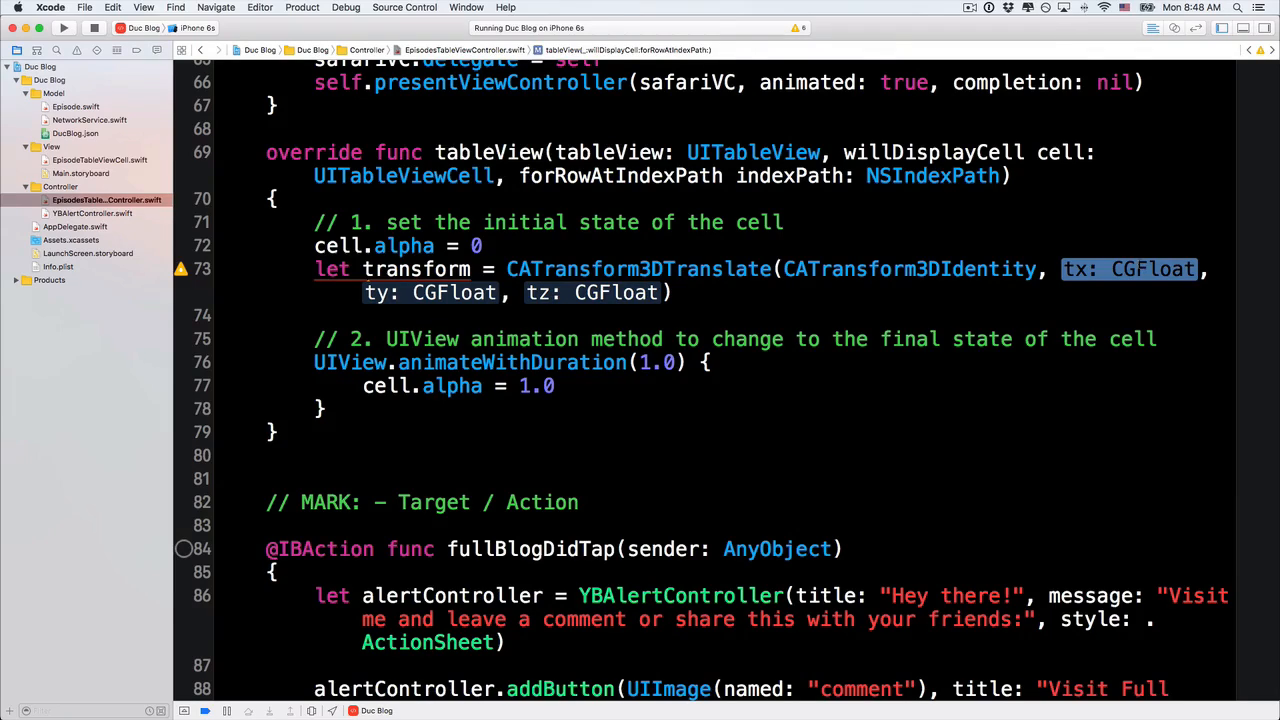
Translate by -250, 20, 0, assign cell.layer.transform = transform, and run.
type("-250")
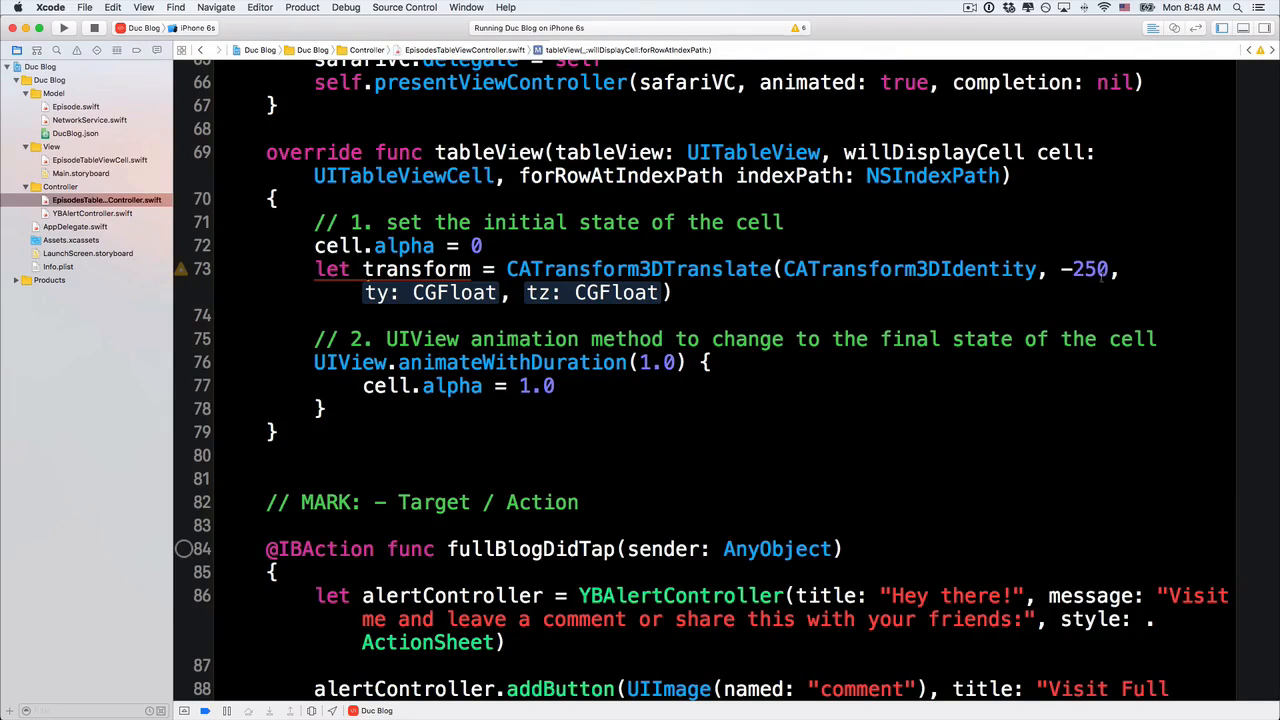
double_click(432, 292)
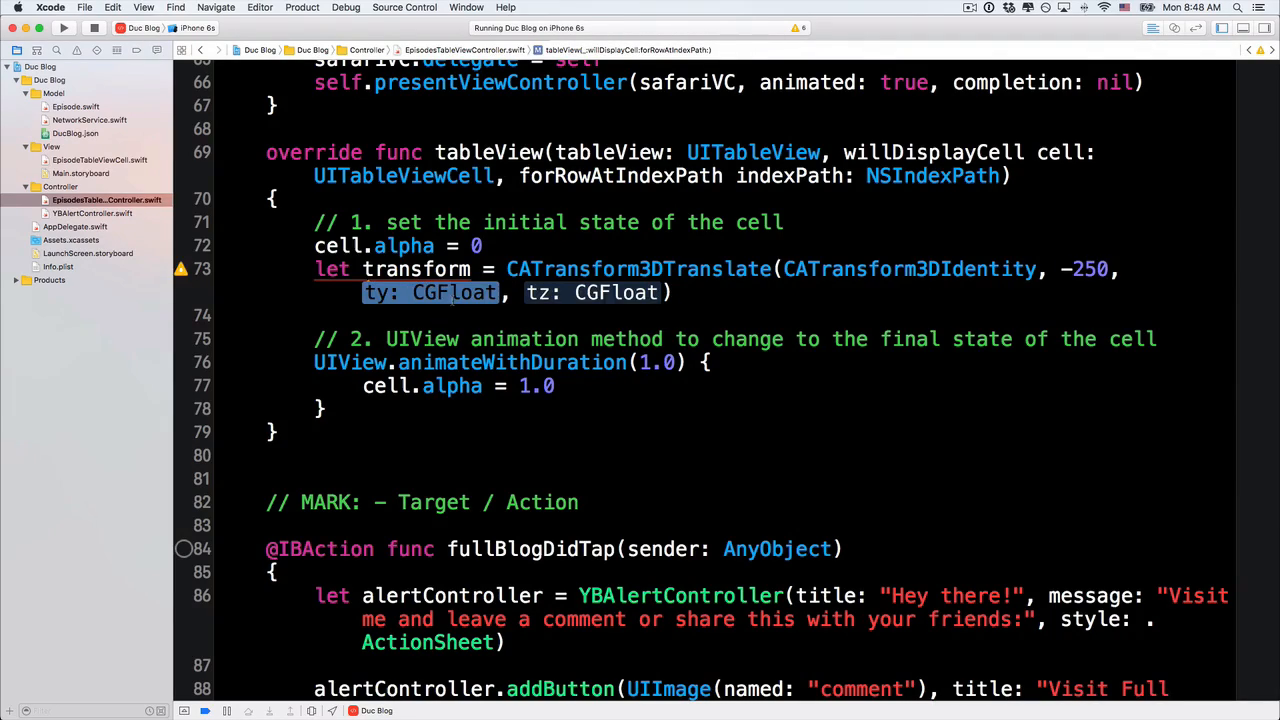
type("20")
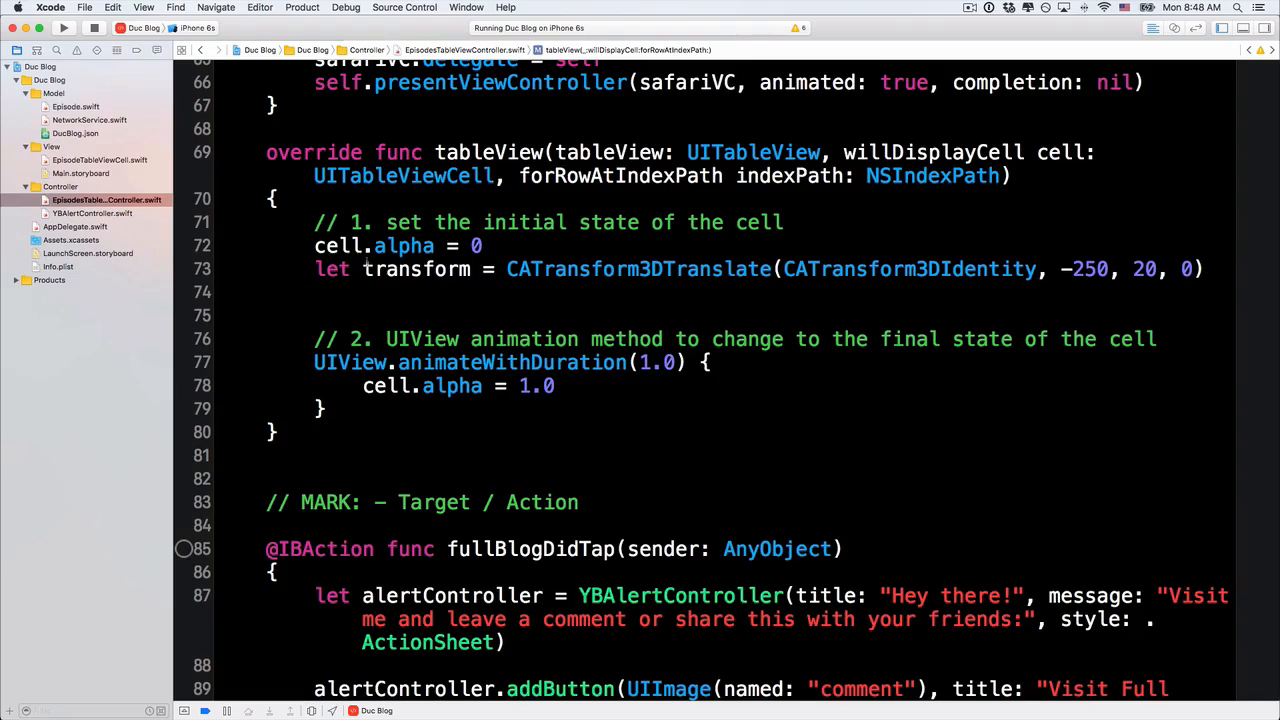
double_click(416, 268)
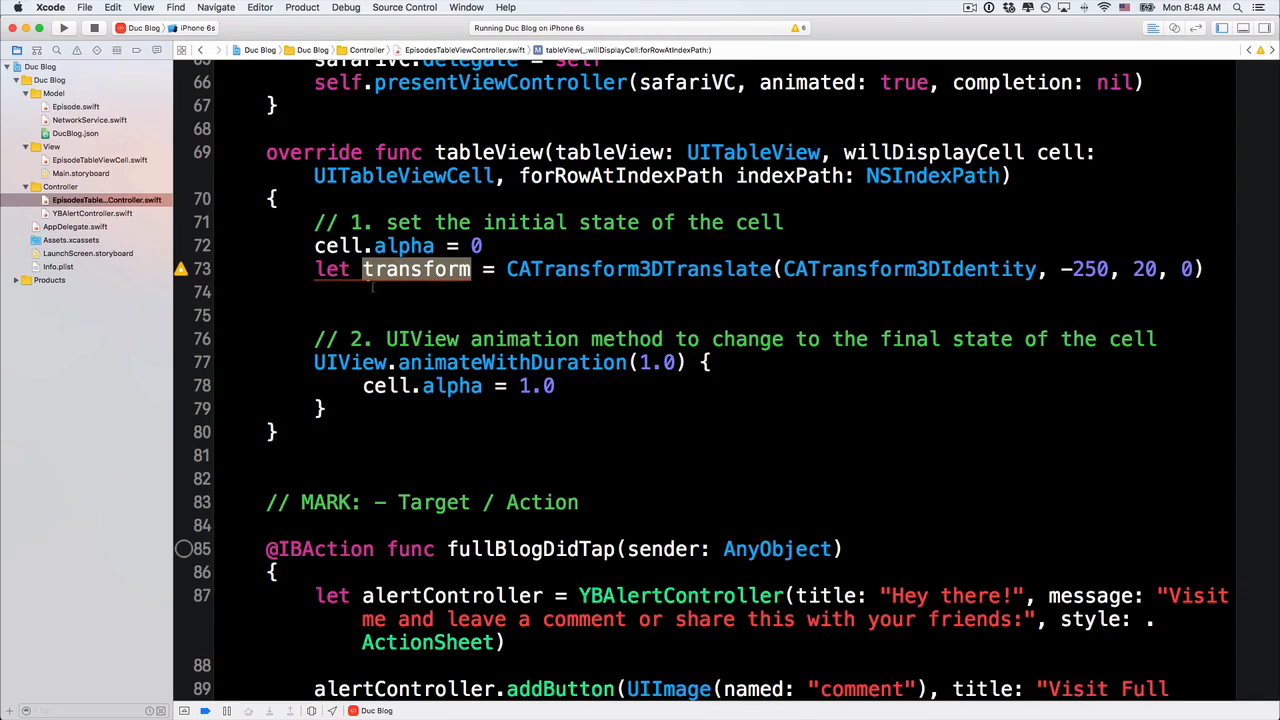
type("el")
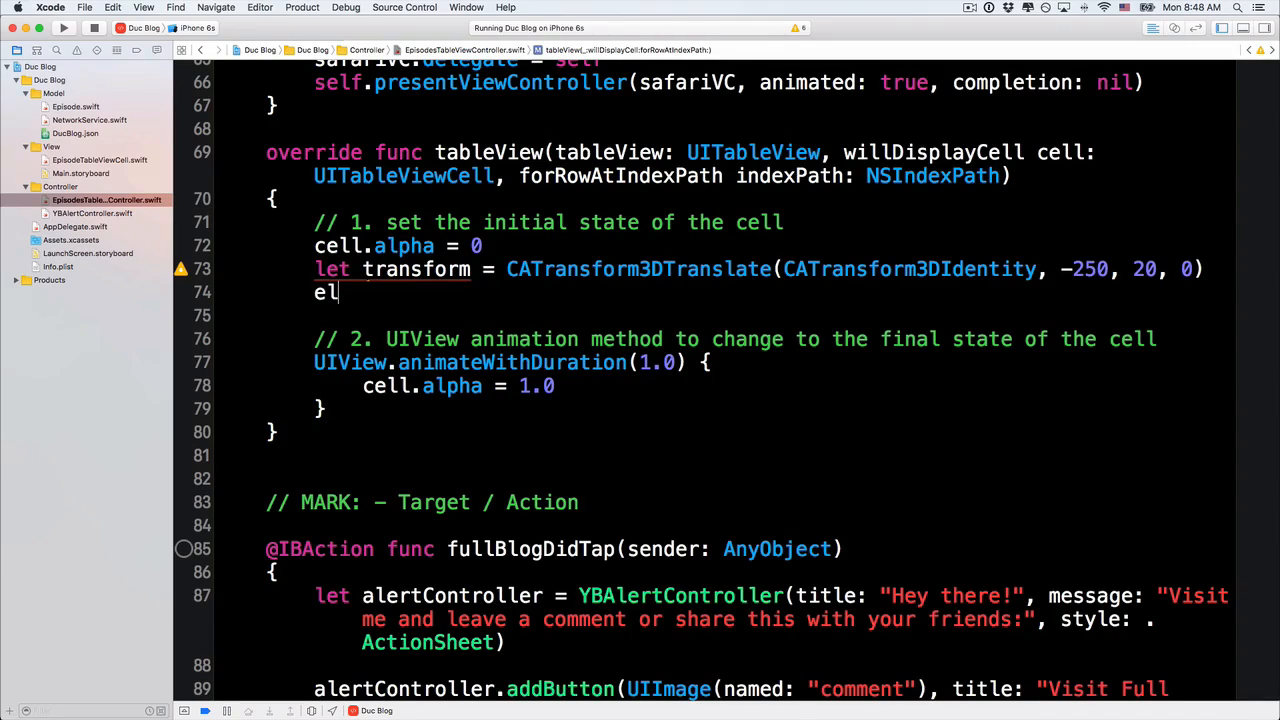
type("cell.layer.")
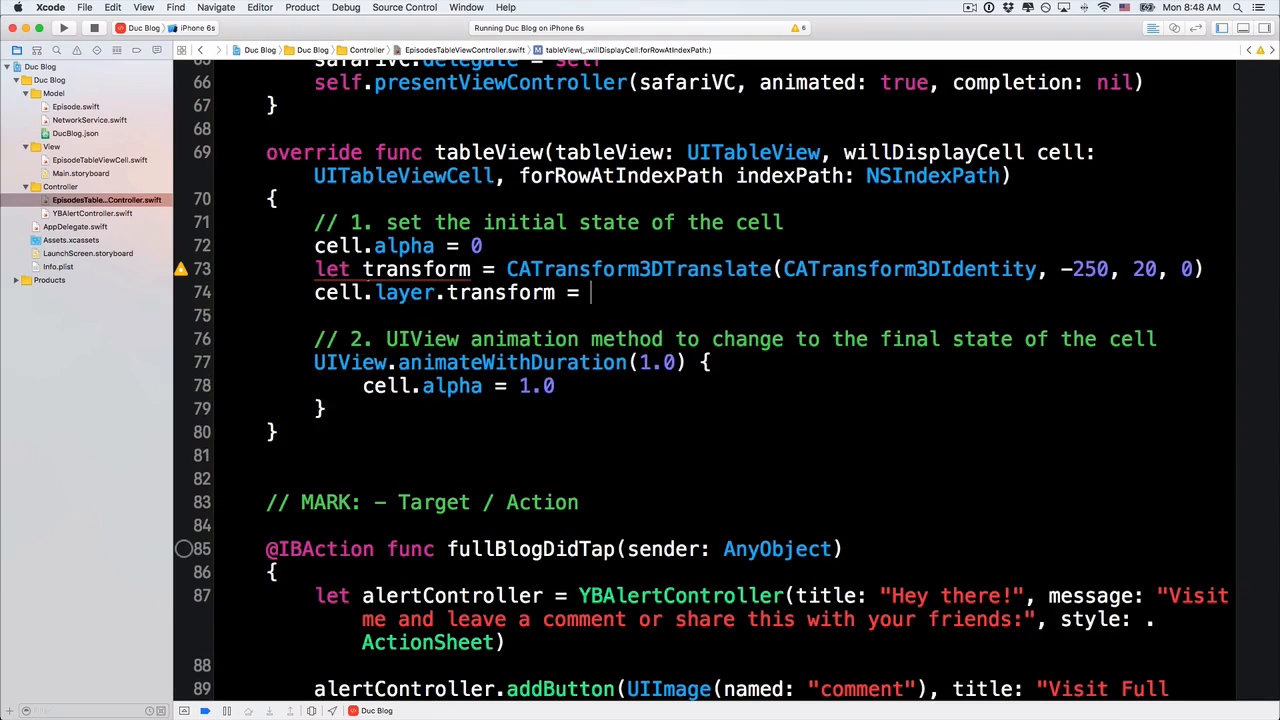
type("transform")
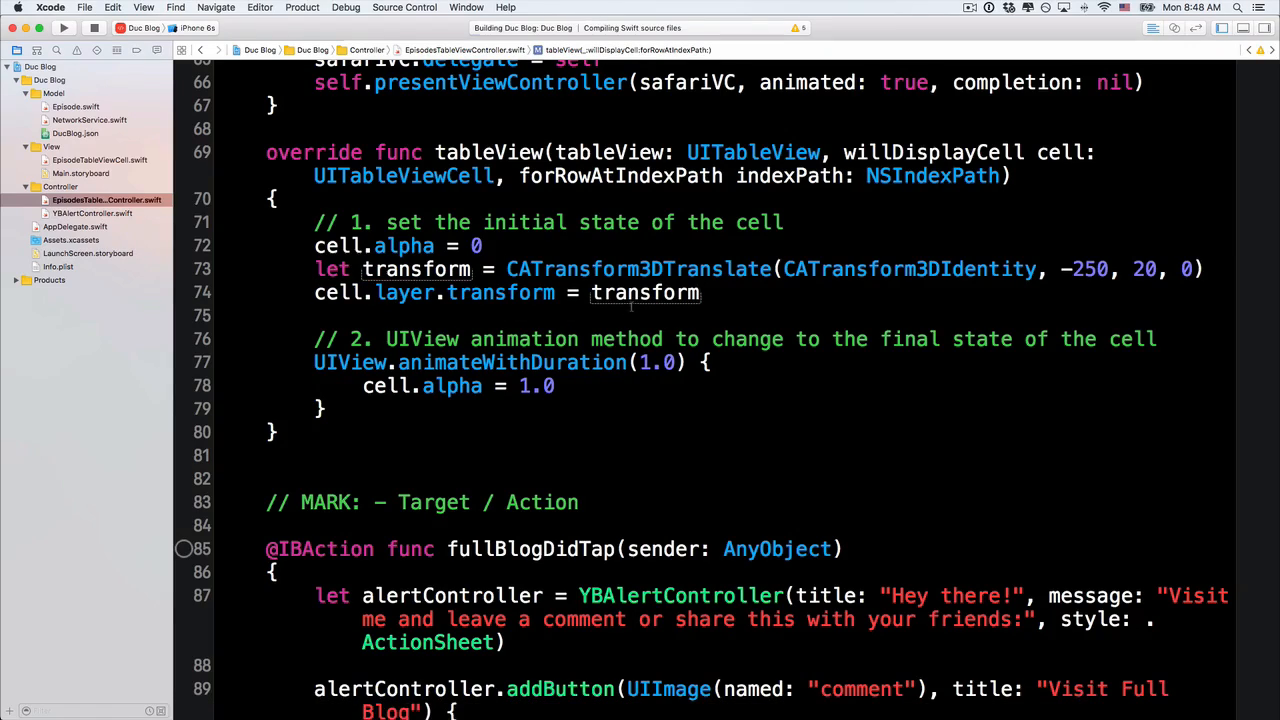
left_click(64, 28)
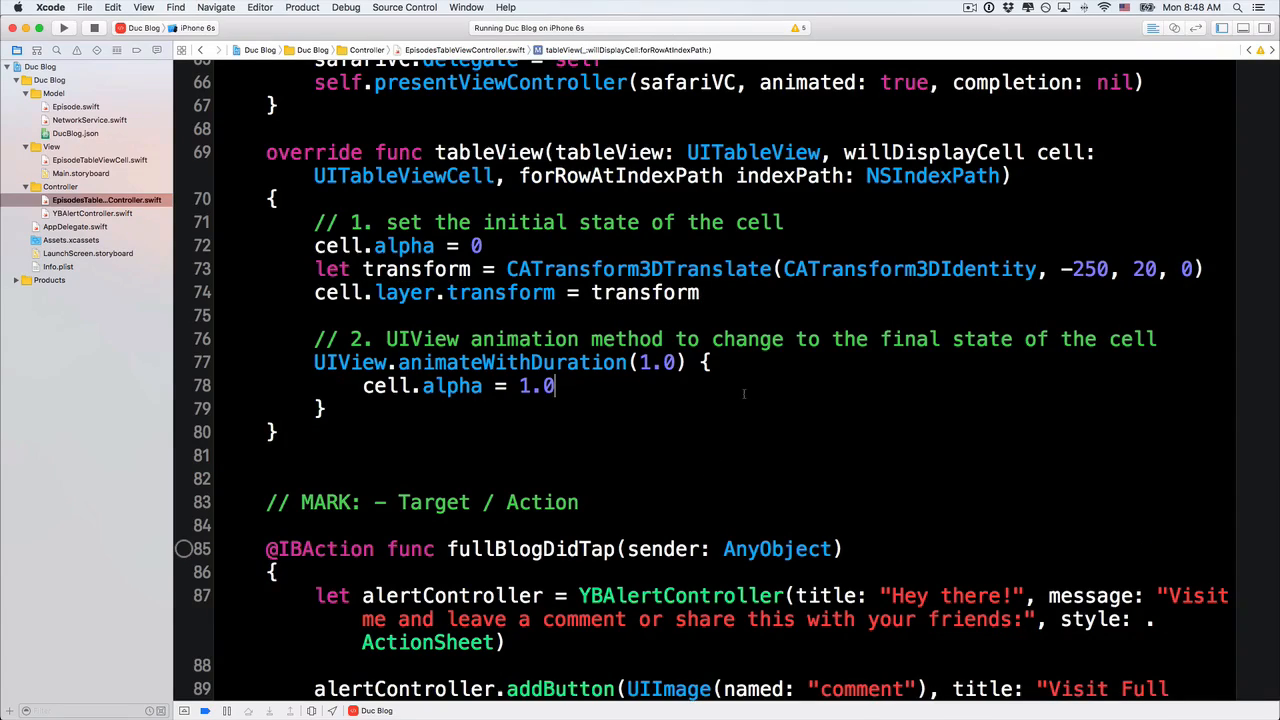
Animate cell.layer.transform back to CATransform3DIdentity inside the block.
type("cell.l")
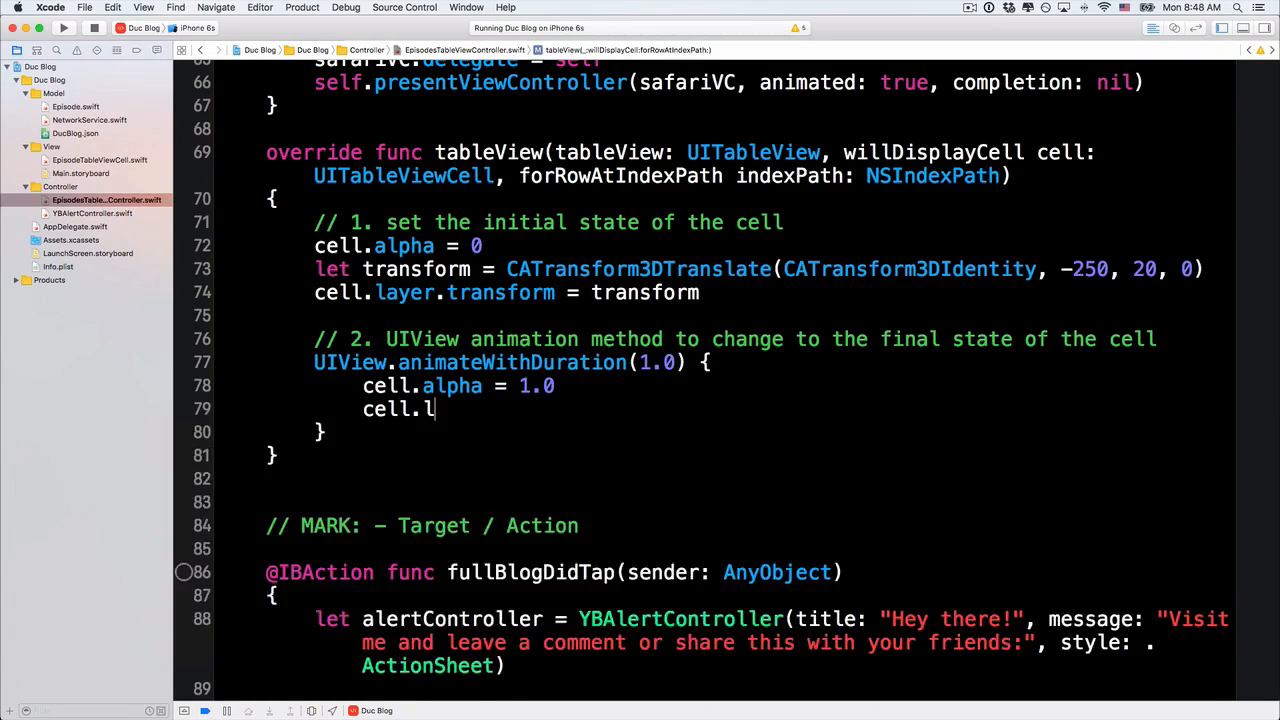
type("ayer.transform =")
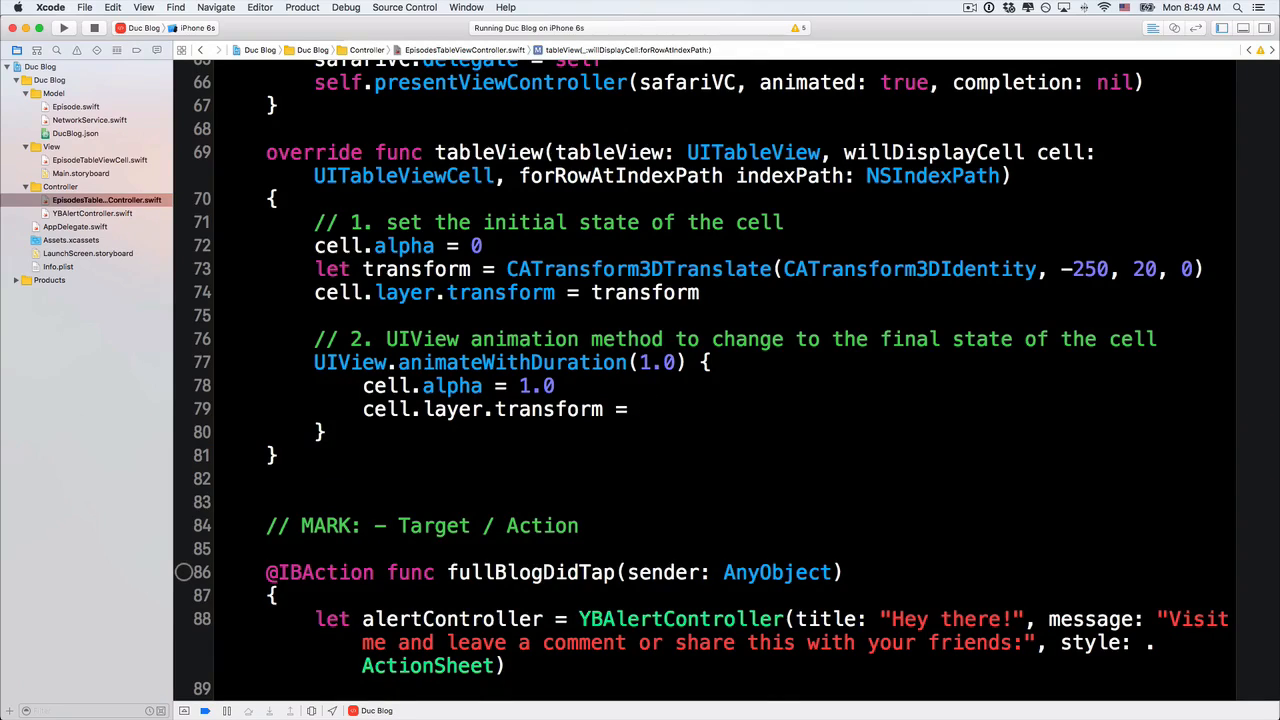
type("CATransform3DIdentity")
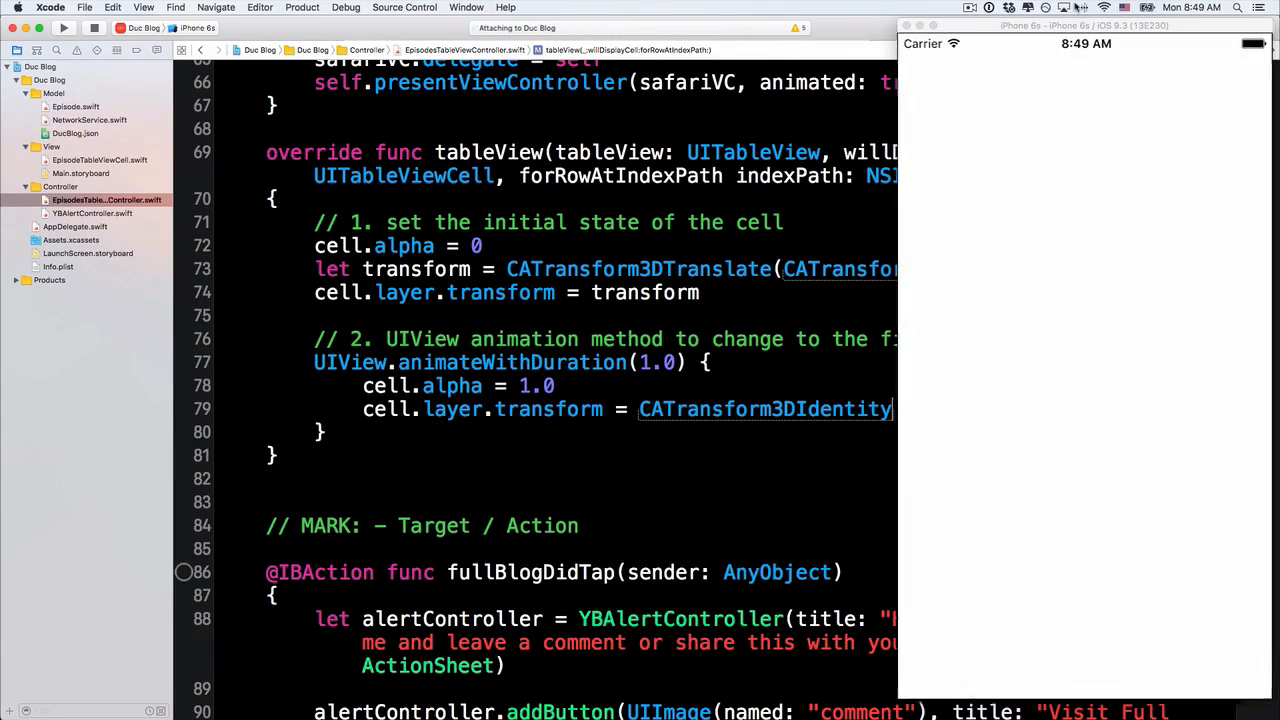
Scroll the episode list up and down to watch cells slide in from the left while fading in.
left_click(64, 28)
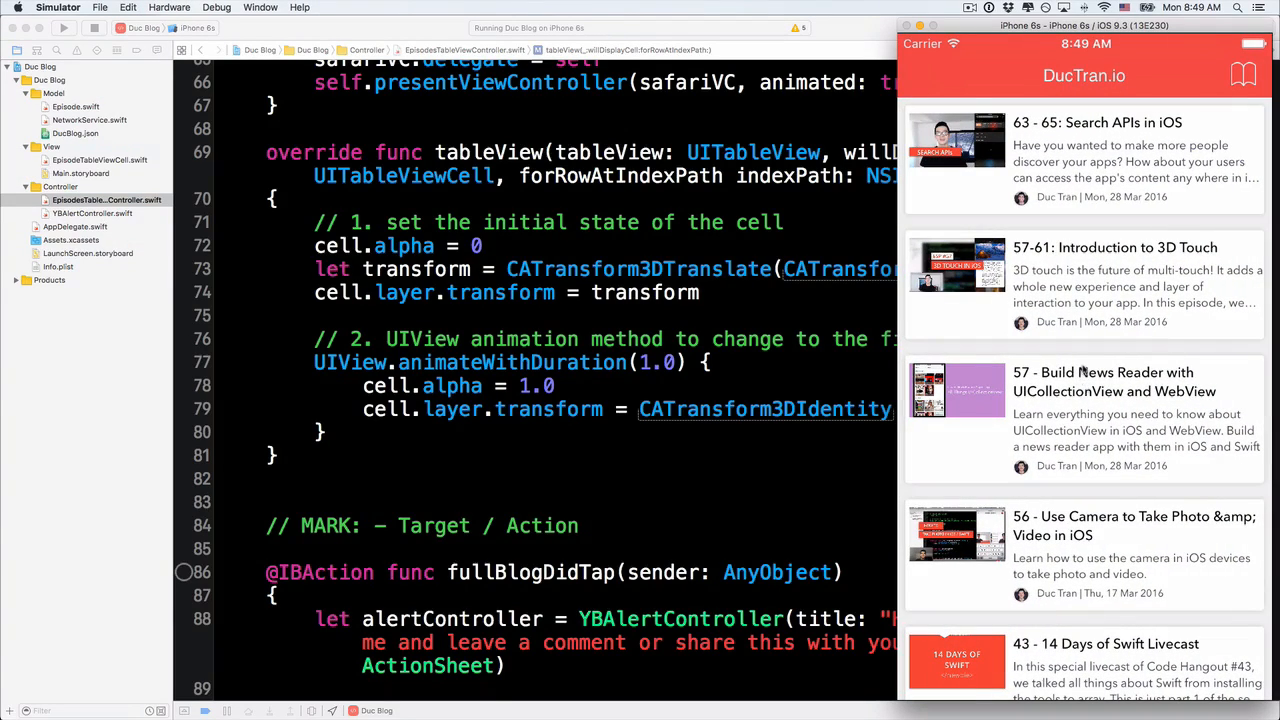
scroll("down", 3)
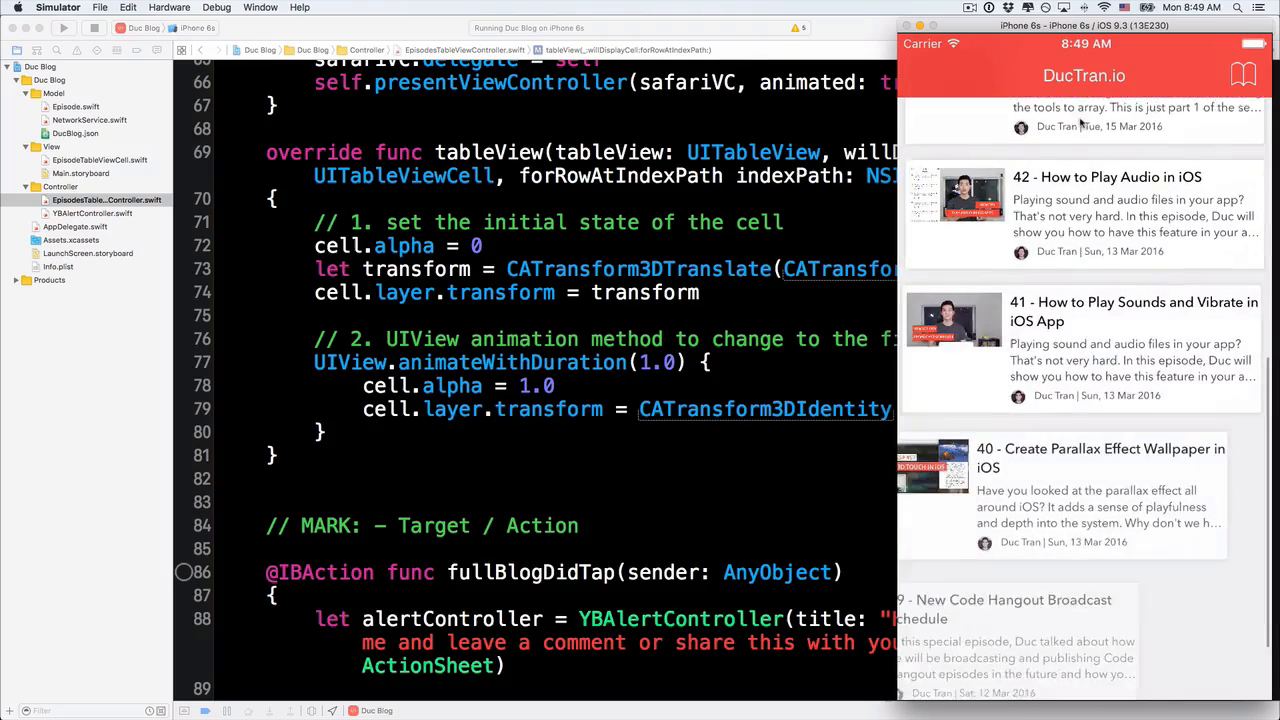
scroll("down", 3)
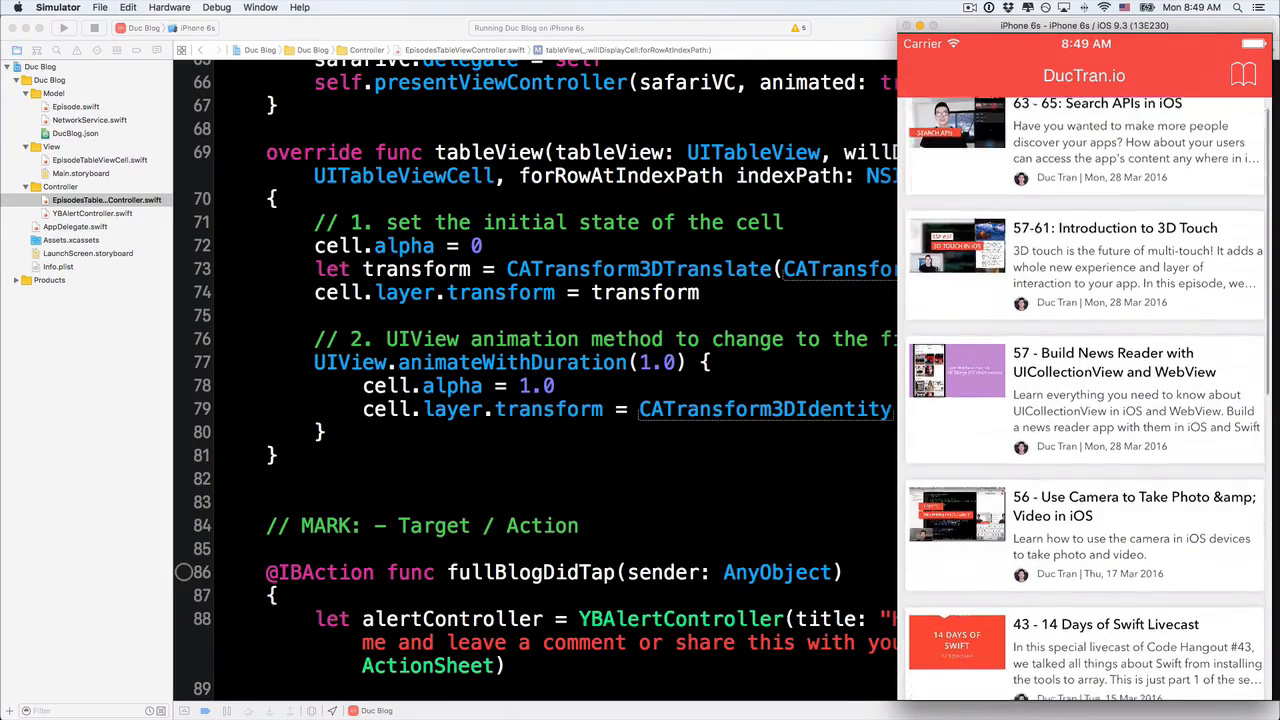
scroll("down", 3)
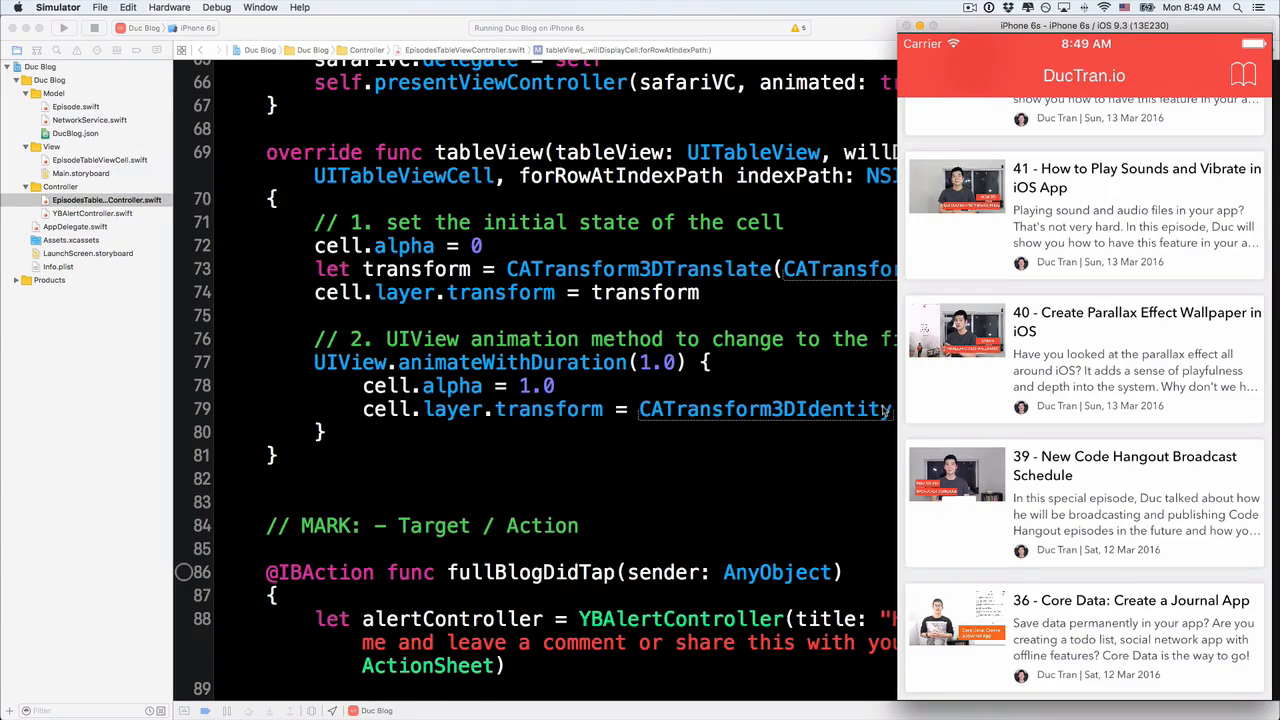
mouse_move(1040, 356)
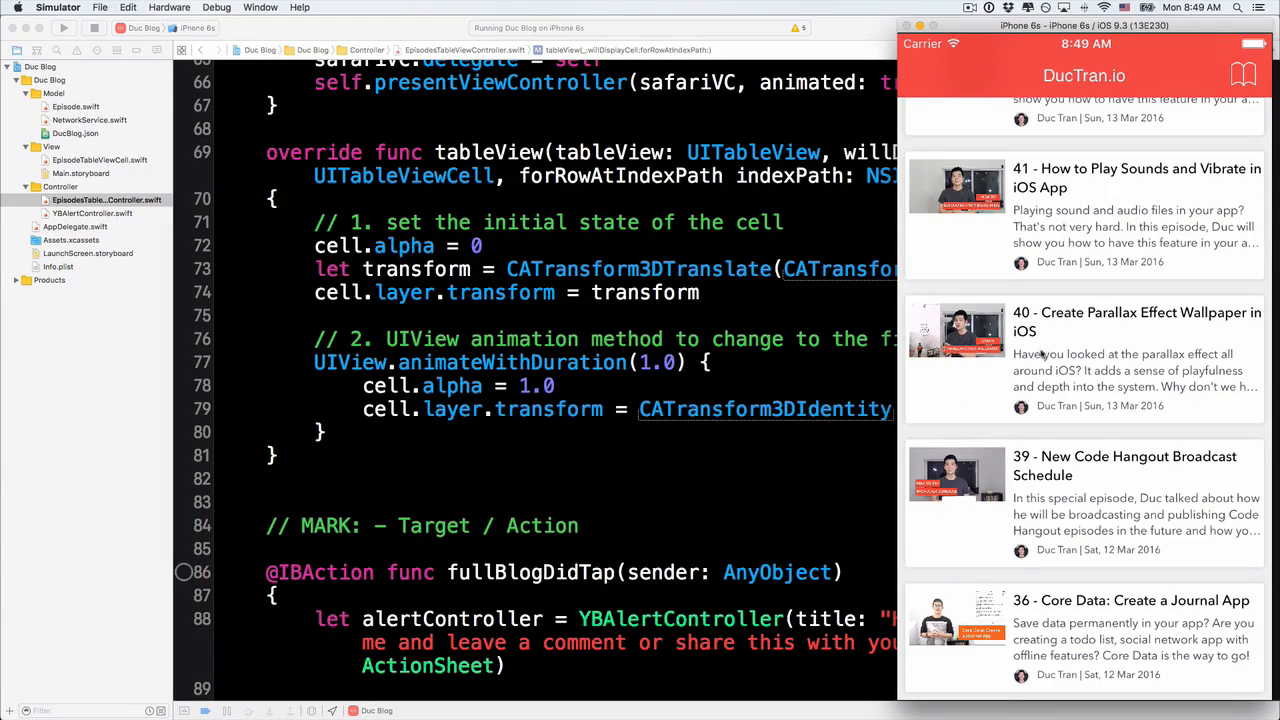
scroll("down", 3)
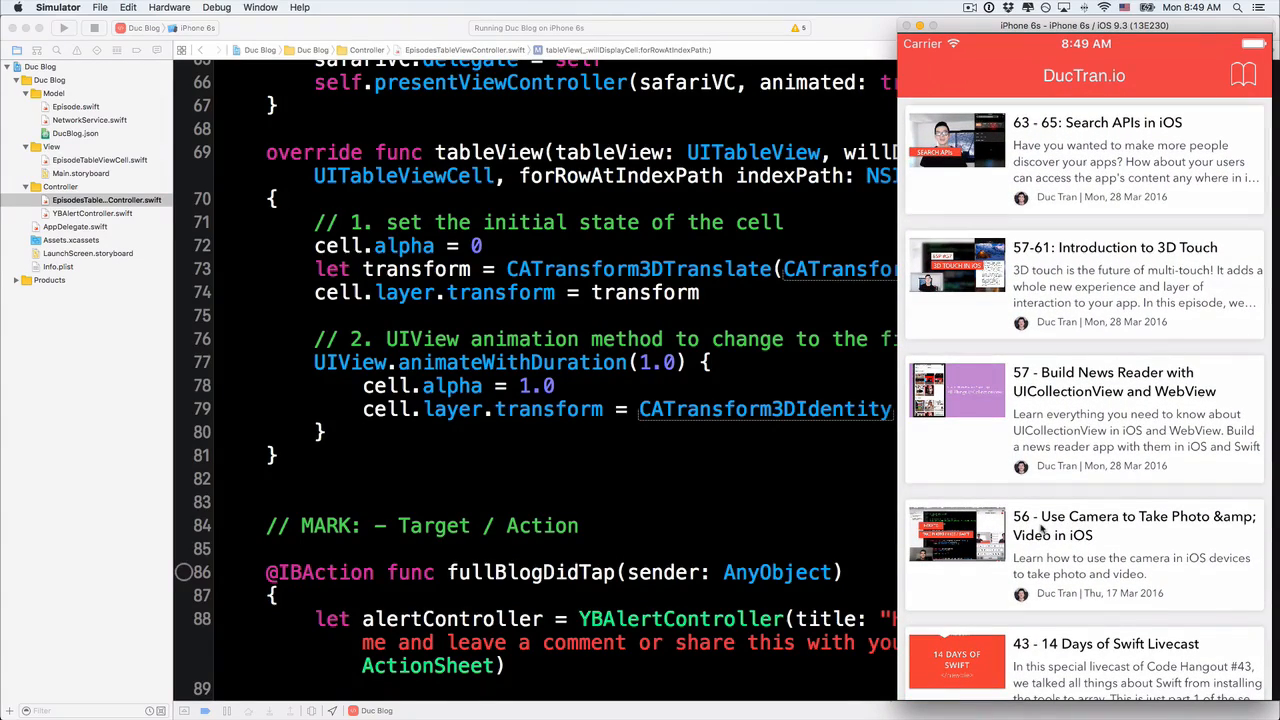
scroll("down", 3)
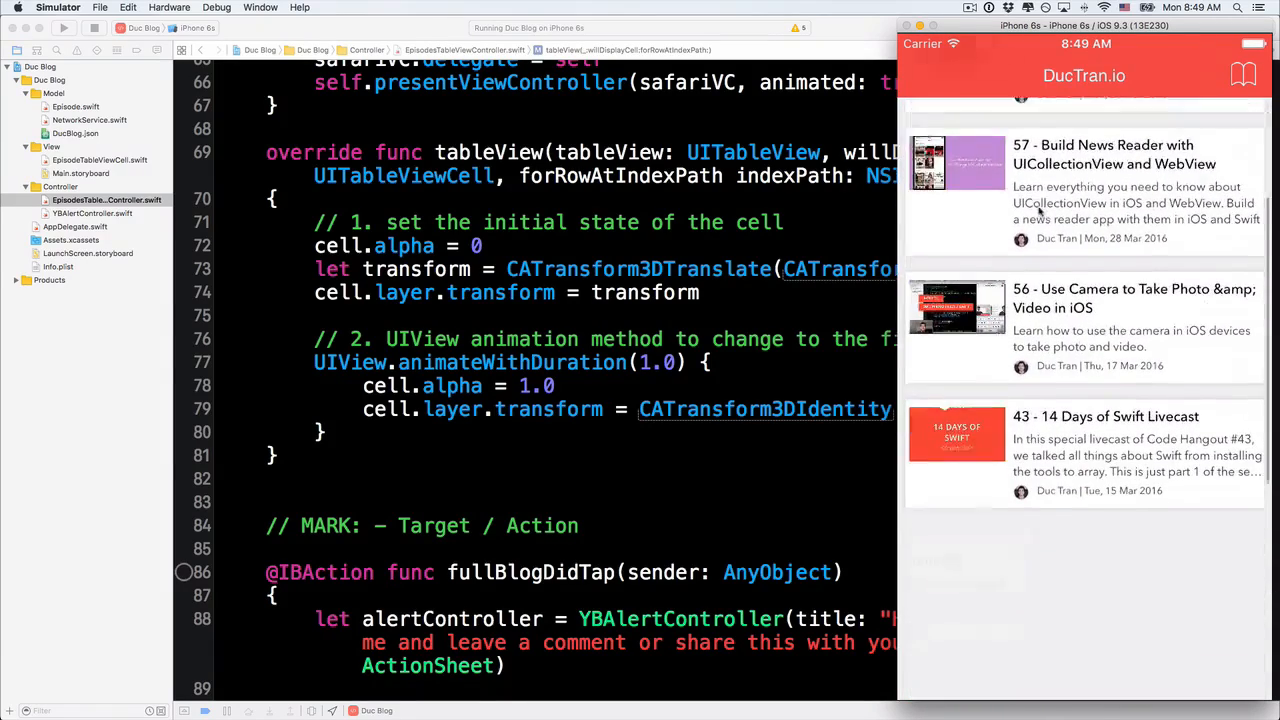
scroll("down", 3)
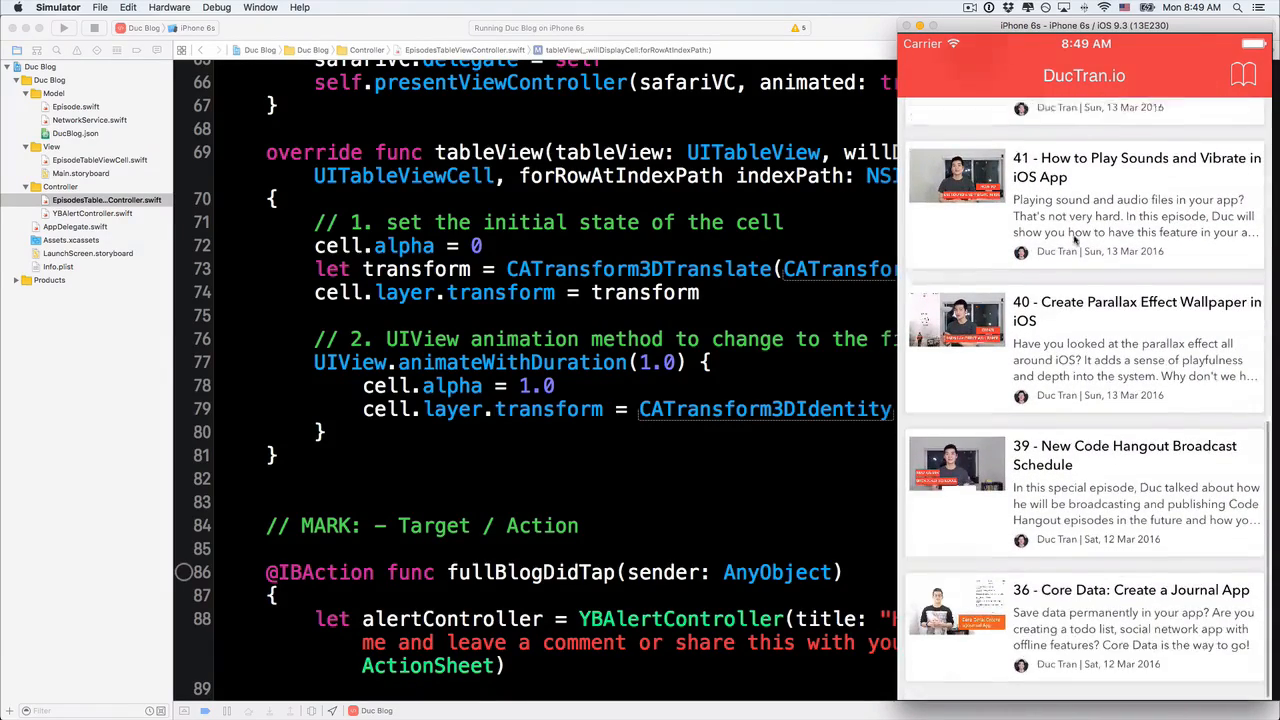
scroll("down", 3)
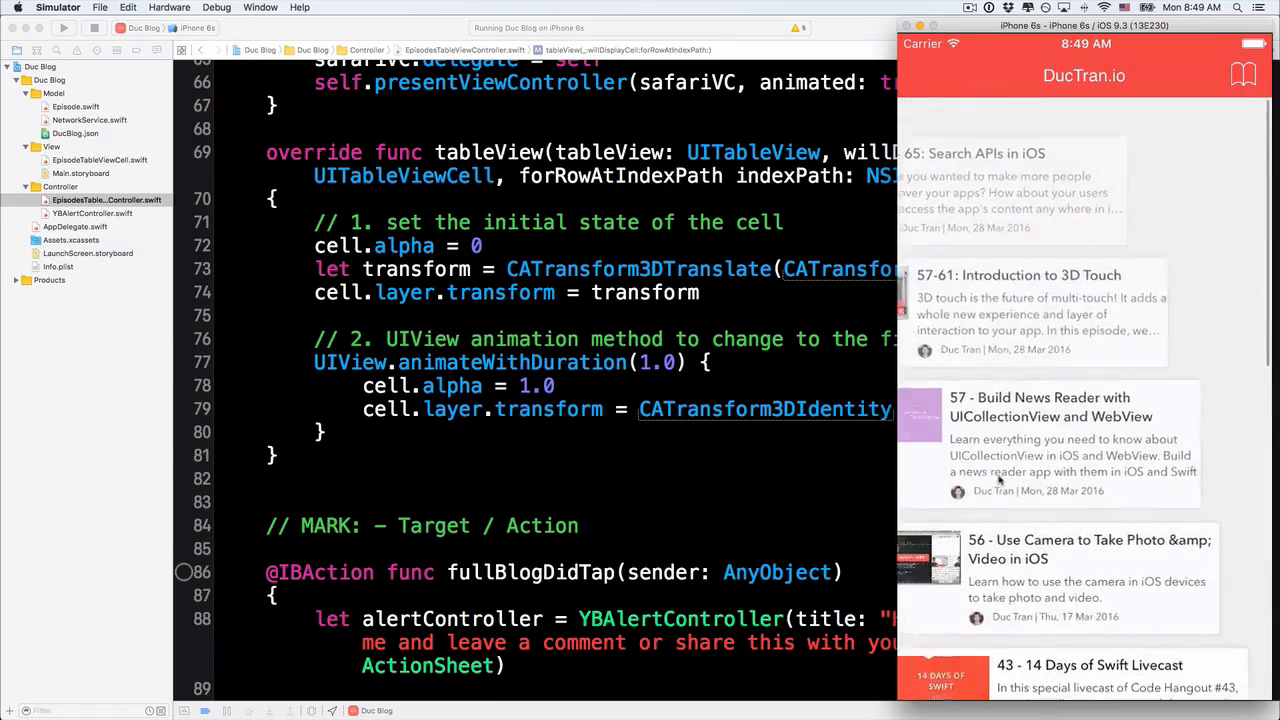
scroll("down", 3)
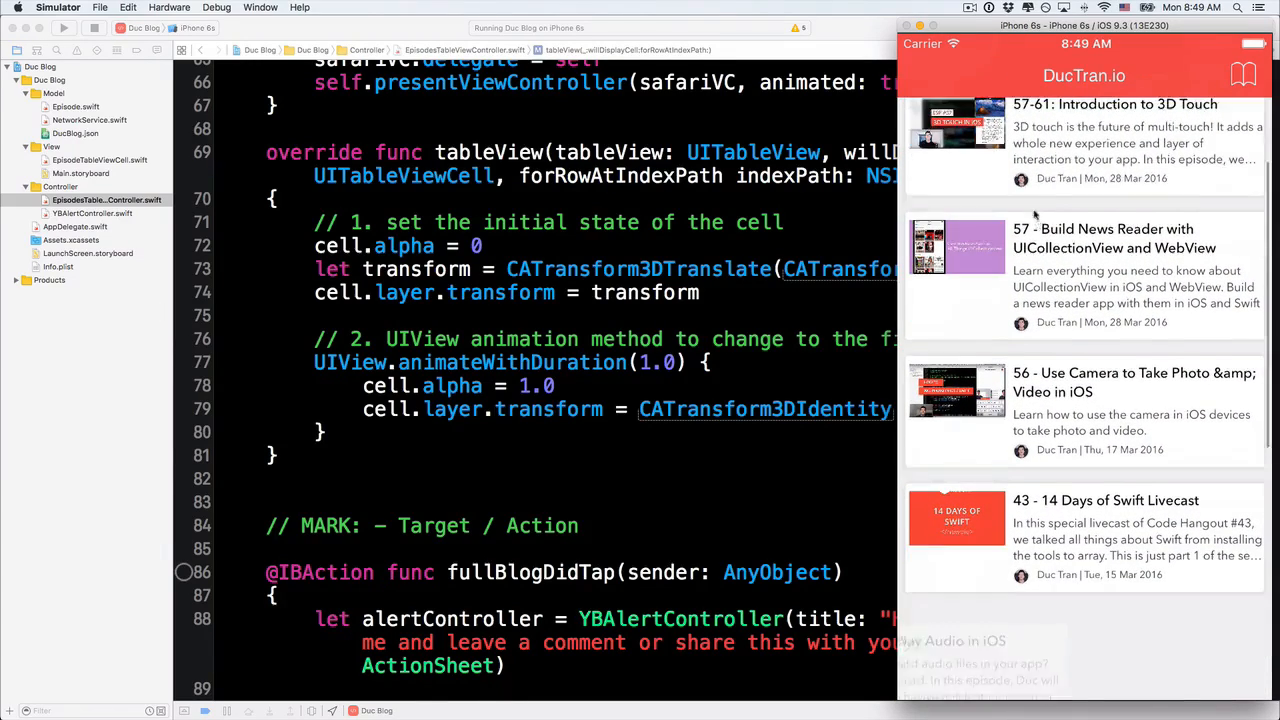
scroll("down", 3)
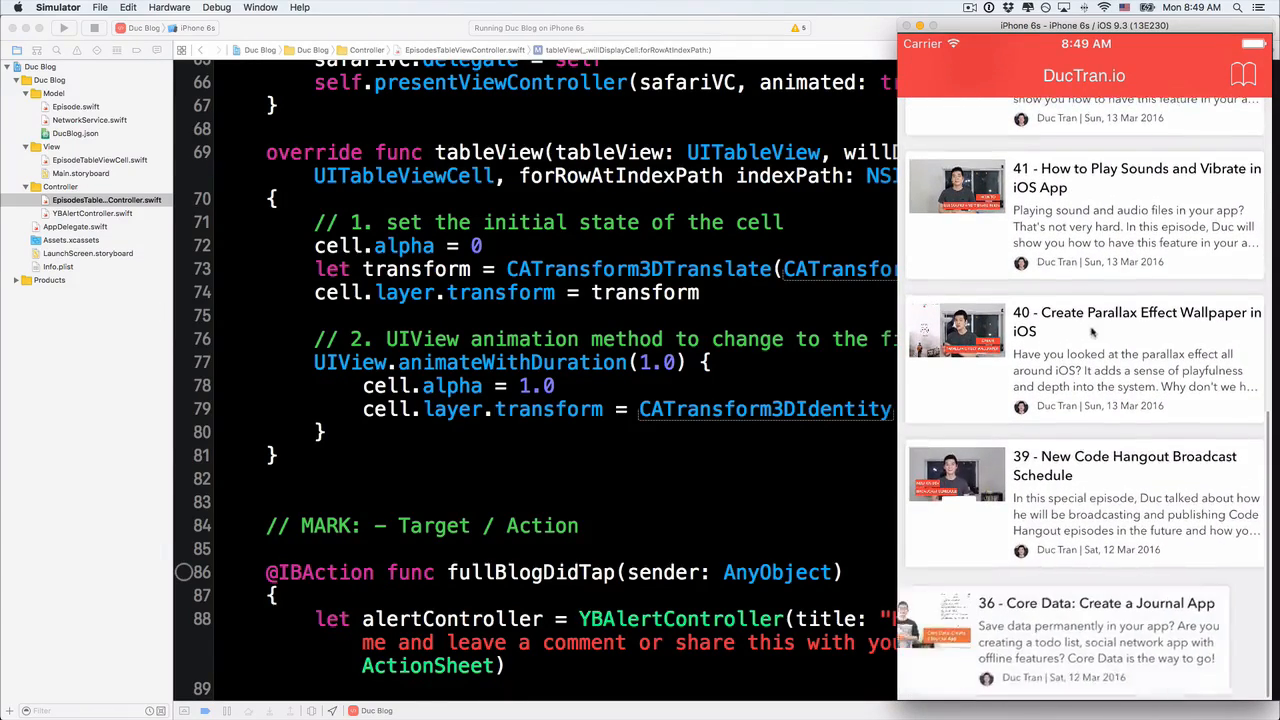
scroll("down", 3)
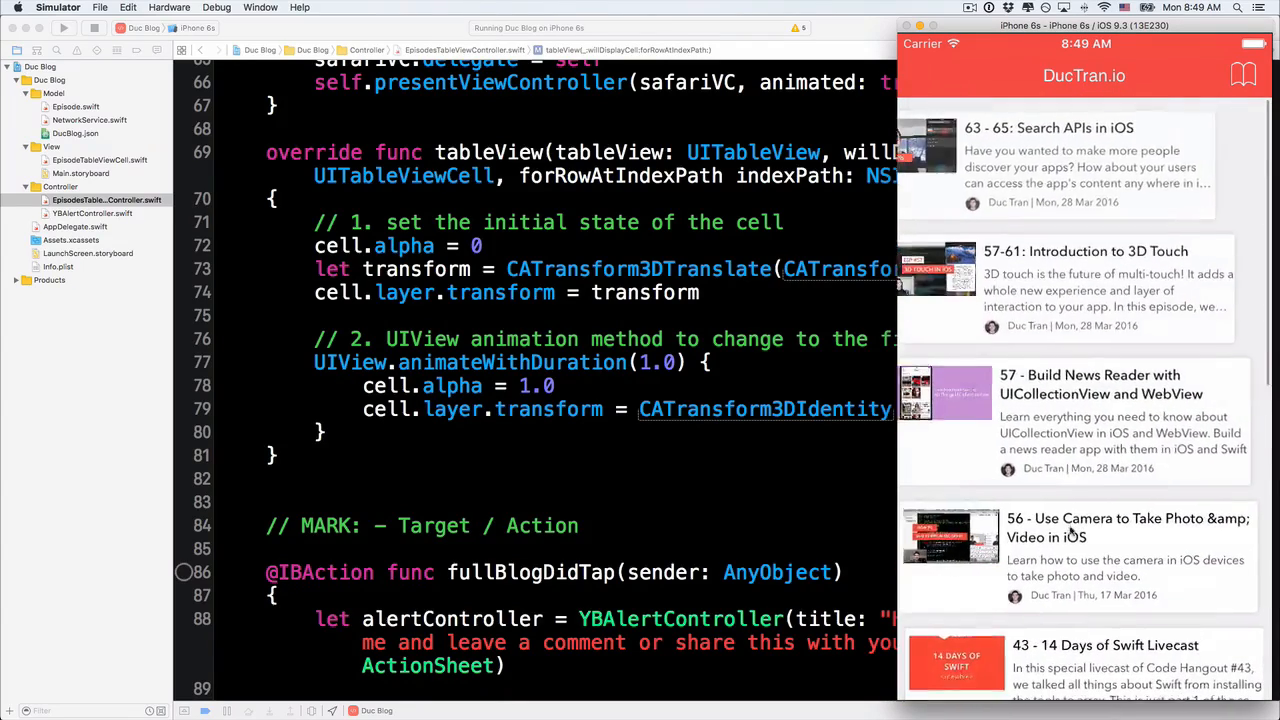
scroll("down", 3)
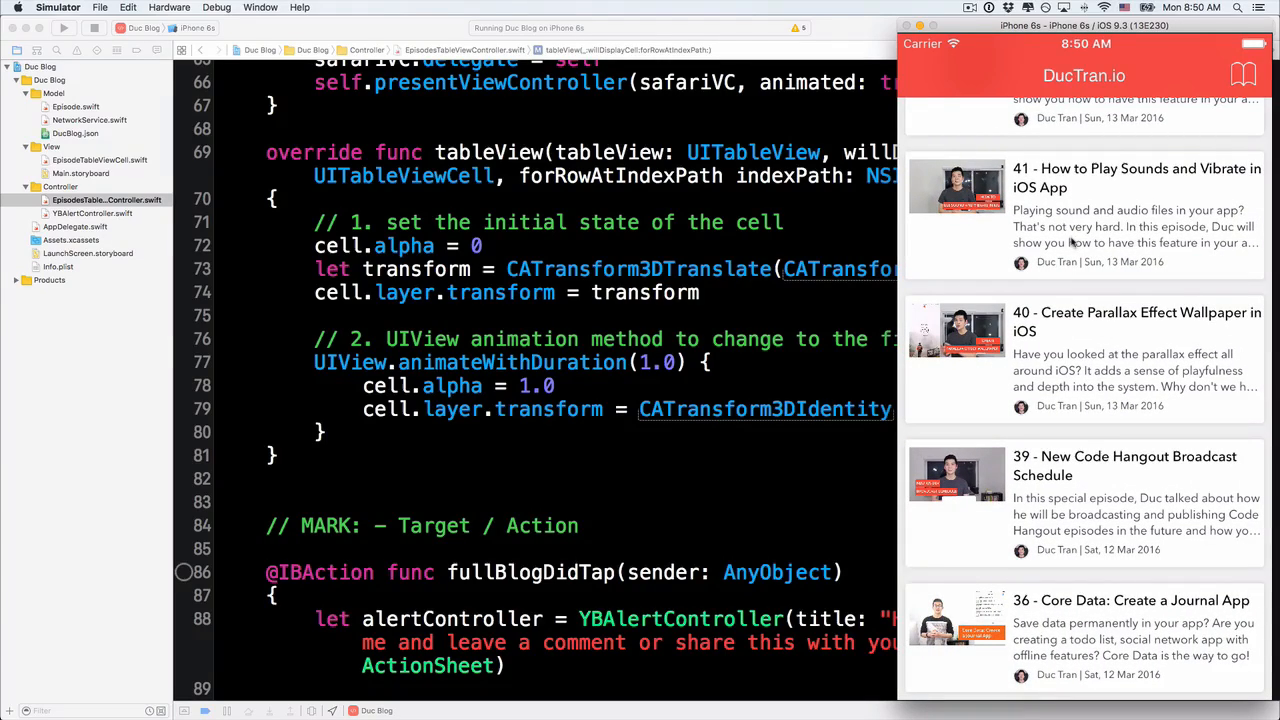
scroll("down", 3)
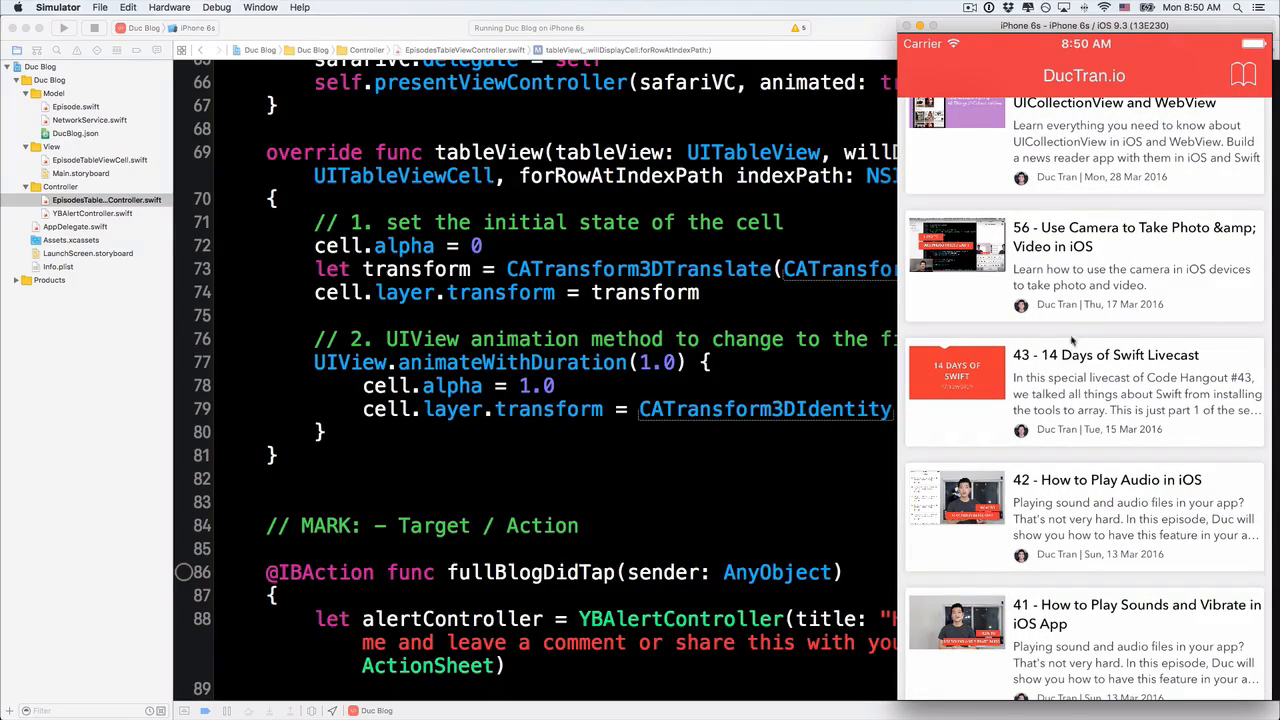
mouse_move(1072, 338)
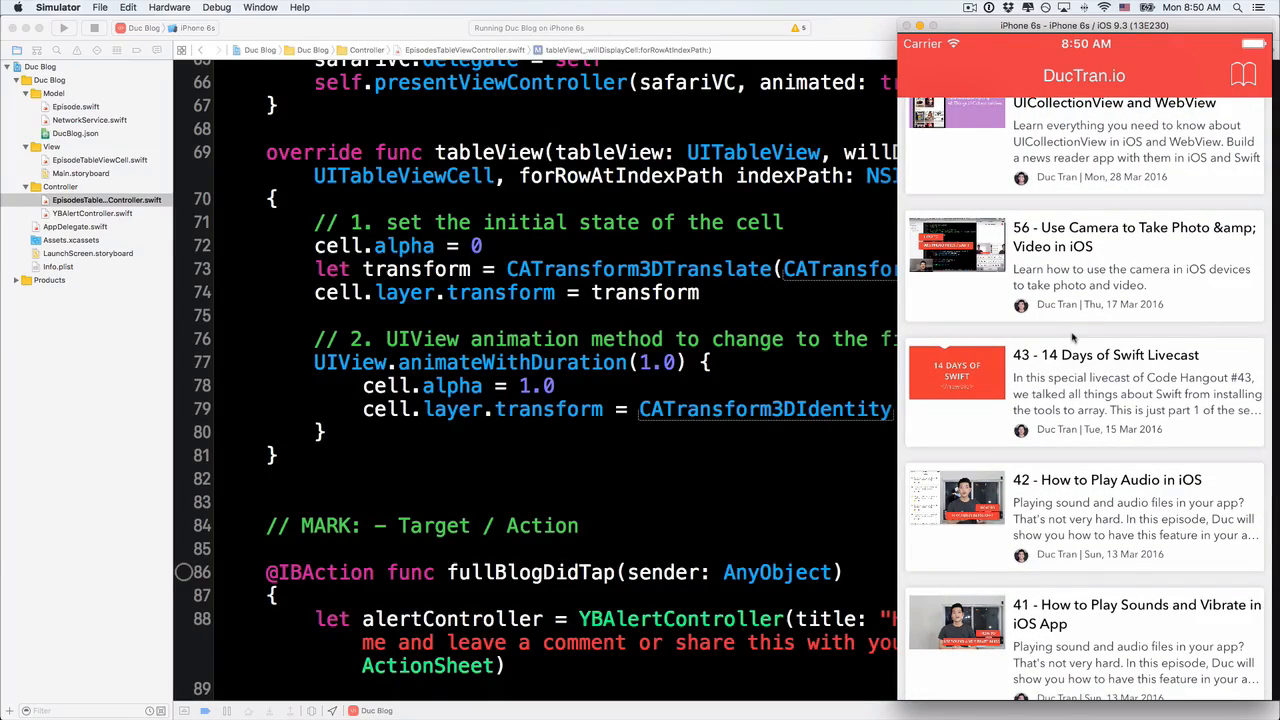